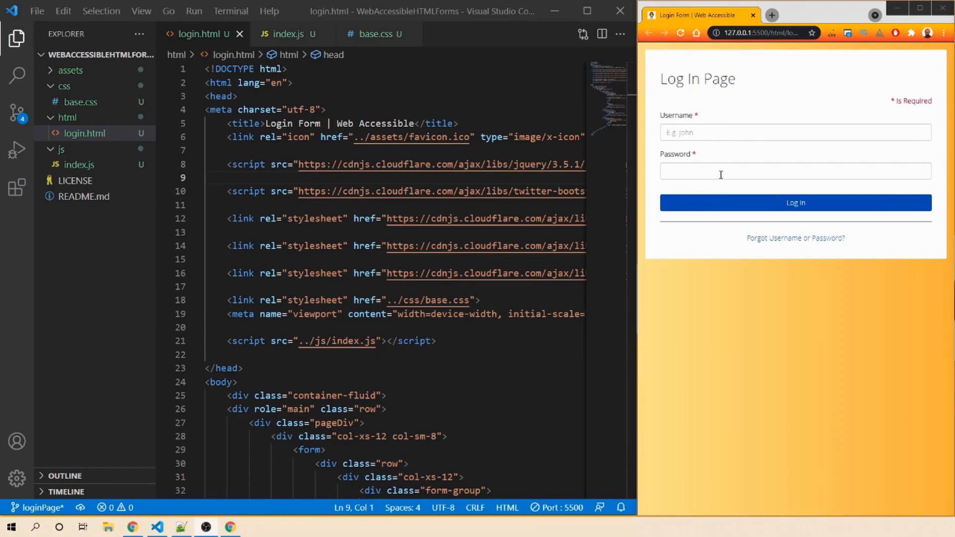
mouse_move(782, 247)
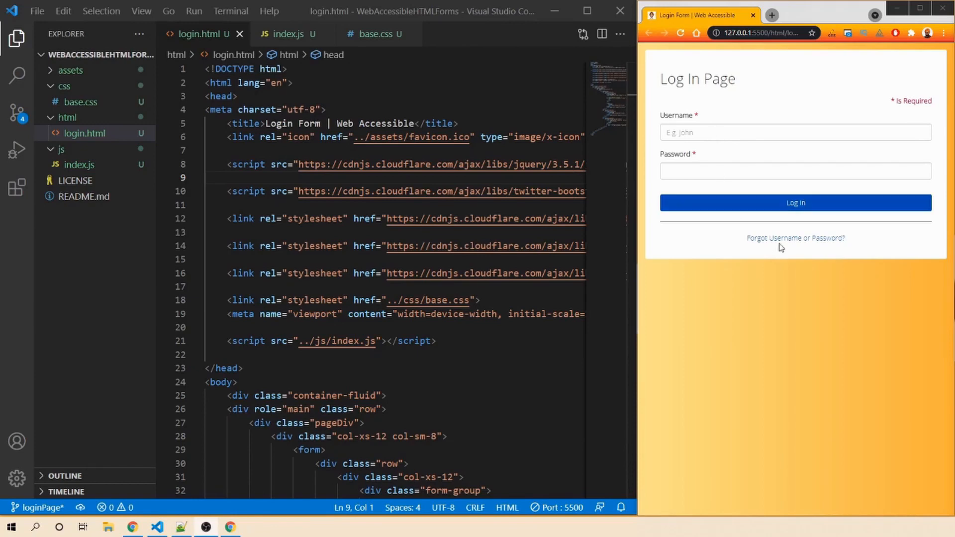
- Inspect the container-fluid class and the base stylesheet
scroll("down", 3)
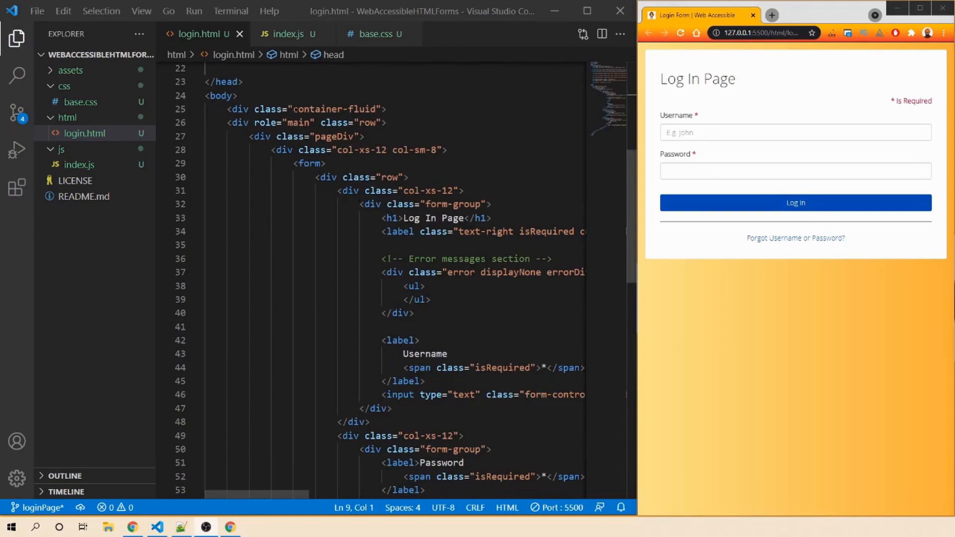
double_click(333, 109)
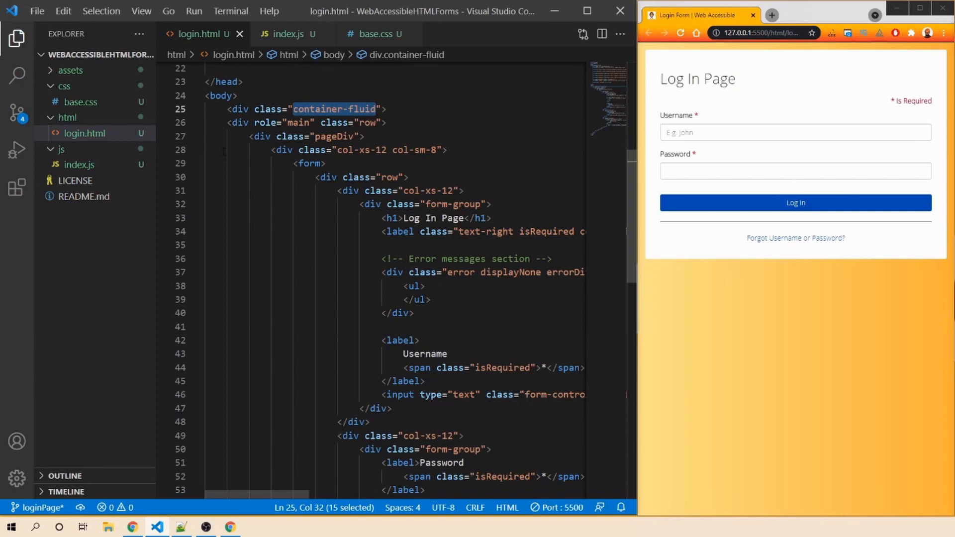
left_click(79, 101)
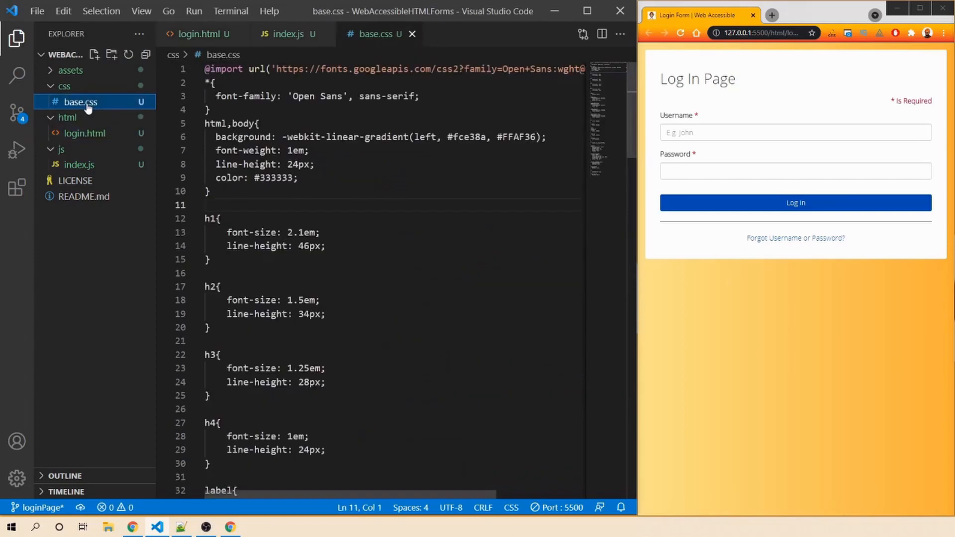
left_click(393, 242)
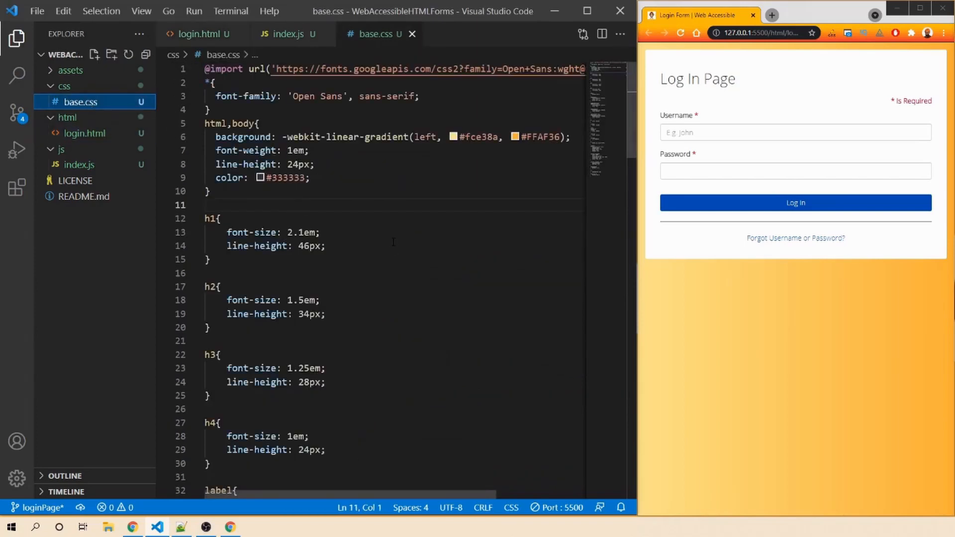
- Return to the login markup and highlight the unlabeled password field in axe DevTools
scroll("down", 3)
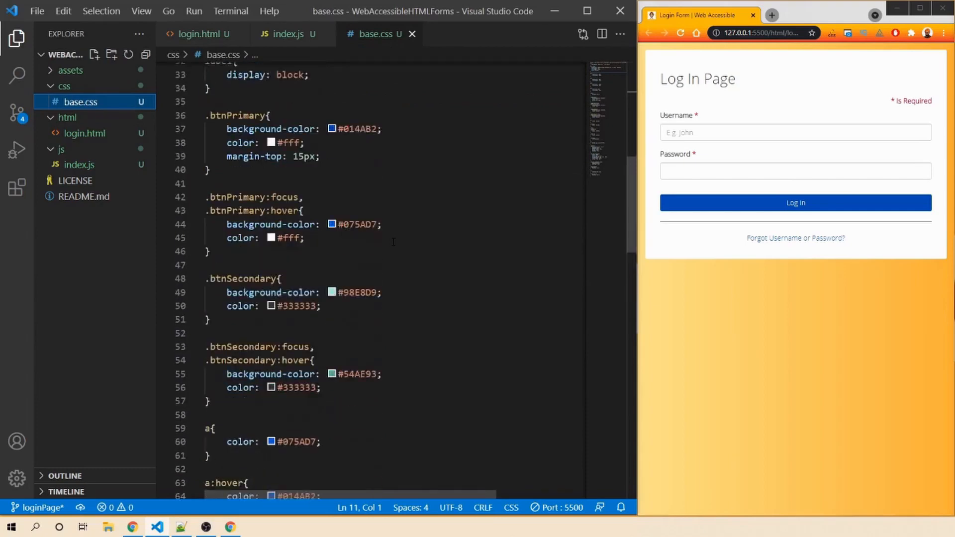
scroll("down", 3)
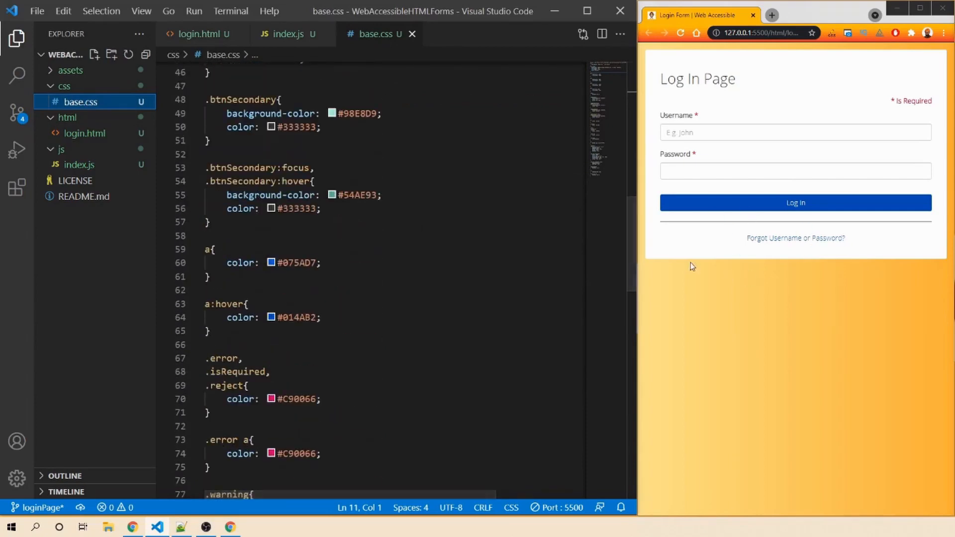
mouse_move(89, 137)
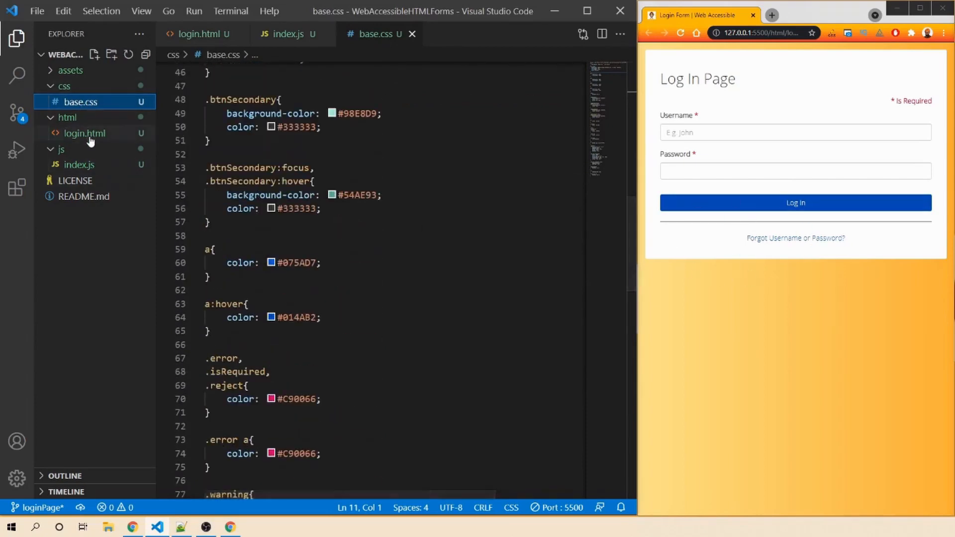
left_click(84, 133)
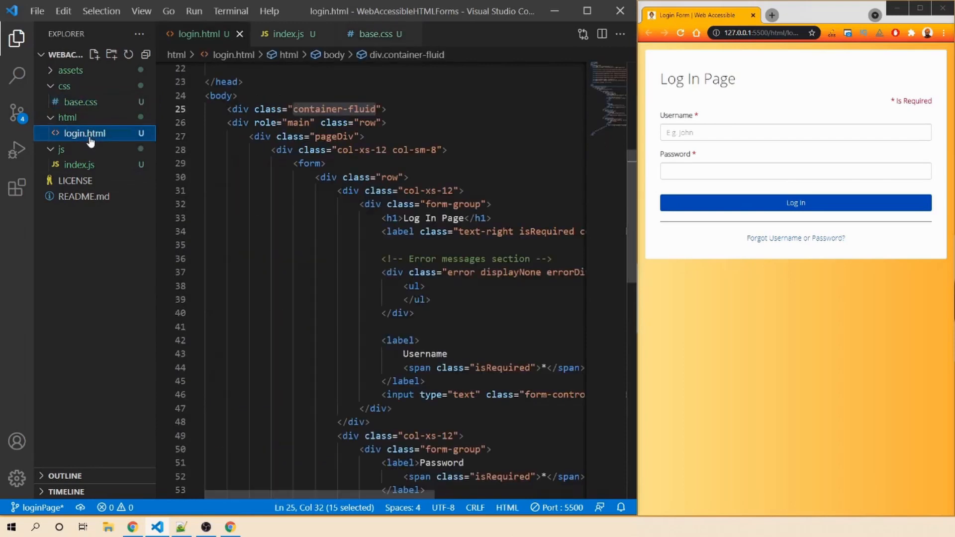
left_click(310, 164)
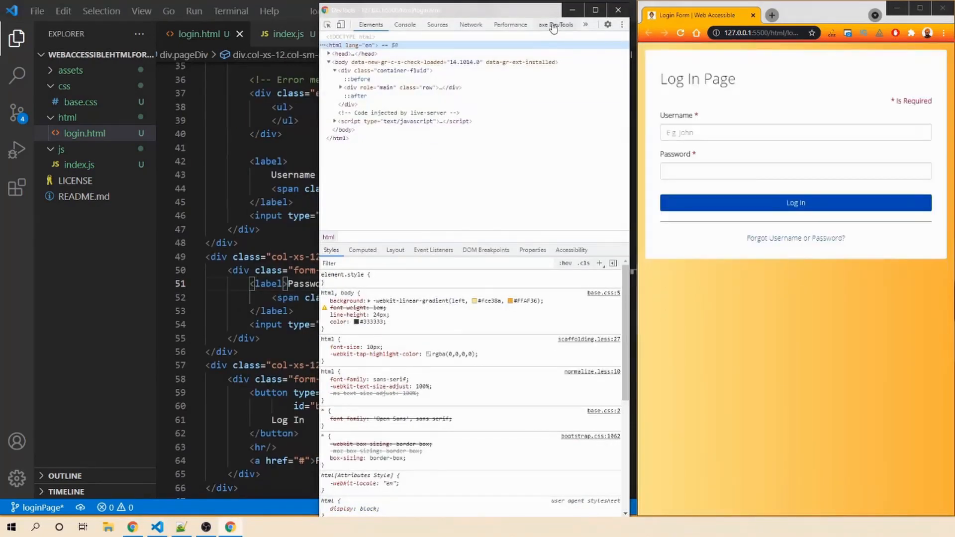
left_click(556, 24)
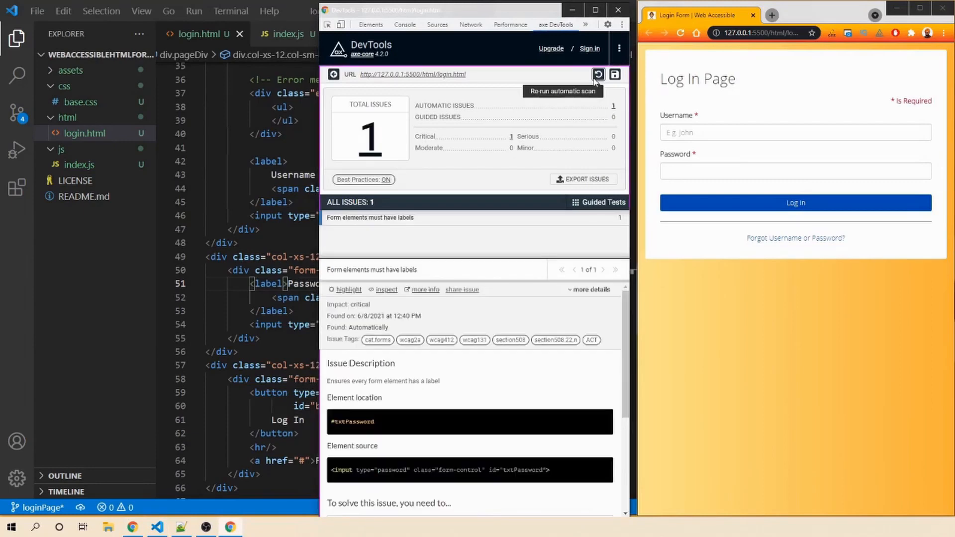
mouse_move(413, 125)
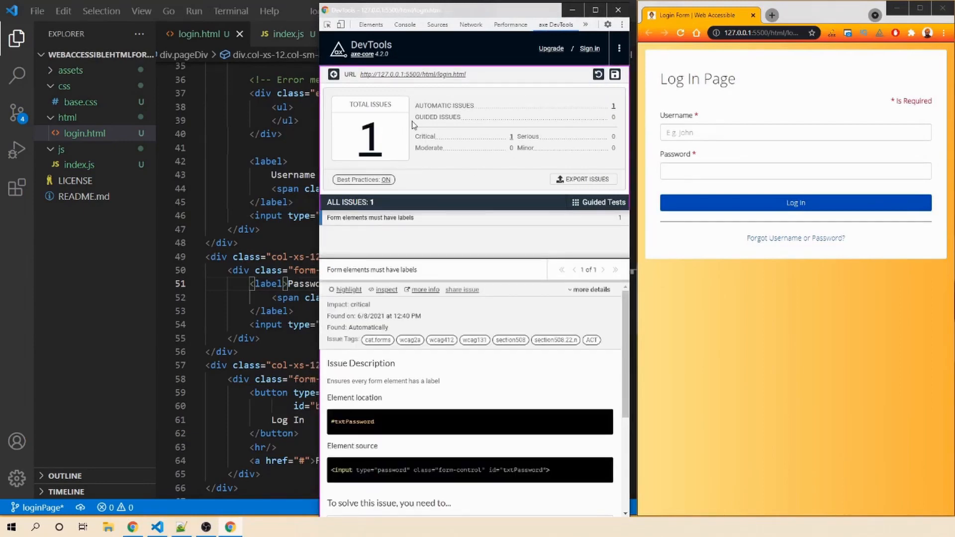
mouse_move(437, 201)
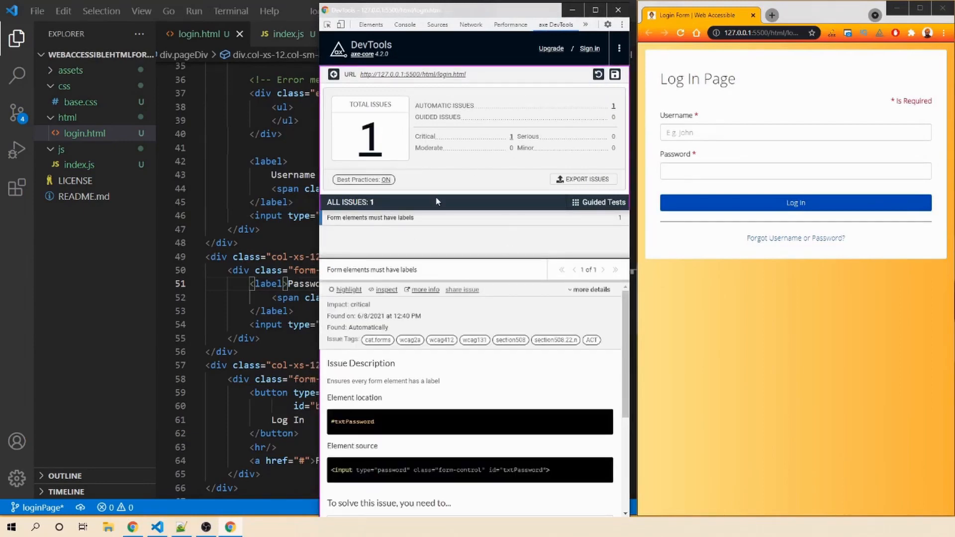
left_click(349, 289)
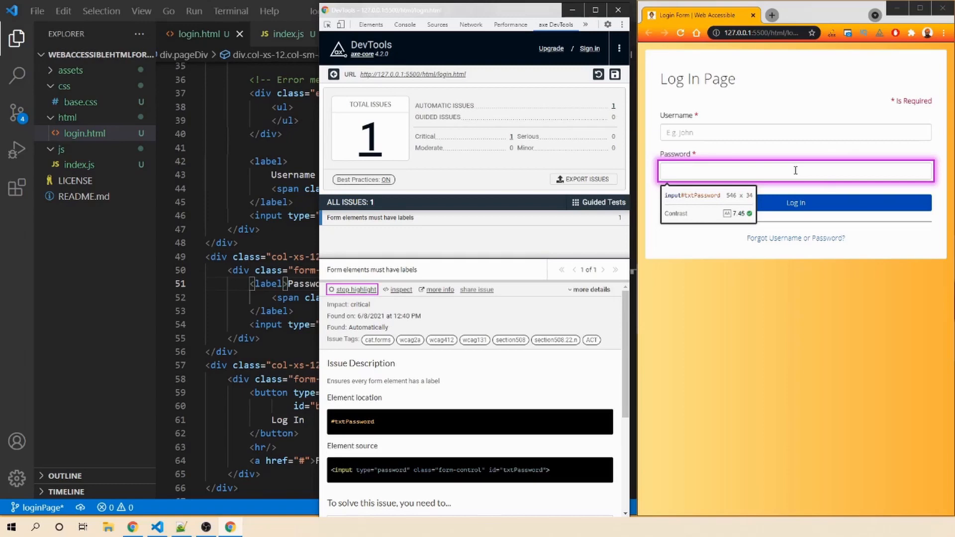
mouse_move(446, 277)
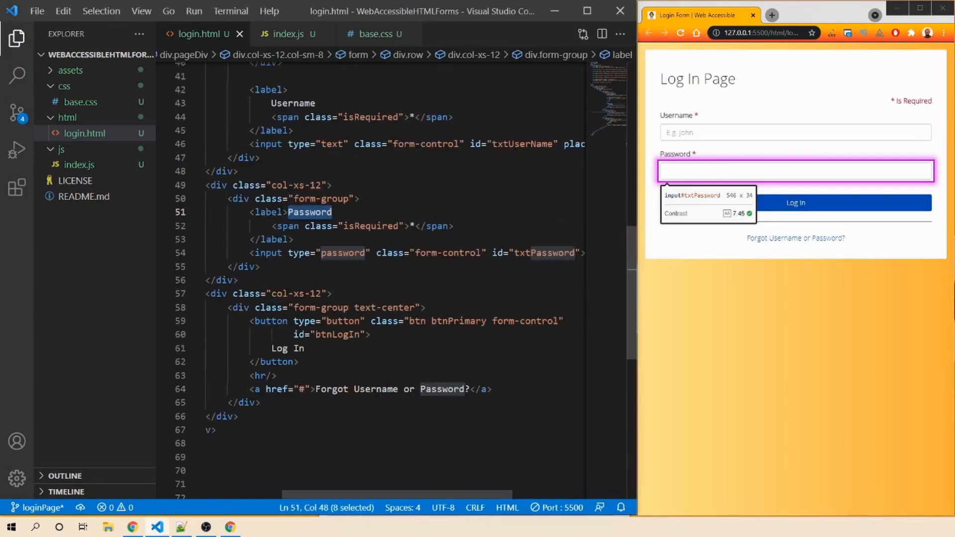
- Add an empty for="" attribute to the Password label in login.html
left_click(275, 212)
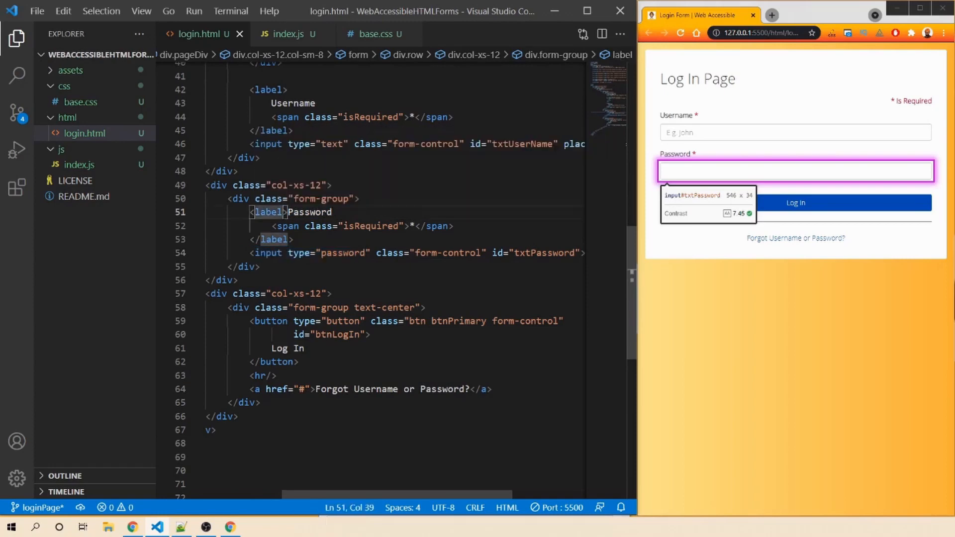
type("for=\"\"")
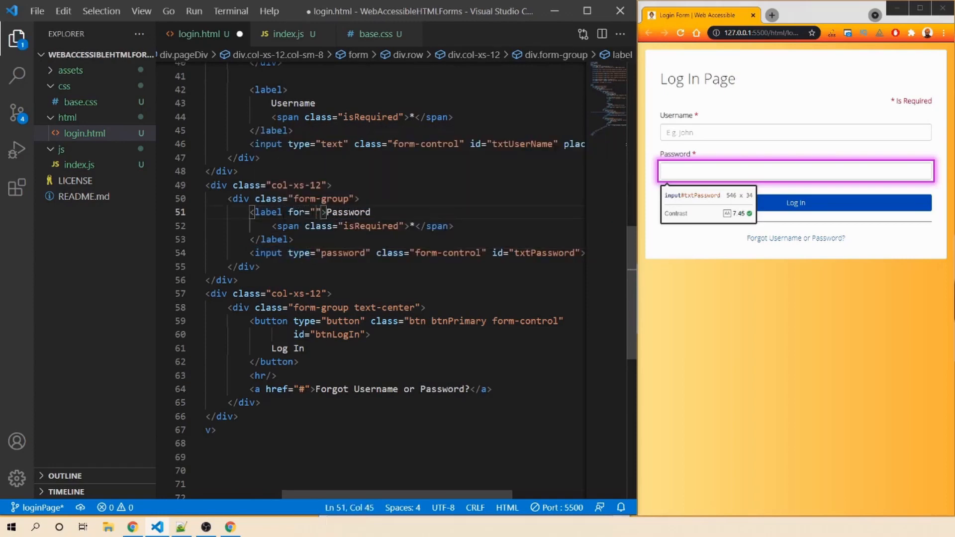
double_click(544, 253)
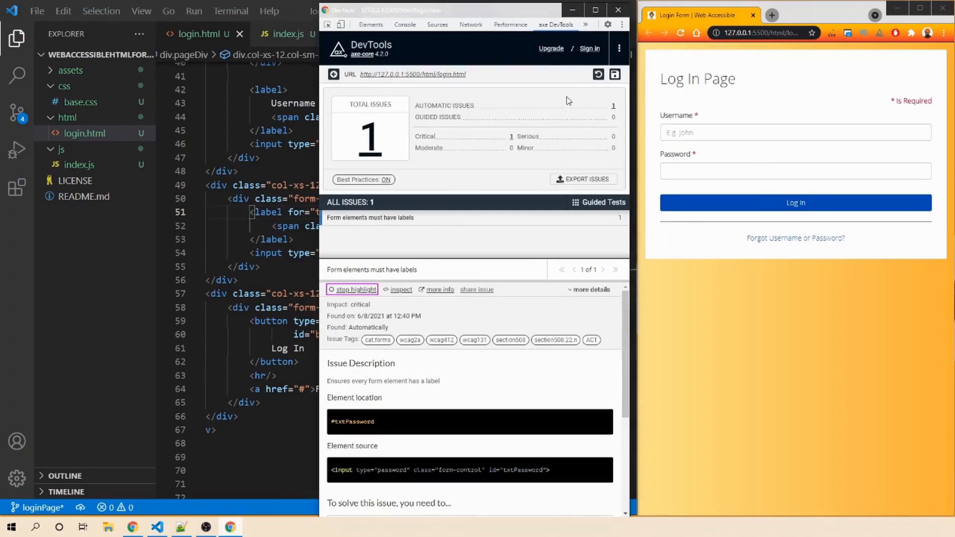
mouse_move(598, 74)
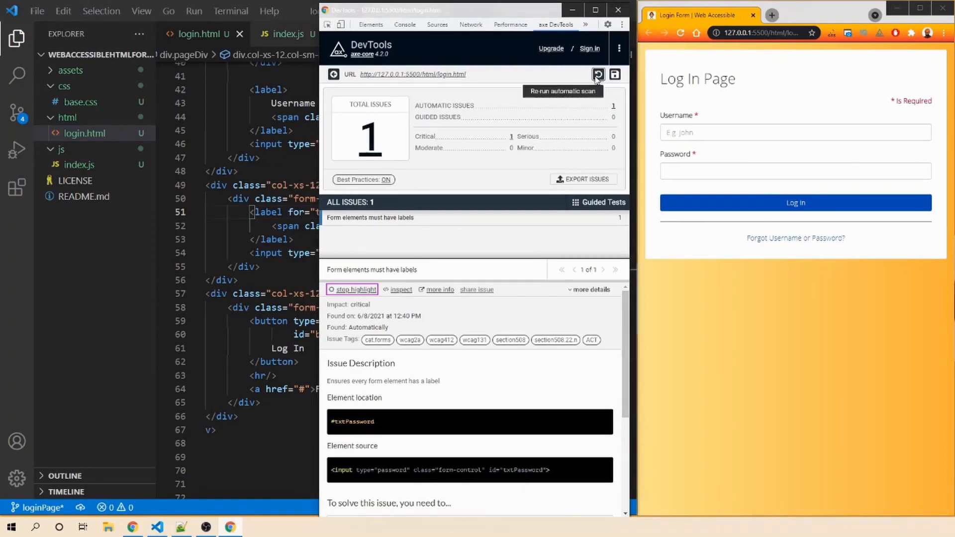
- Re-run the axe DevTools automatic scan after linking the Password label
left_click(598, 74)
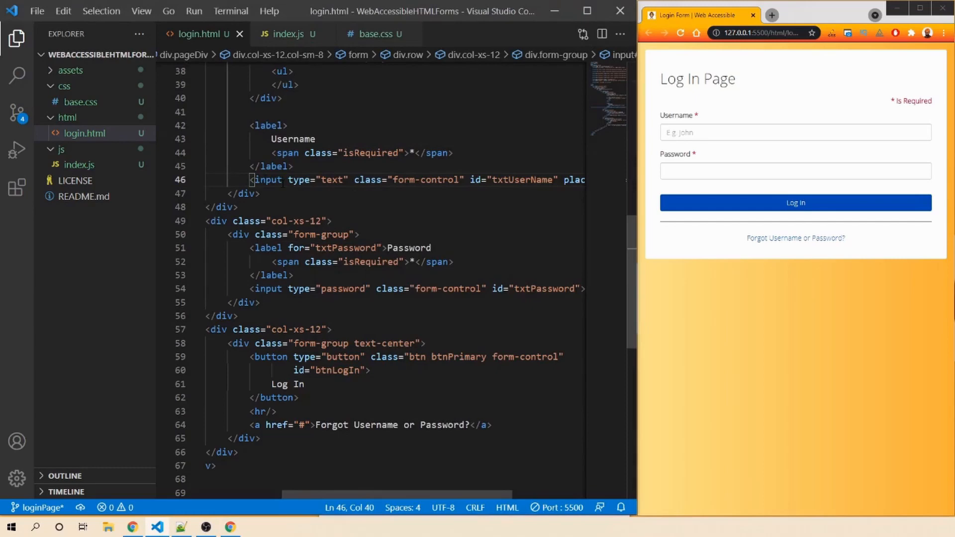
- Select and delete placeholder="E.g. John" from the Username input
left_click(280, 126)
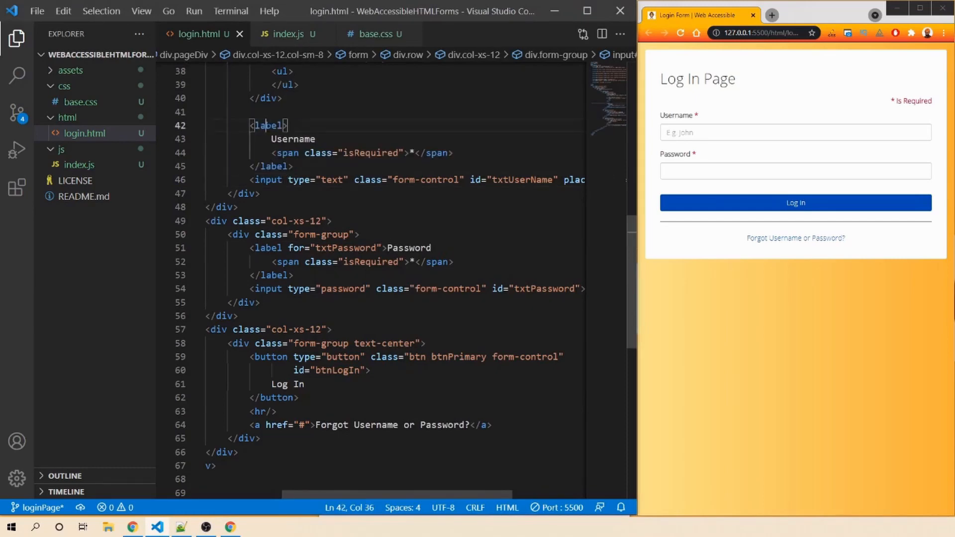
left_click(267, 180)
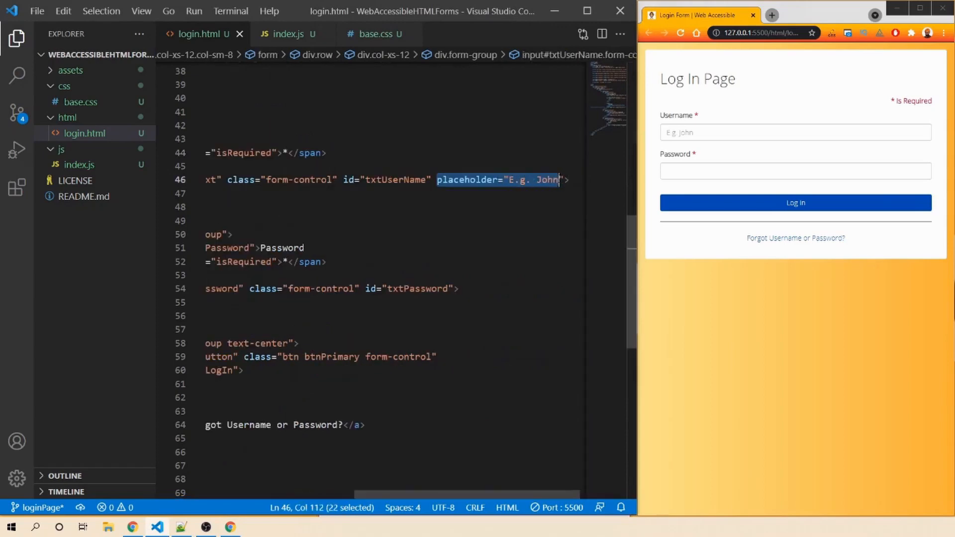
key("shift+Right")
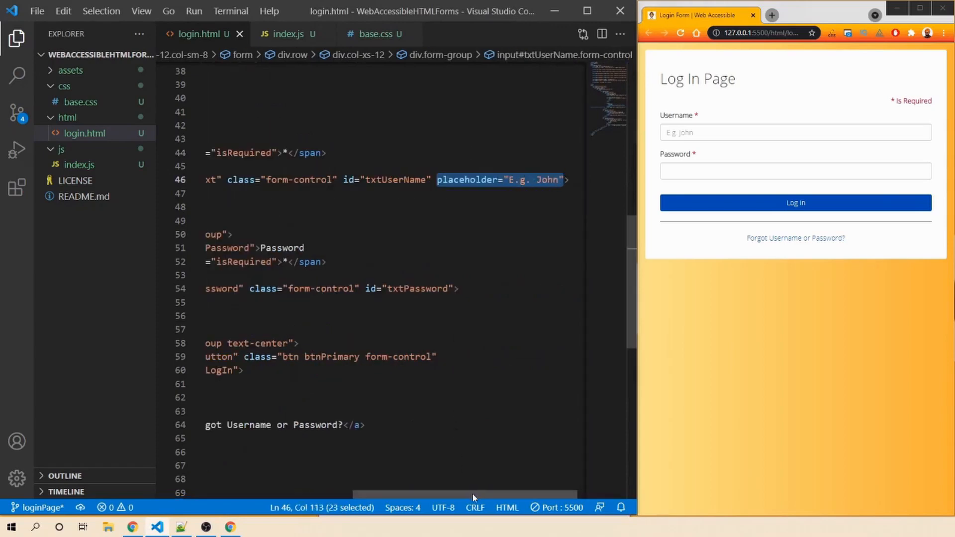
key("Delete")
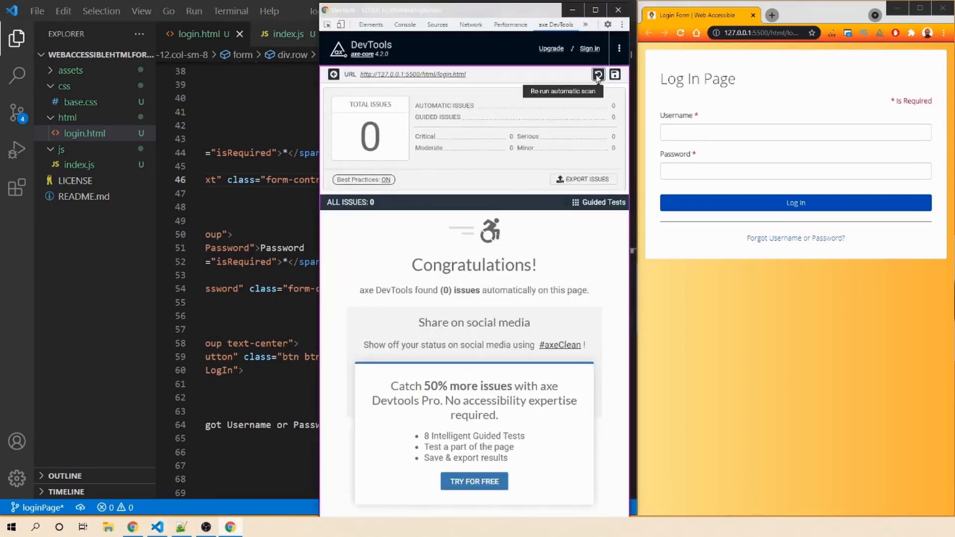
- Rescan with axe DevTools and view the Username 'Form elements must have labels' issue
left_click(598, 74)
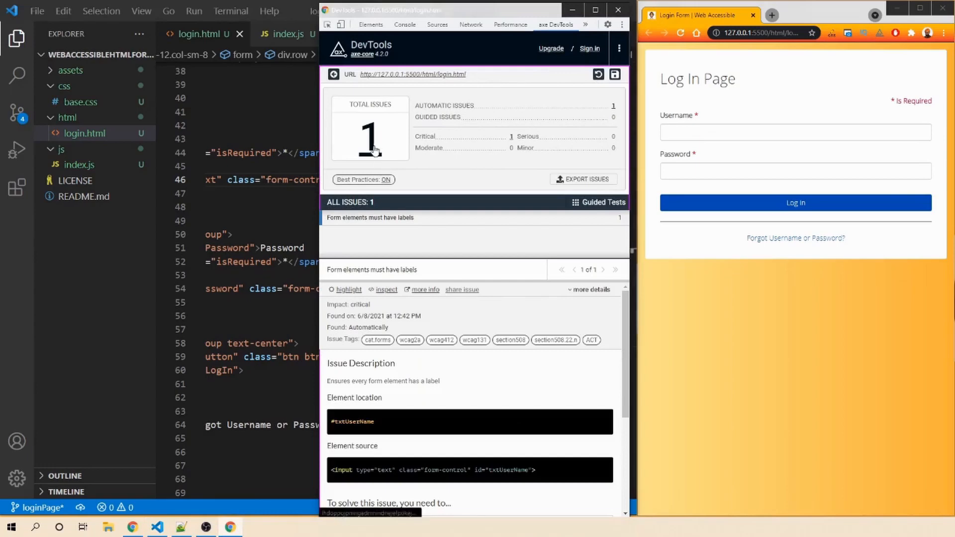
mouse_move(374, 228)
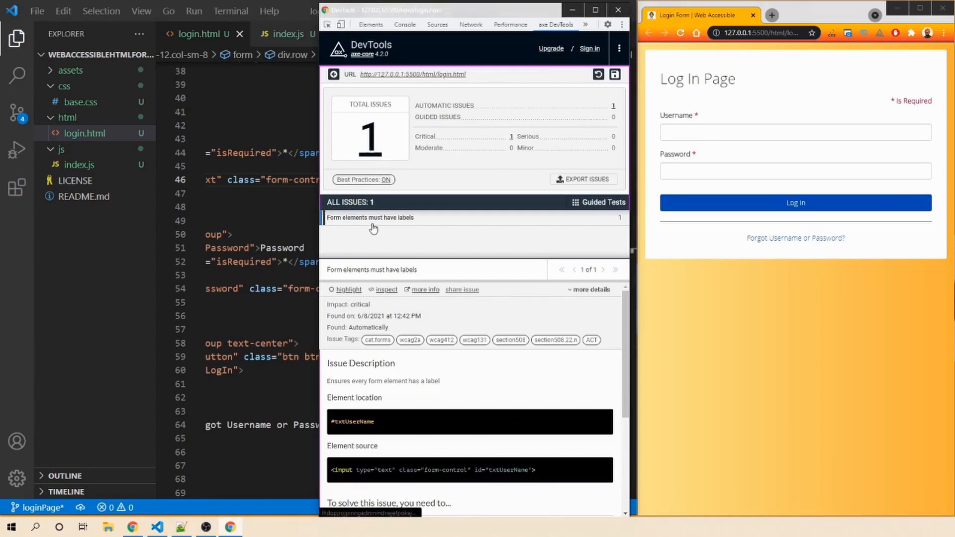
left_click(348, 289)
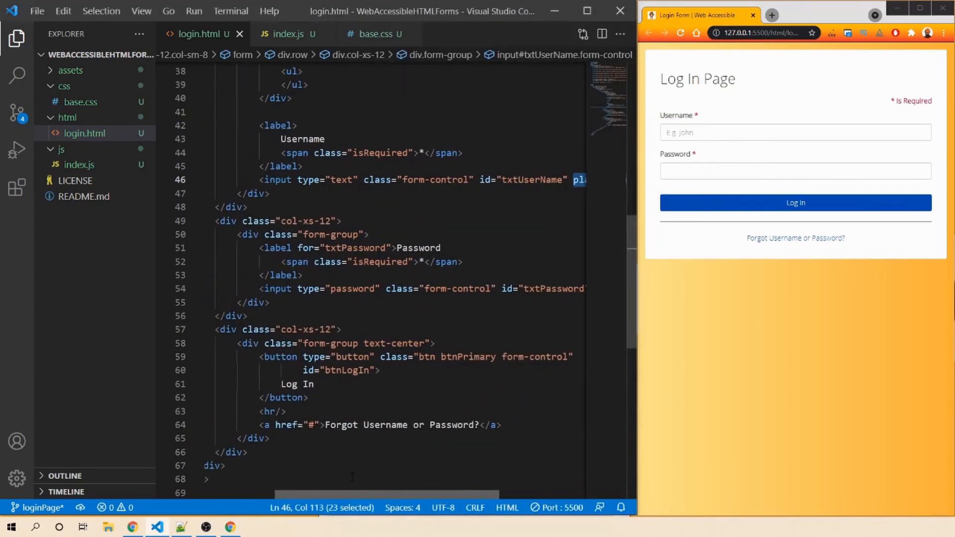
mouse_move(278, 125)
type(" for=\"")
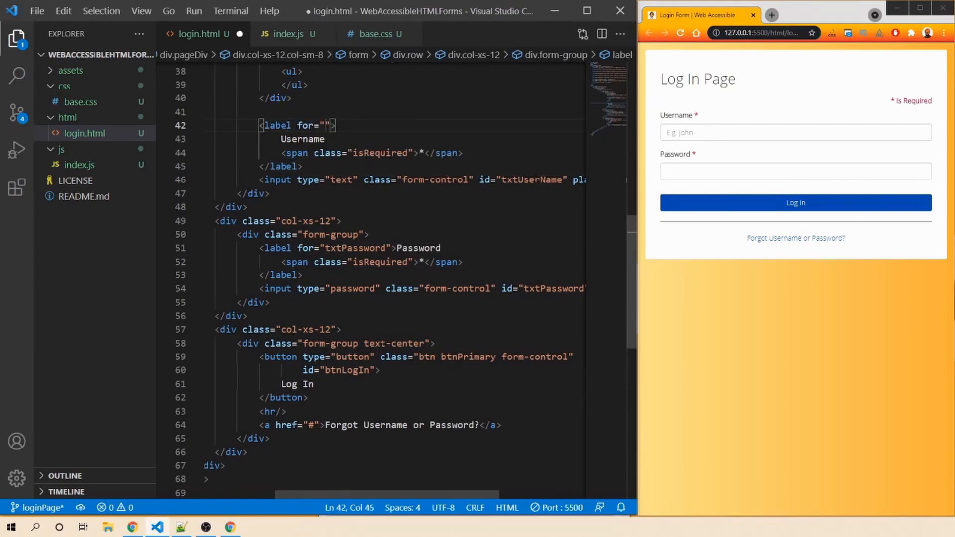
- Set the Username label's for to txtUserName and test that labels focus their fields
type("txtUserName")
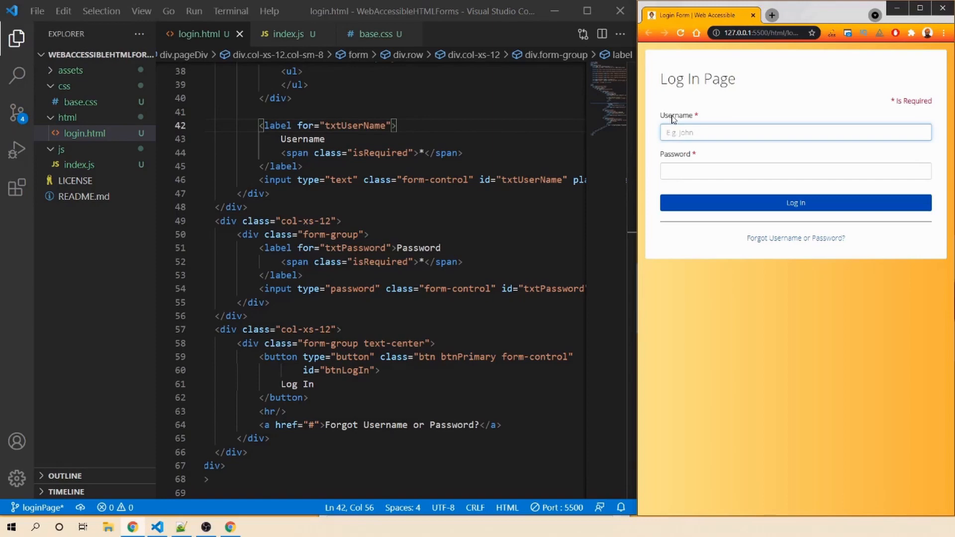
left_click(795, 171)
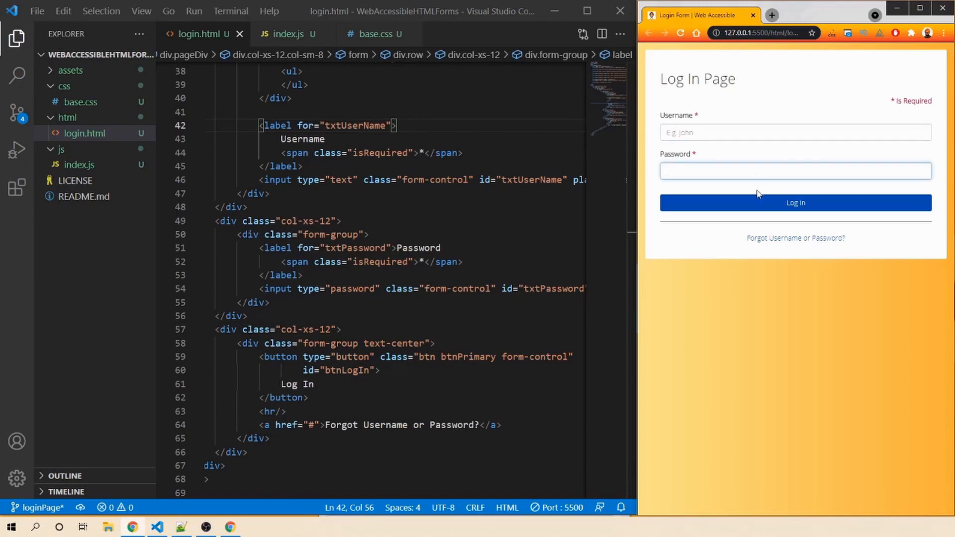
left_click(795, 171)
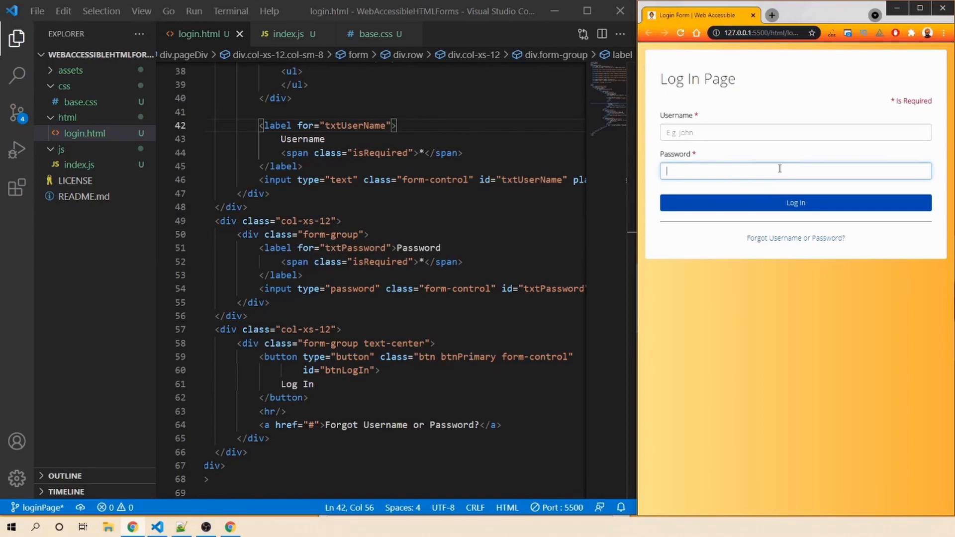
left_click(736, 309)
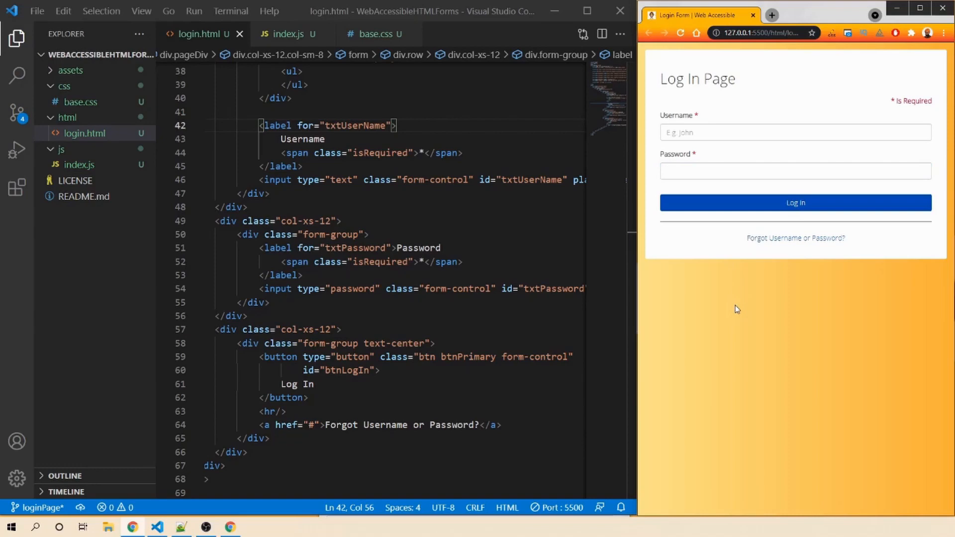
left_click(795, 171)
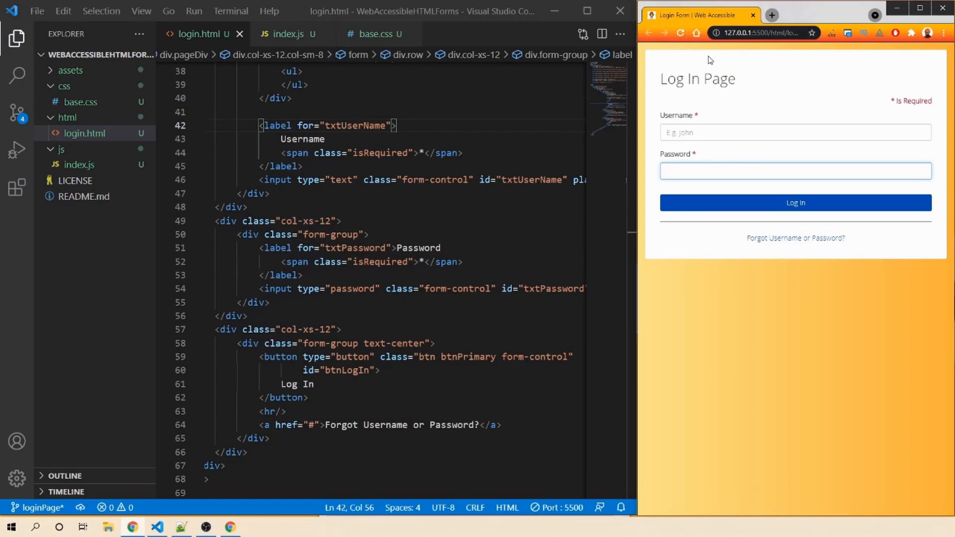
left_click(795, 203)
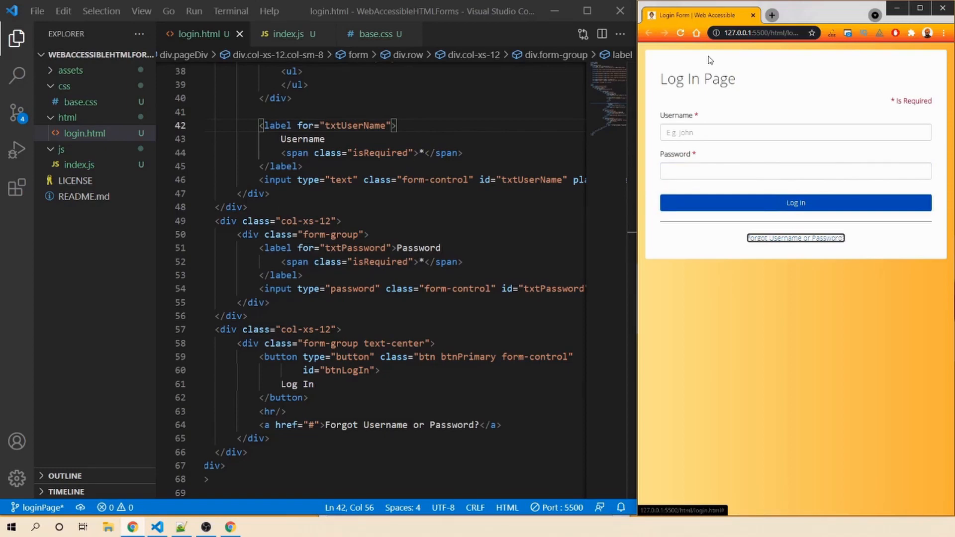
left_click(796, 133)
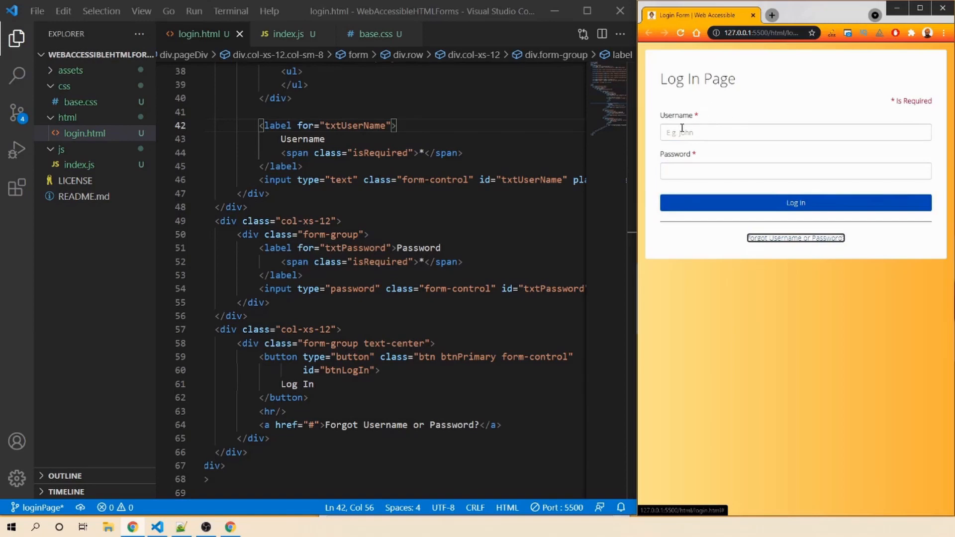
mouse_move(676, 125)
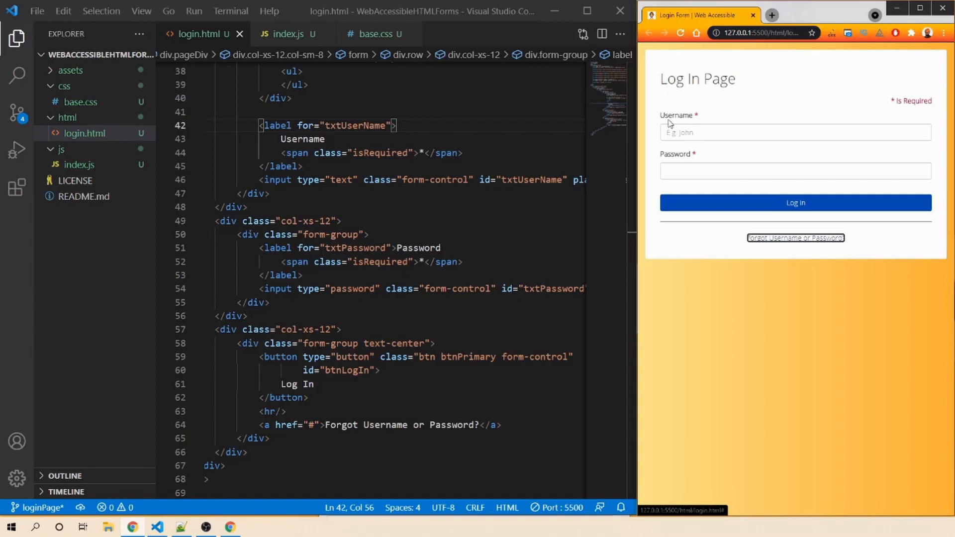
mouse_move(698, 122)
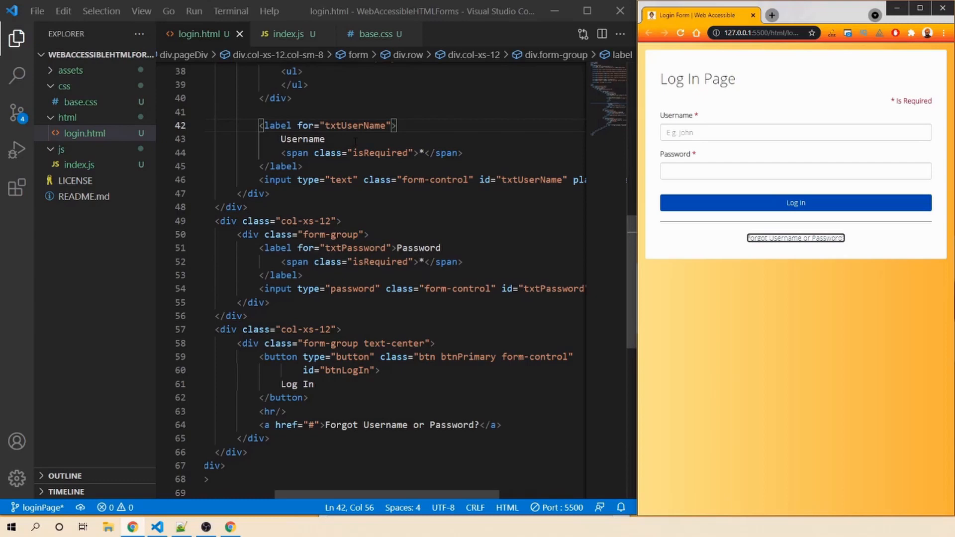
- Insert <span class="sr-only">is a required field</span> into the required markers and save login.html
left_click(417, 152)
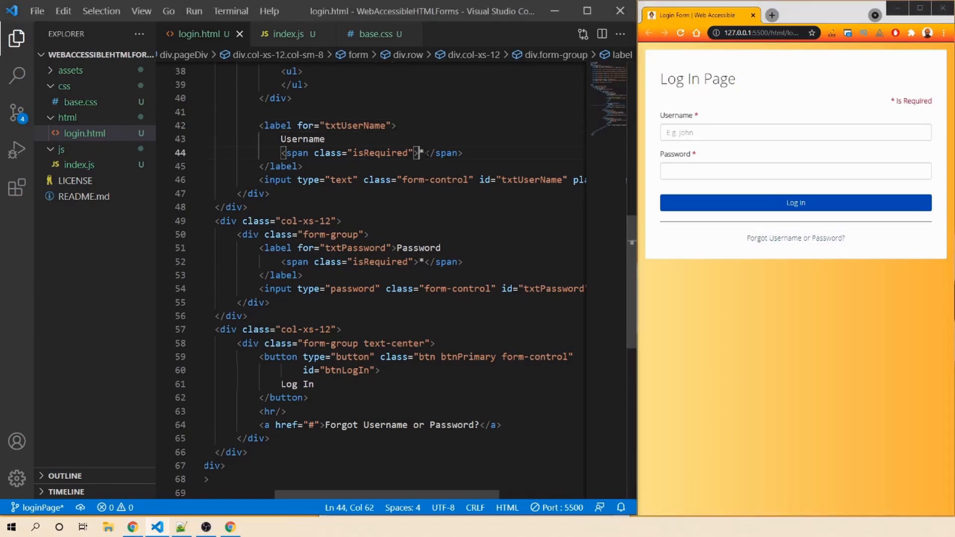
left_click(423, 153)
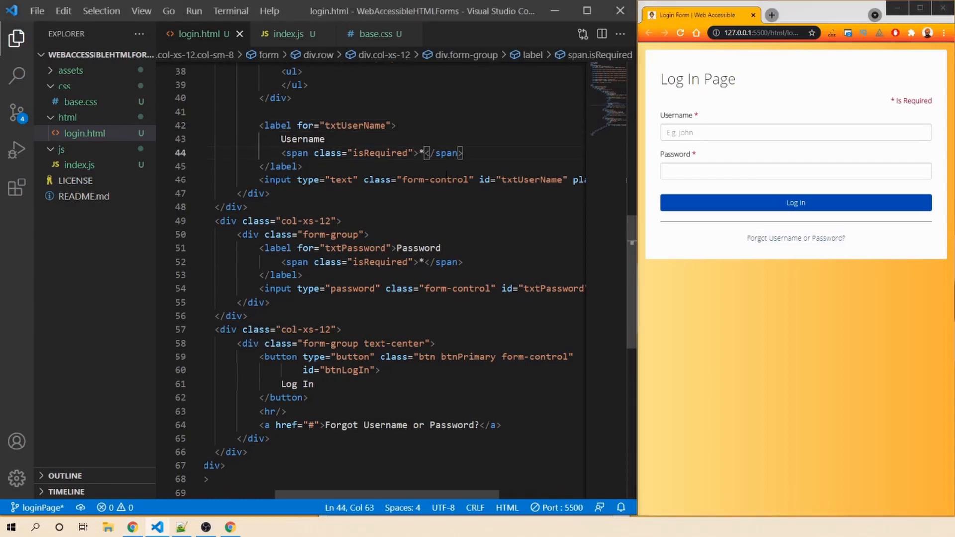
type("<span class=\"sr")
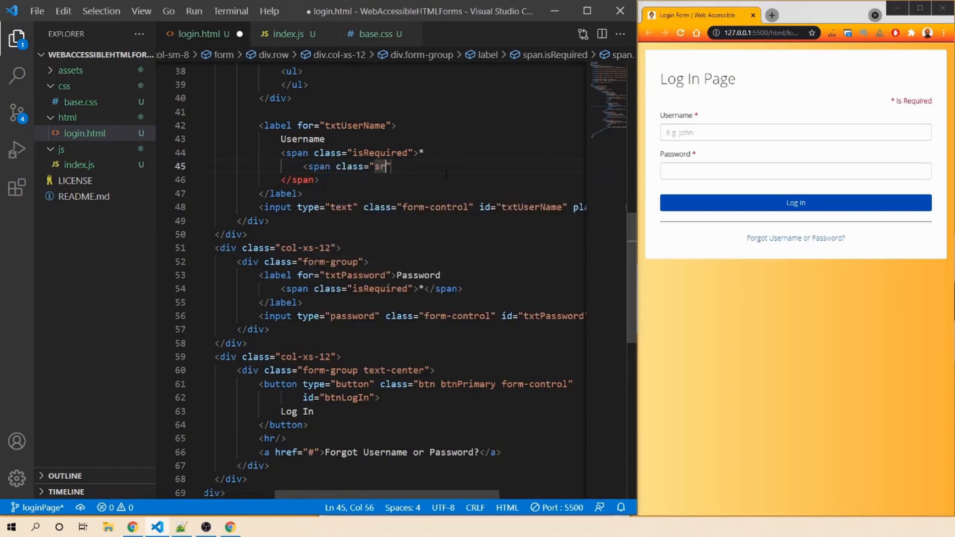
type("-only")
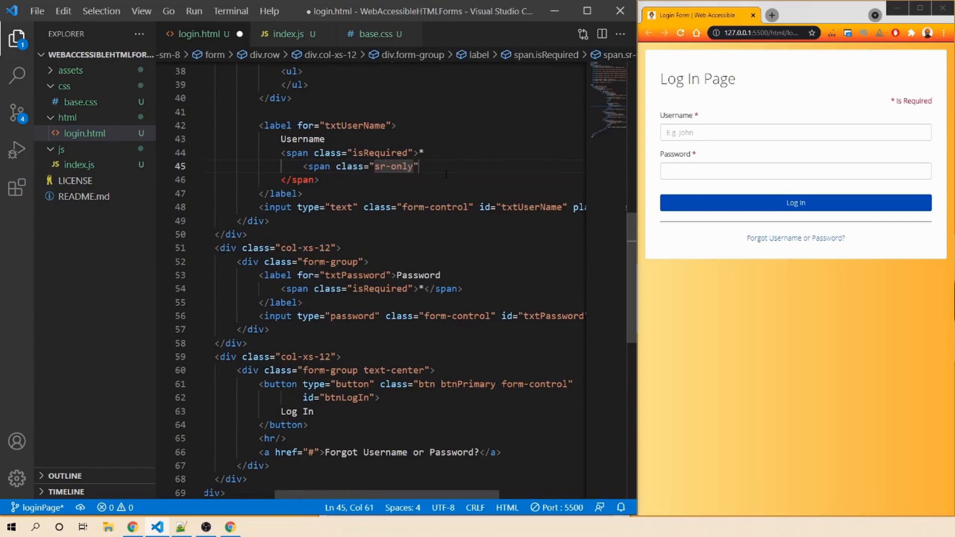
type("></span>")
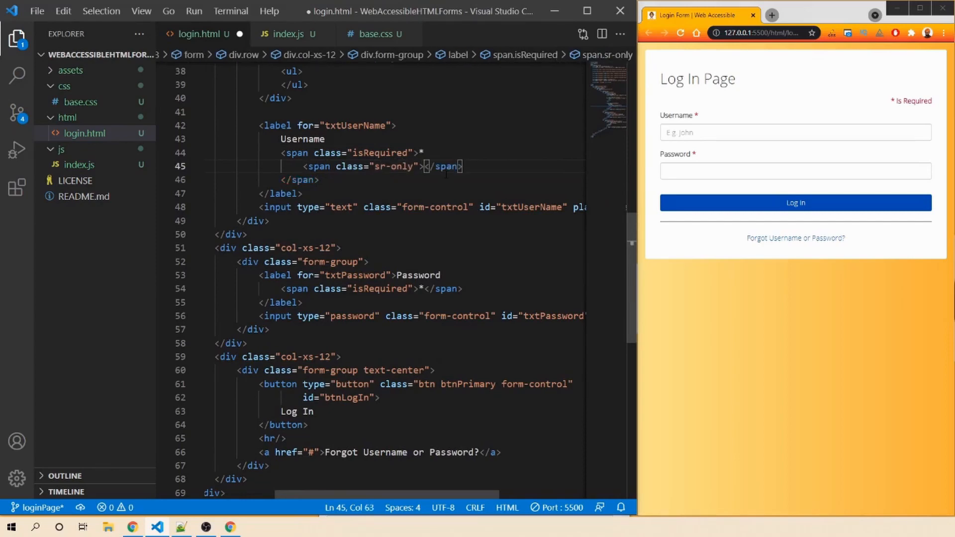
type("is a re")
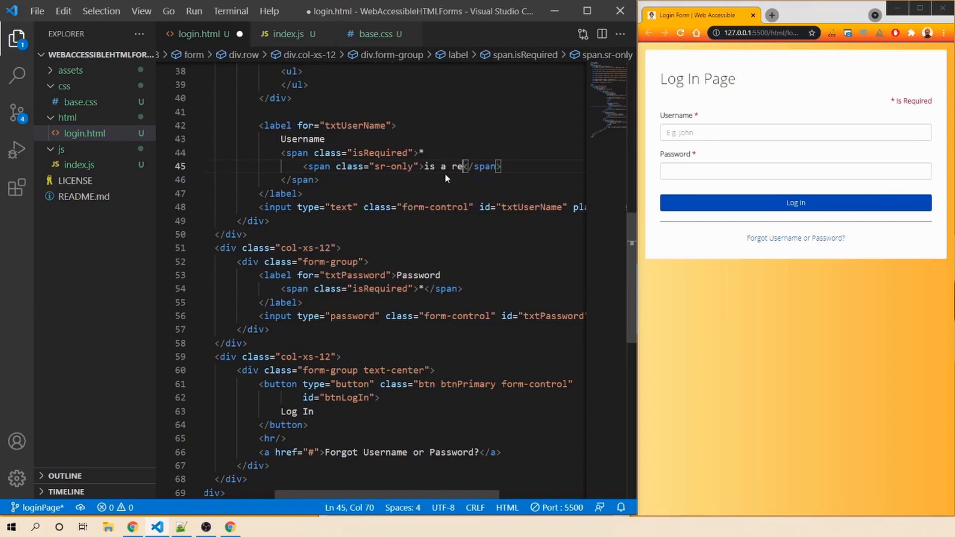
type("quired fied")
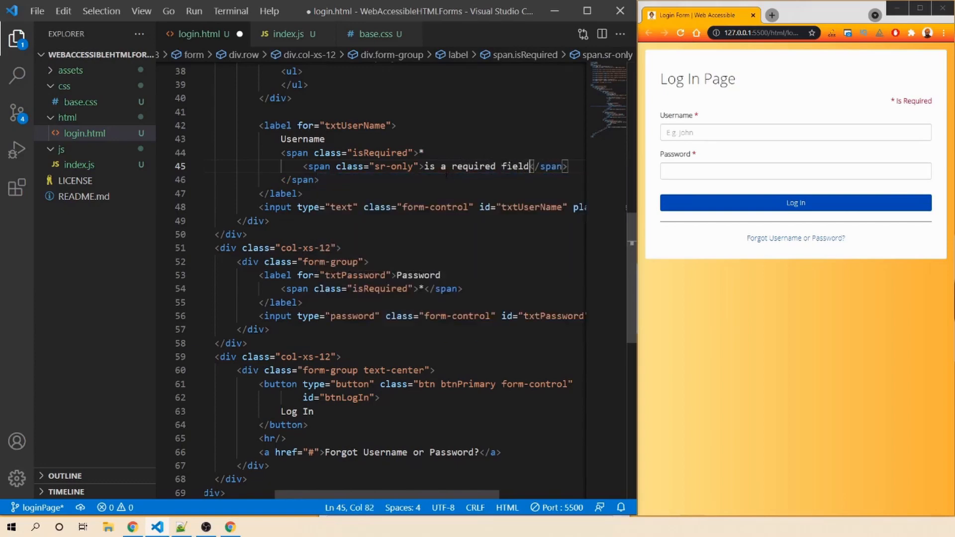
key("ctrl+s")
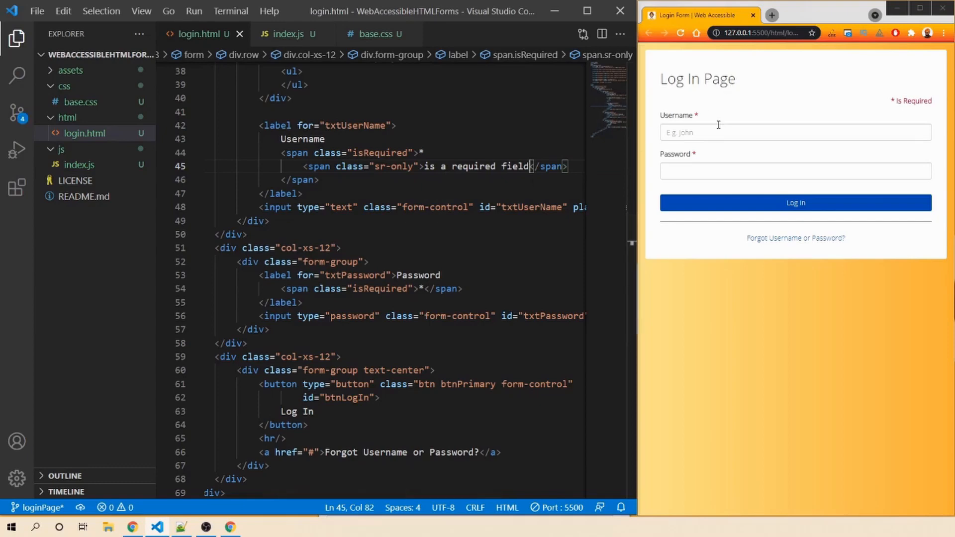
mouse_move(722, 138)
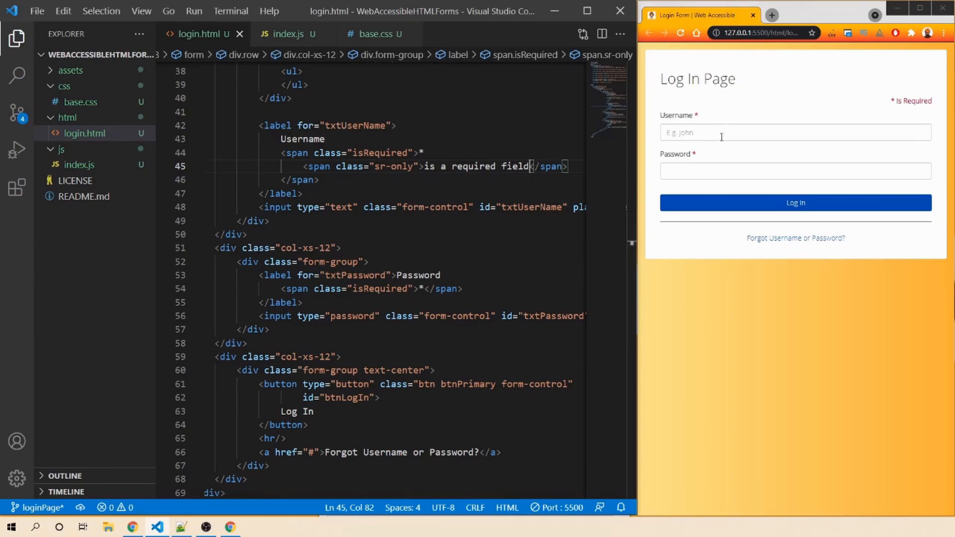
mouse_move(679, 123)
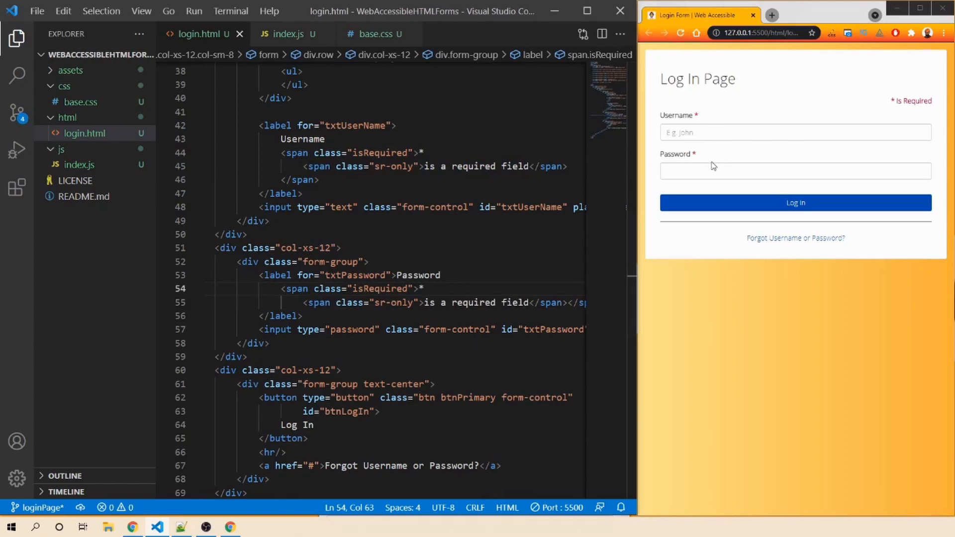
left_click(303, 193)
type("<span class=")
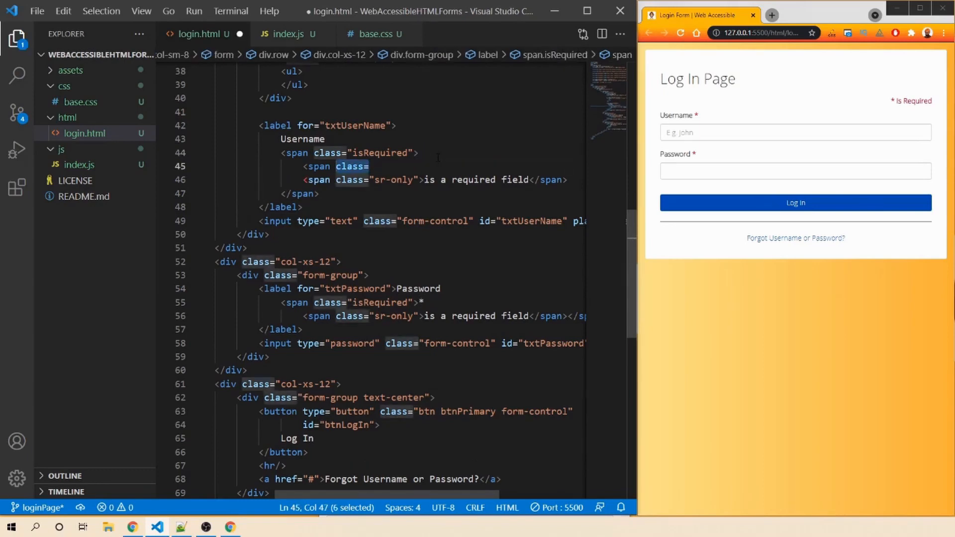
- Begin typing aria-hidden on the spans wrapping the required asterisks
type("aria-hidden=\"true\">*</span>")
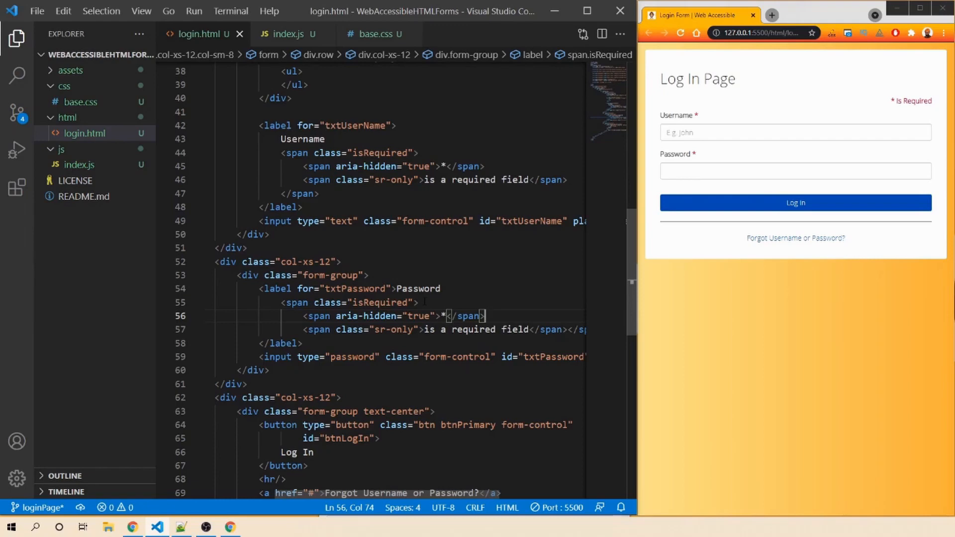
mouse_move(718, 150)
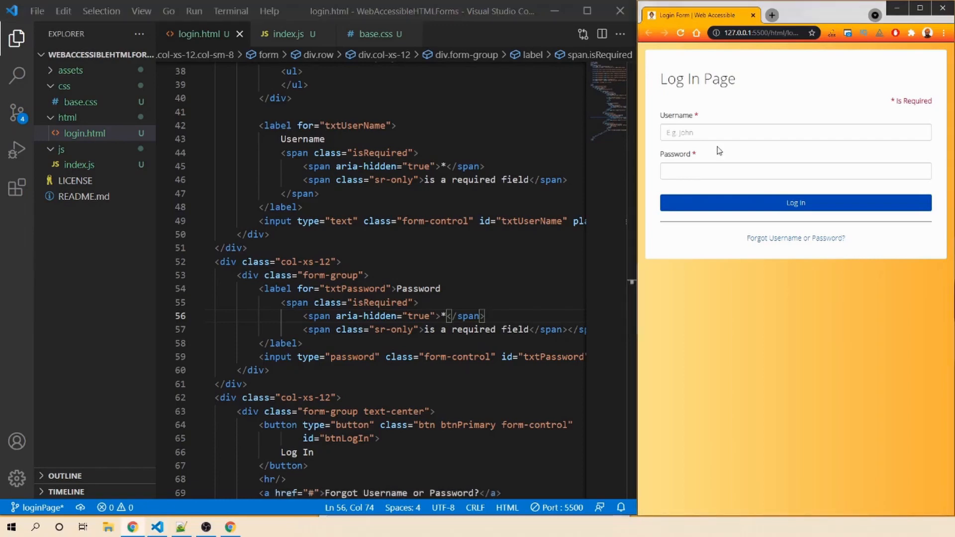
mouse_move(760, 206)
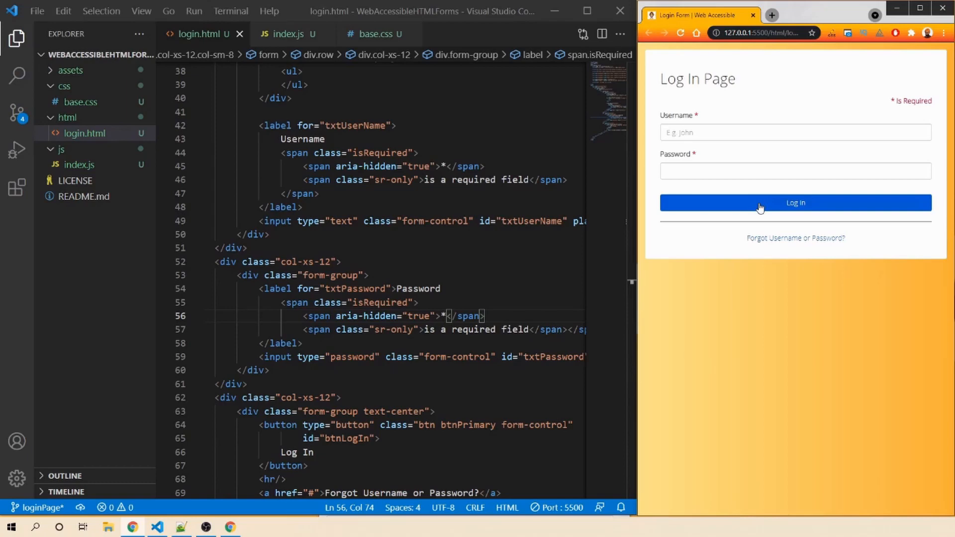
mouse_move(760, 125)
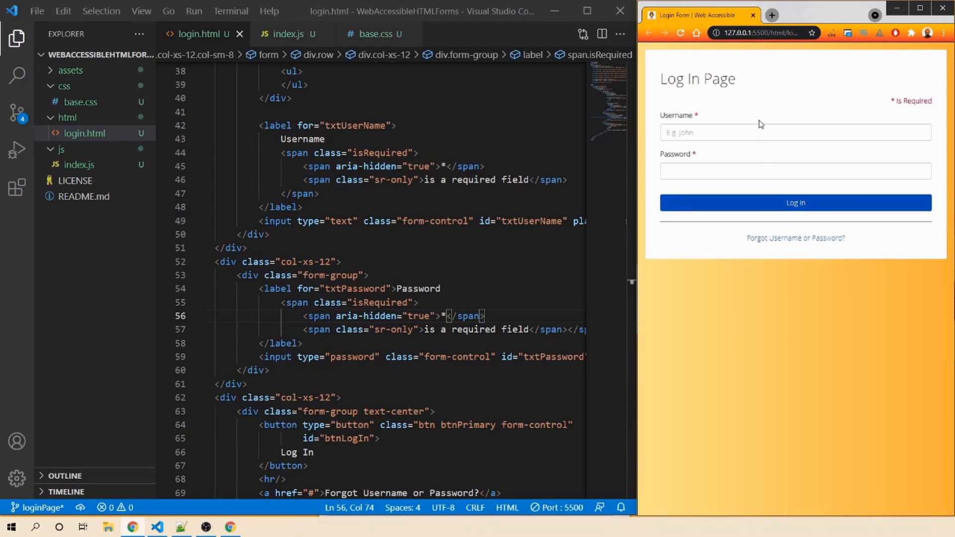
mouse_move(778, 173)
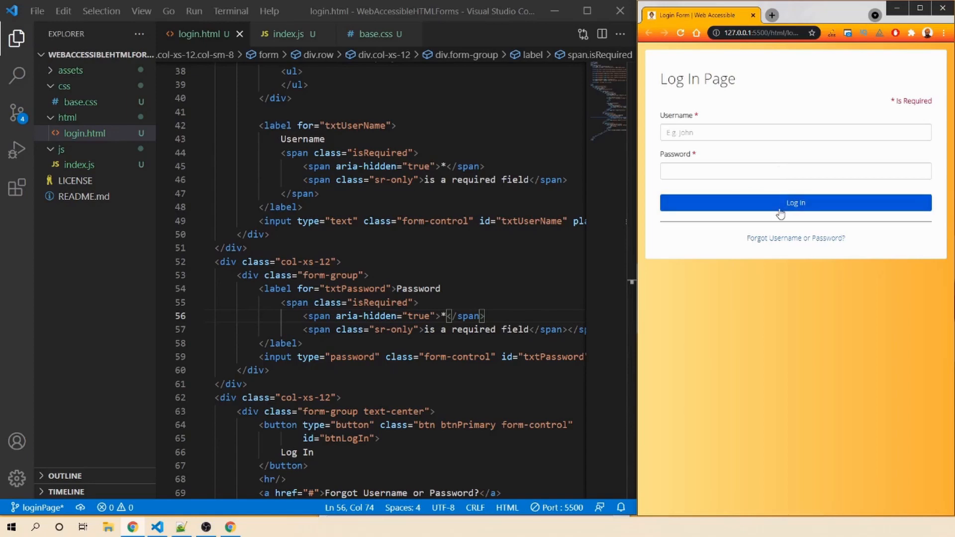
left_click(795, 203)
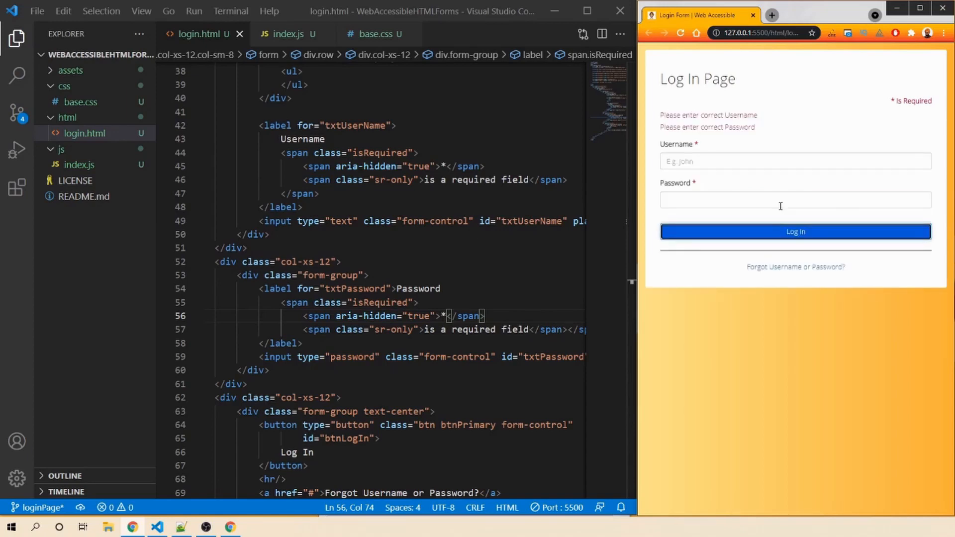
mouse_move(740, 136)
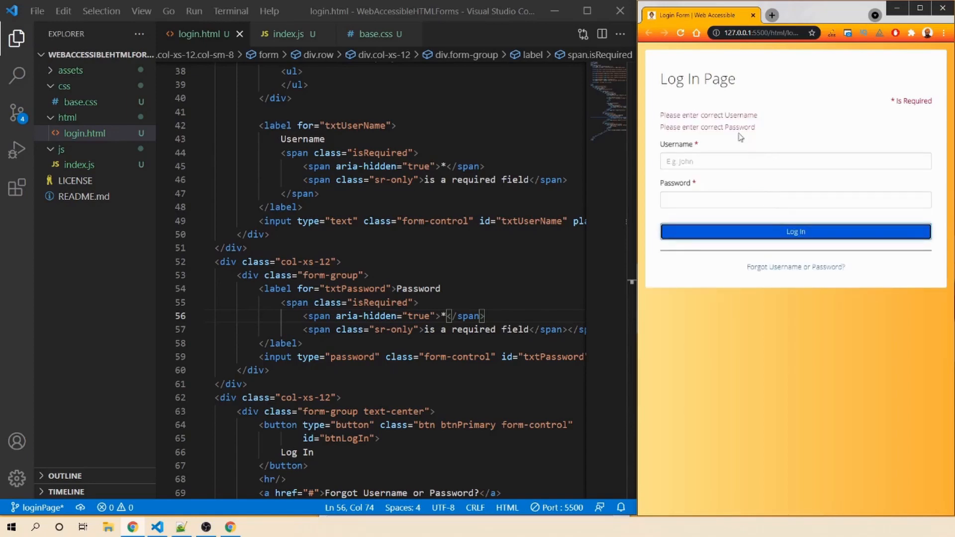
mouse_move(765, 123)
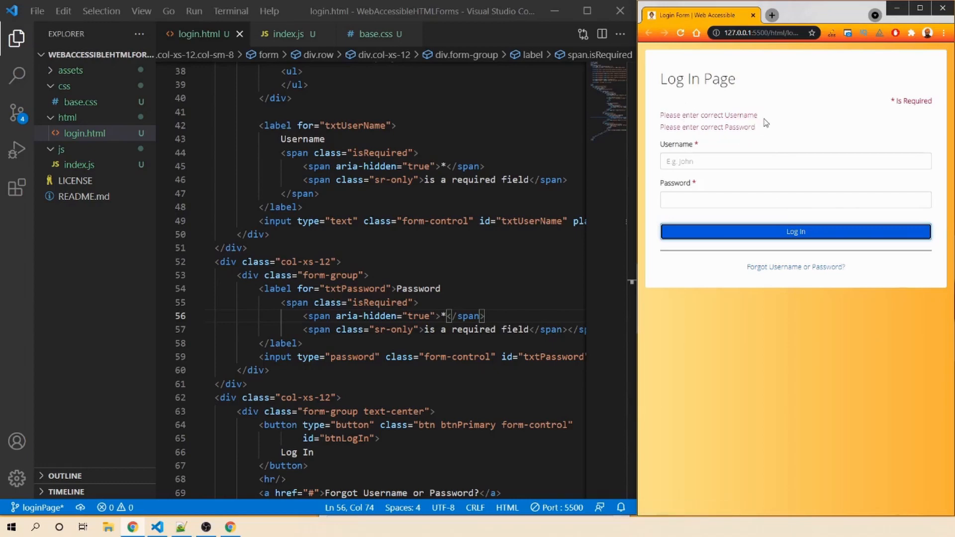
mouse_move(750, 136)
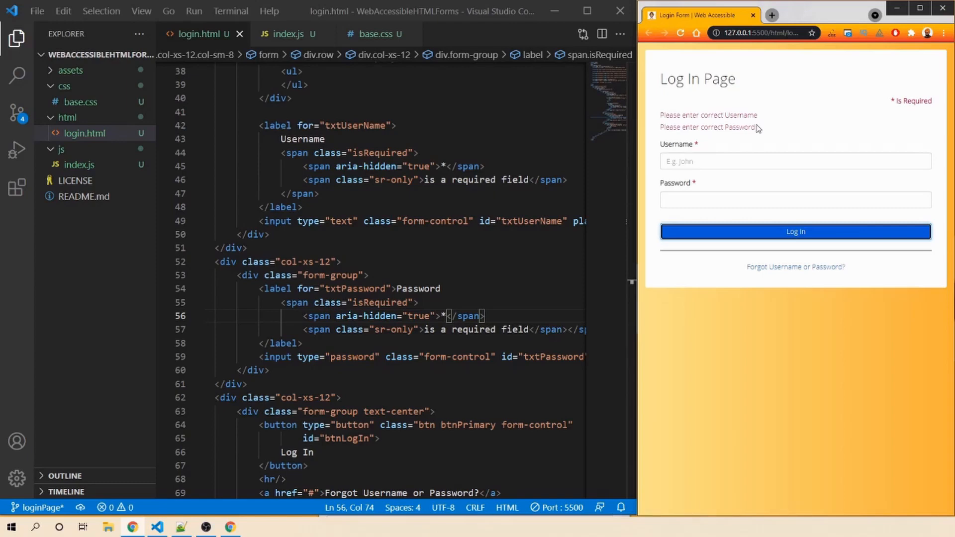
mouse_move(759, 132)
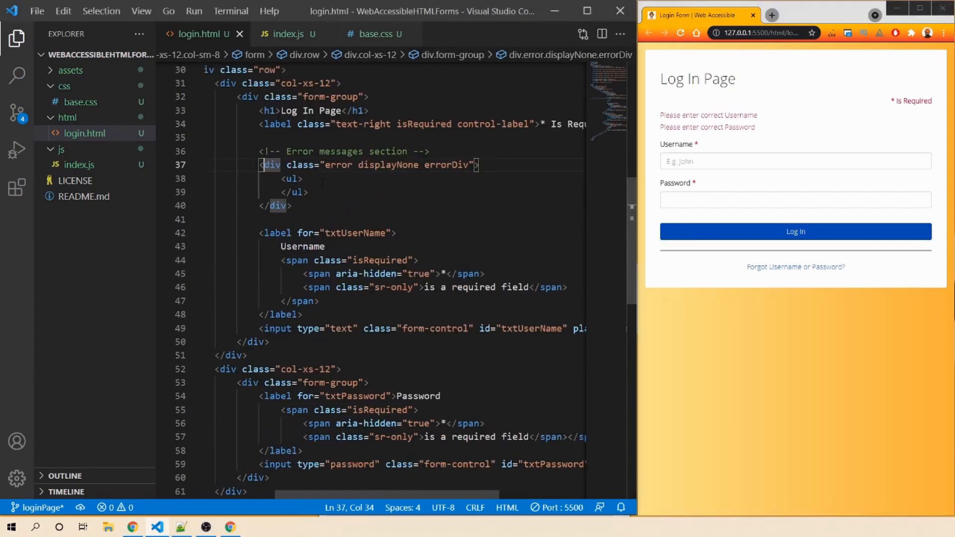
mouse_move(693, 127)
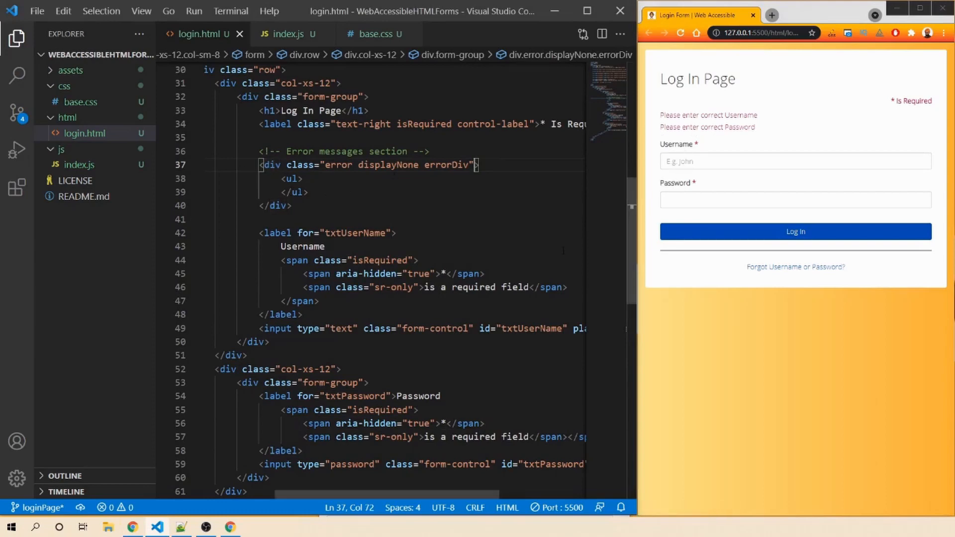
- Add role="alert" to the errorDiv container and submit the empty form to test
type("role=\"alert")
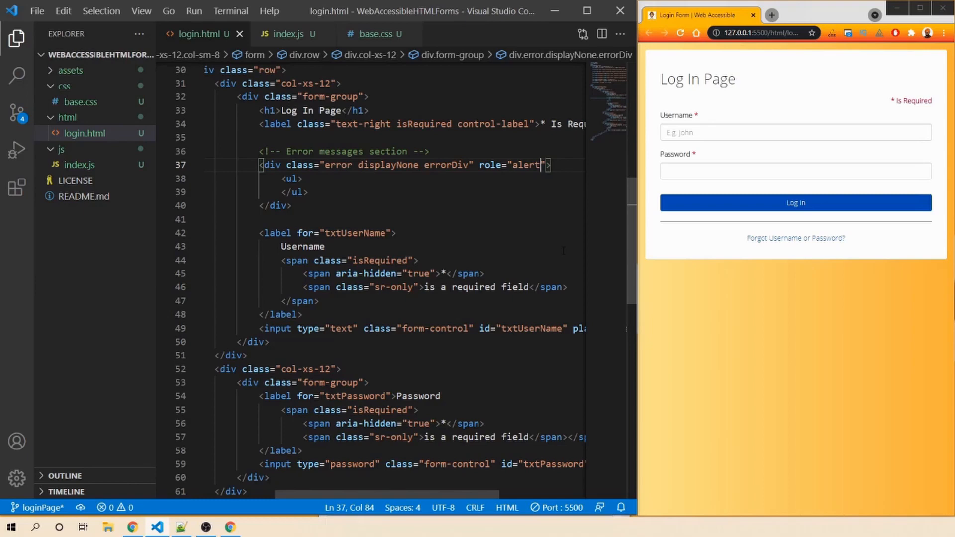
left_click(795, 203)
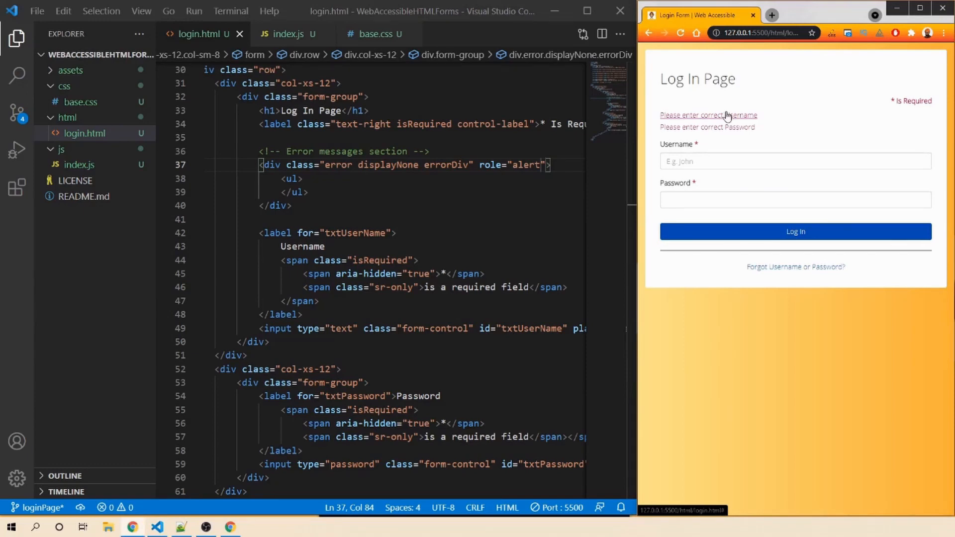
mouse_move(723, 160)
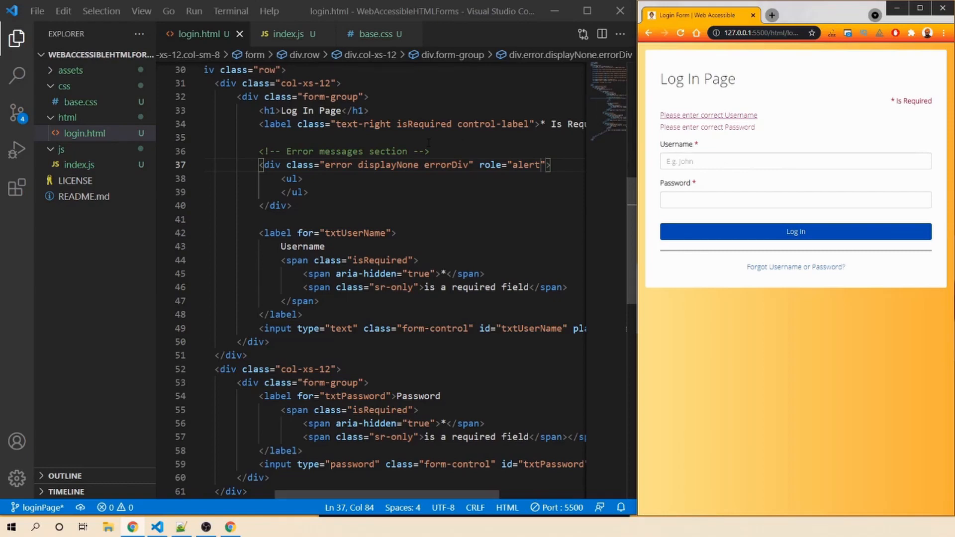
left_click(286, 33)
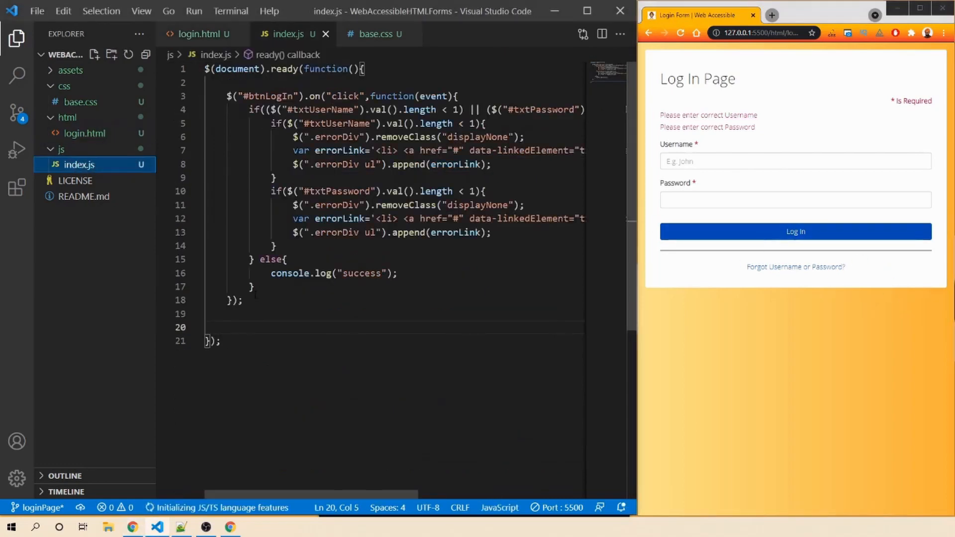
mouse_move(731, 116)
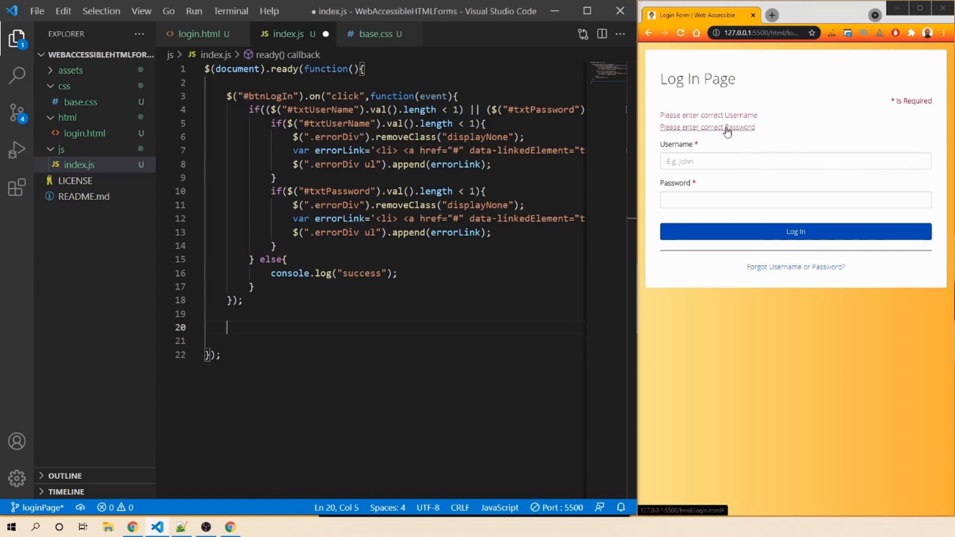
mouse_move(730, 130)
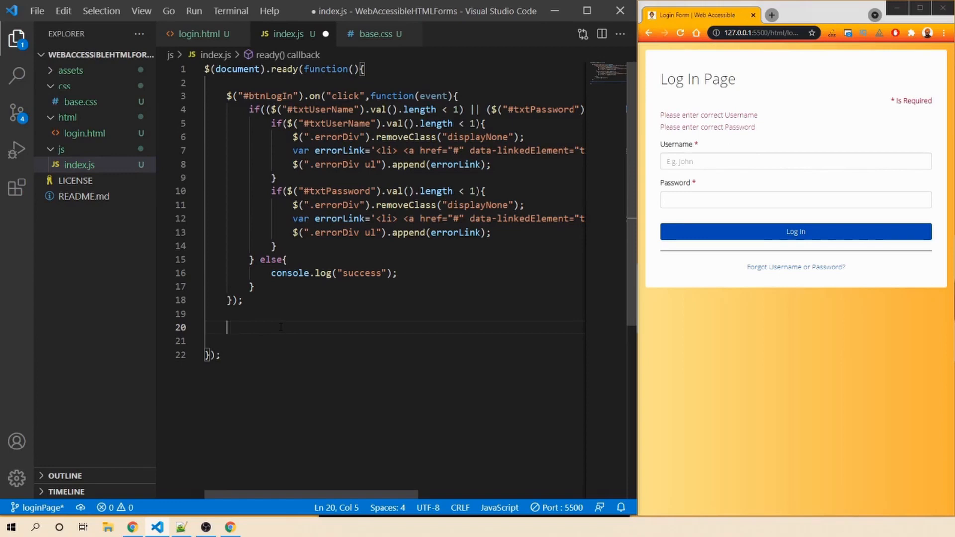
- Write $(document).on("click", ".errorDiv a", function(){}) in index.js and resubmit the form
type("$")
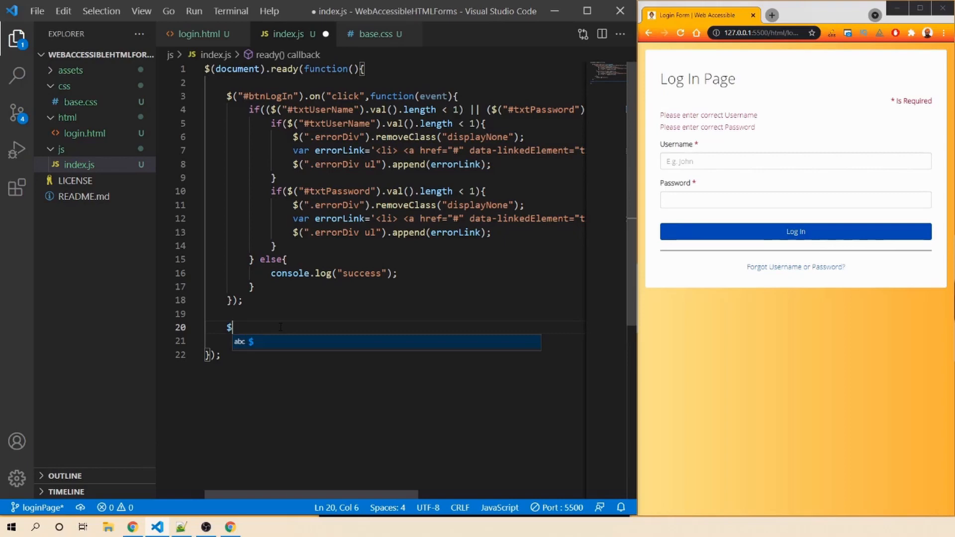
type("(document")
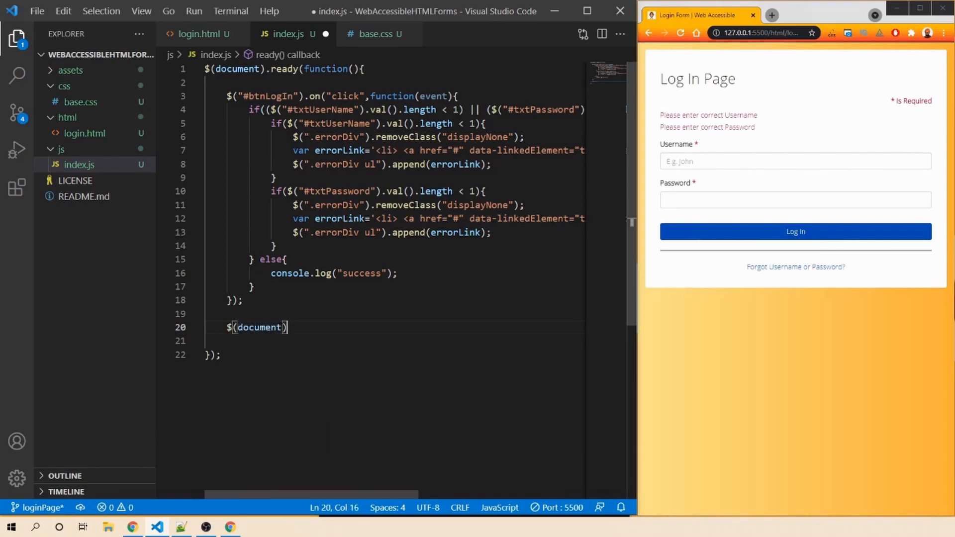
type(".on(")
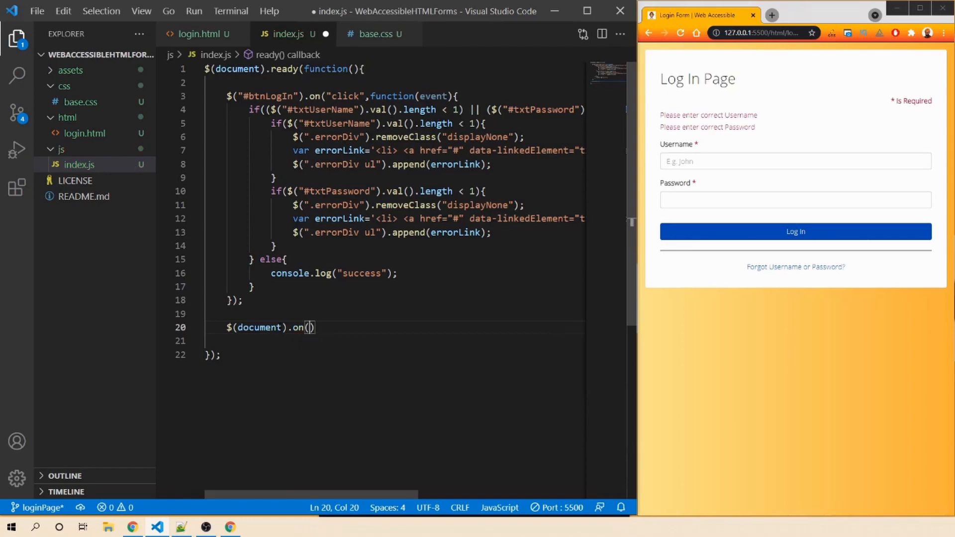
type("\"cli")
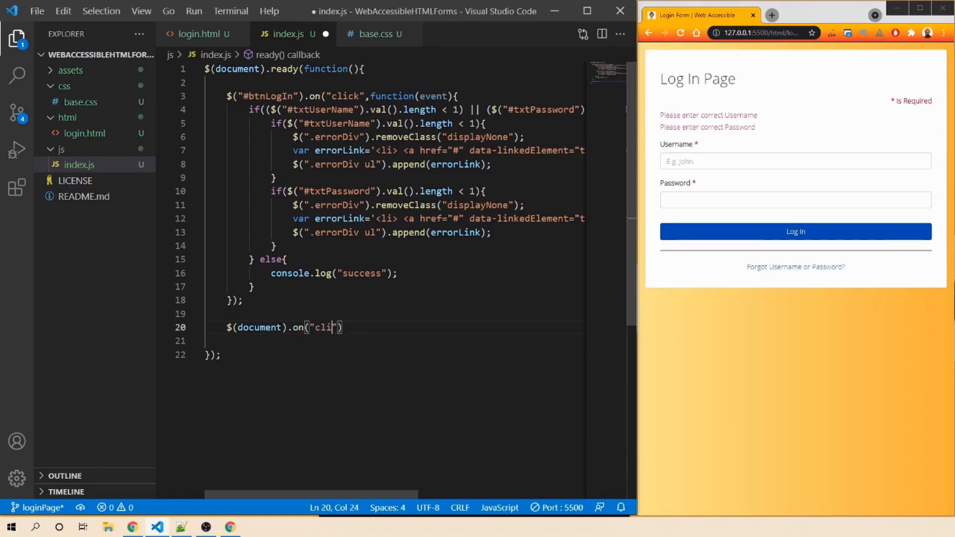
type("ck\",")
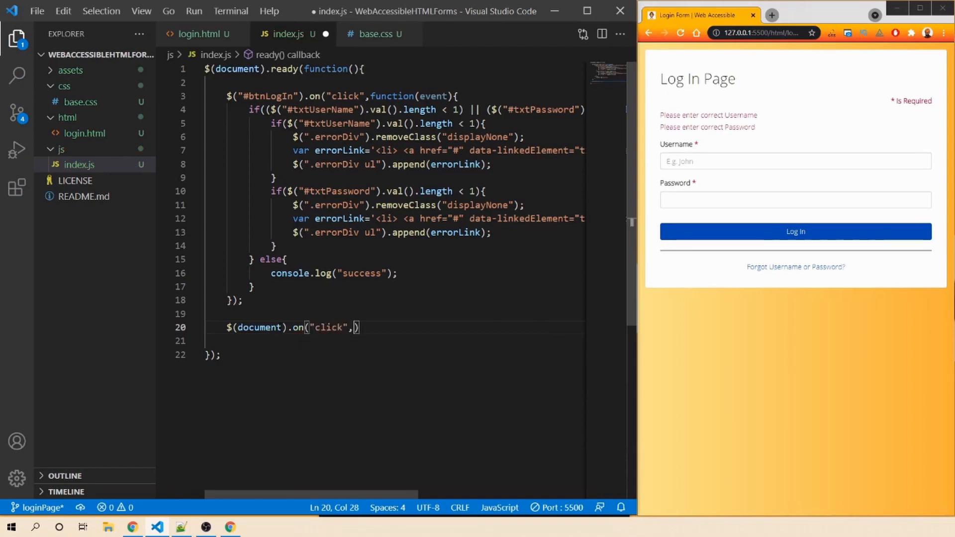
type("\"\"")
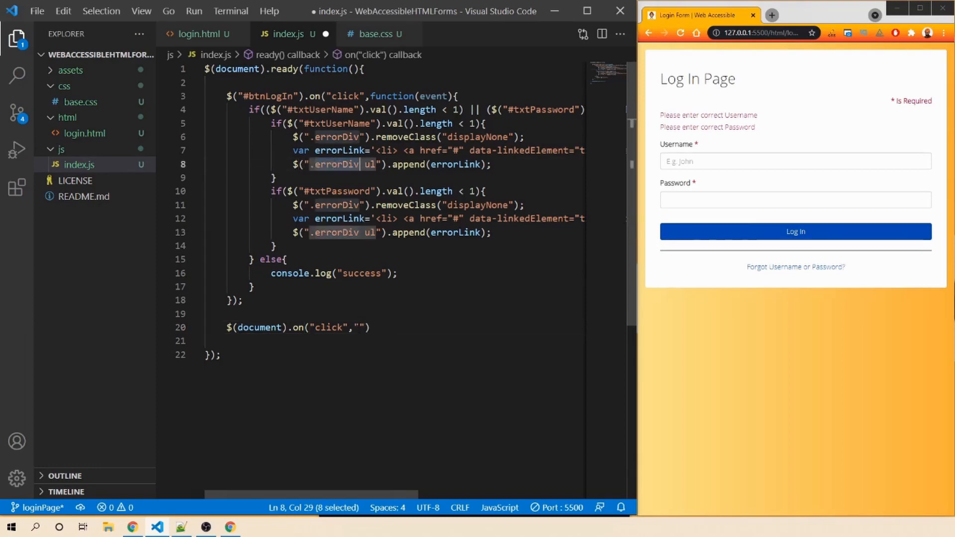
type(".errorDiv")
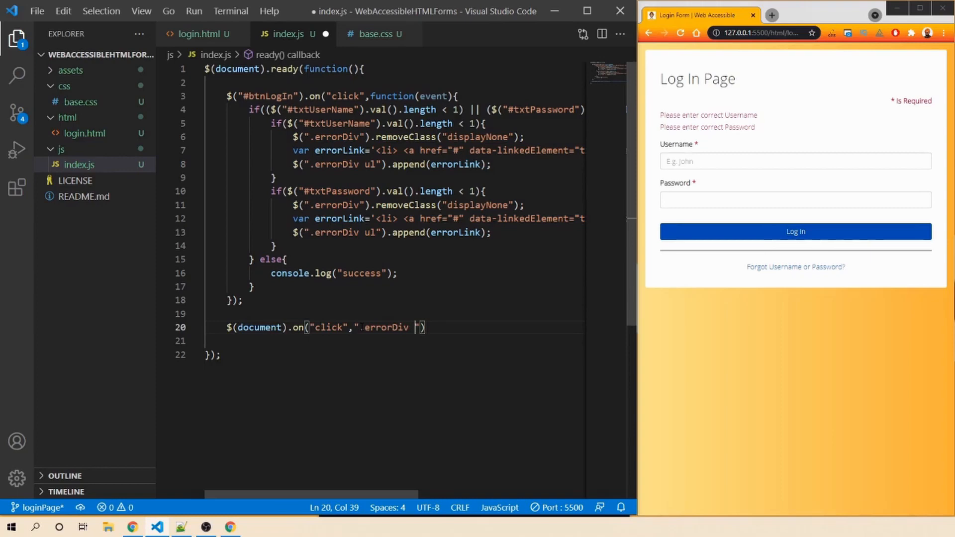
type("a")
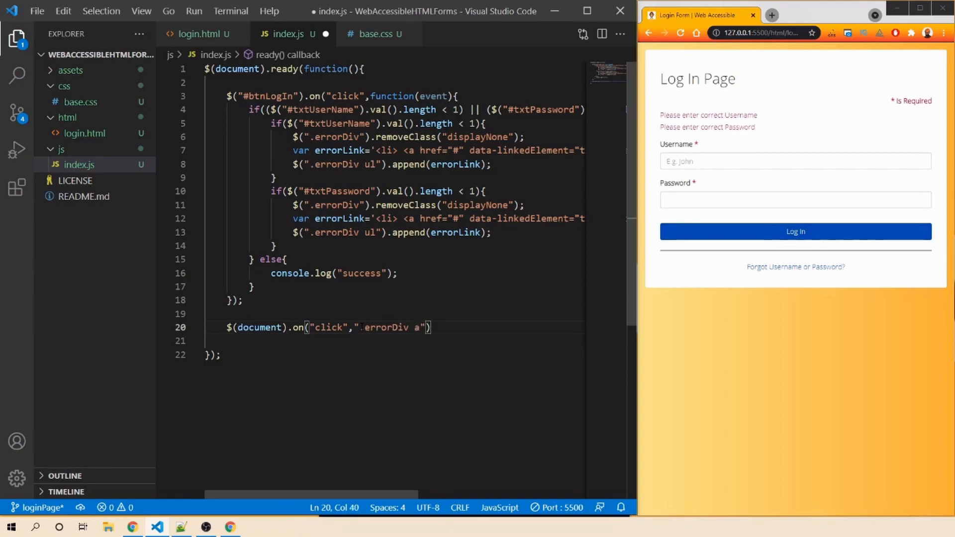
type(".f")
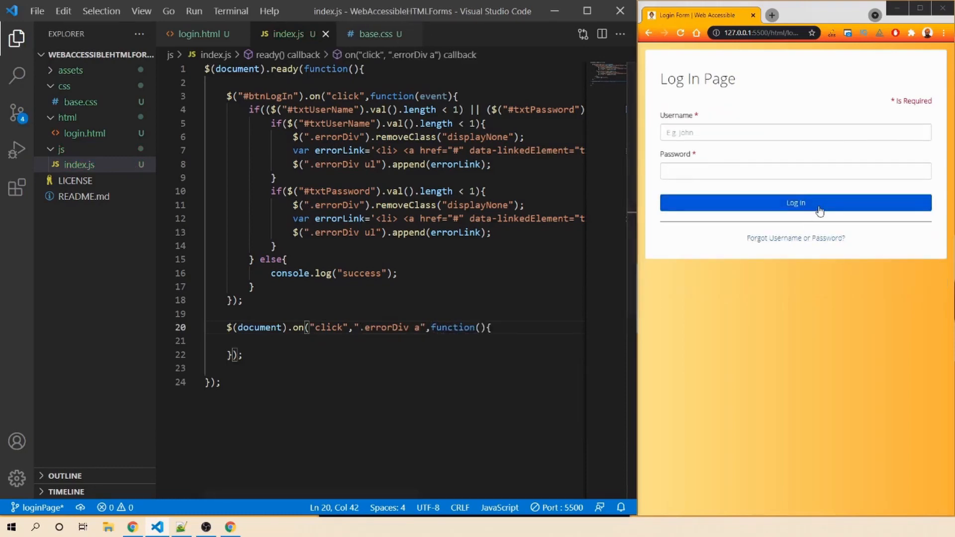
left_click(796, 203)
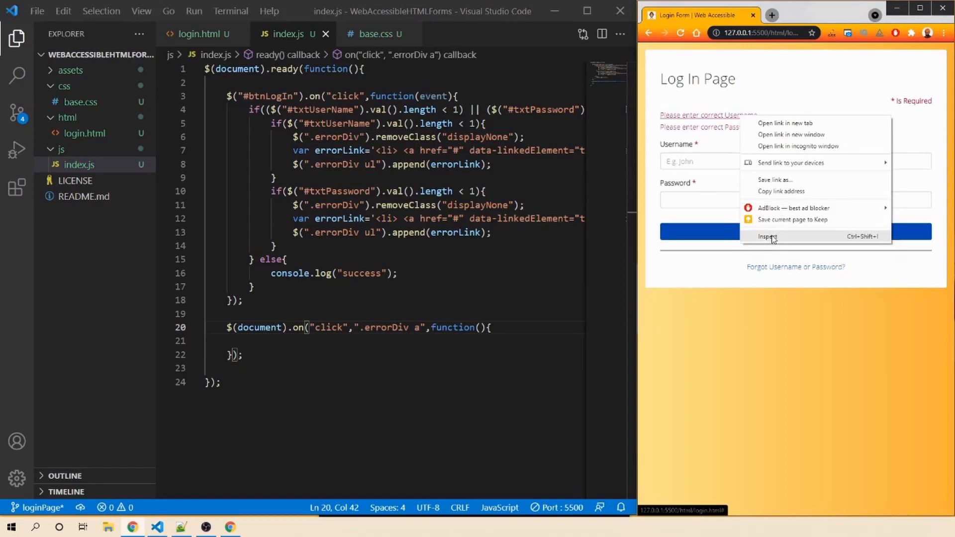
left_click(768, 236)
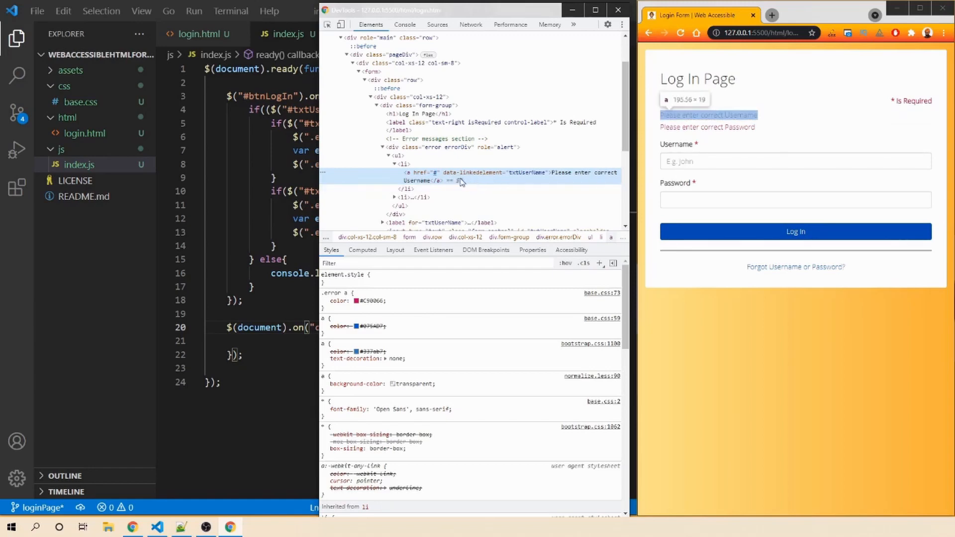
mouse_move(518, 178)
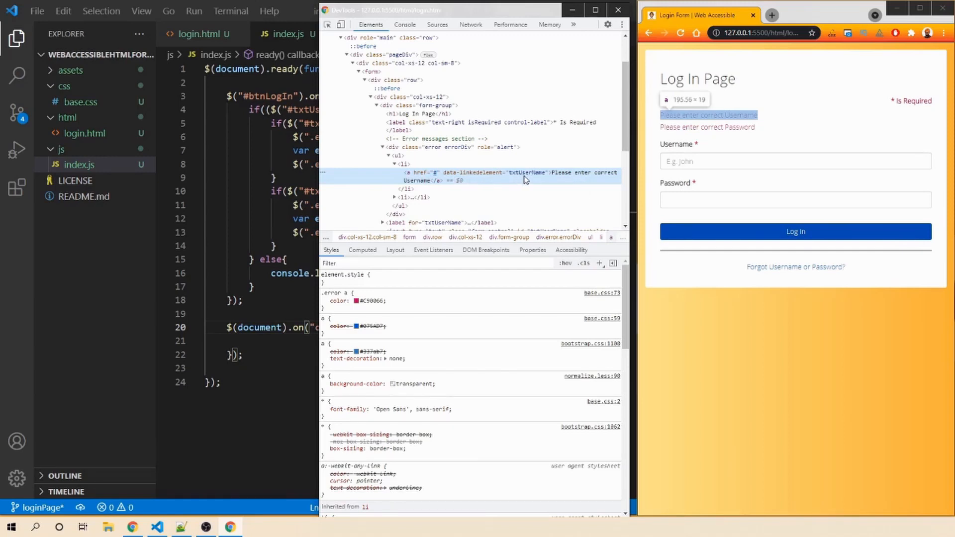
right_click(708, 114)
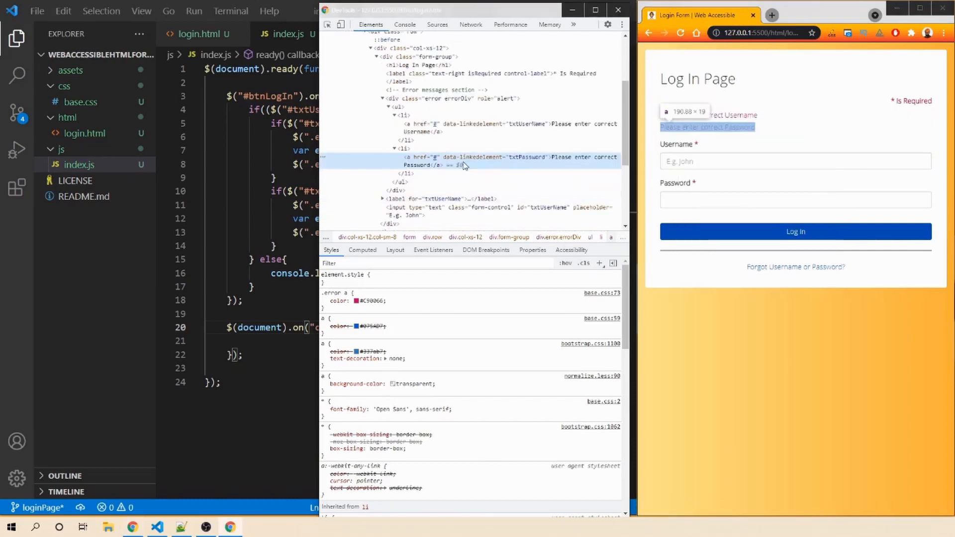
mouse_move(526, 165)
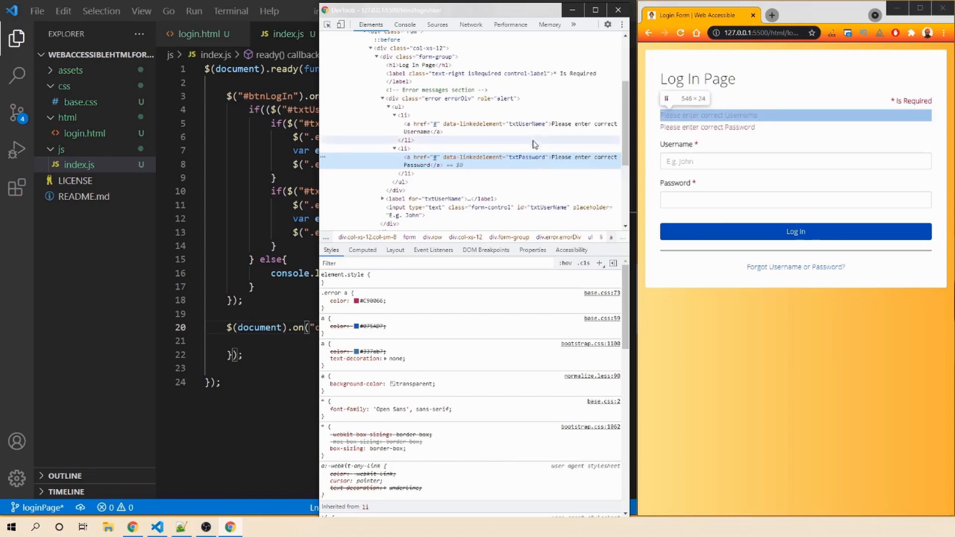
mouse_move(529, 157)
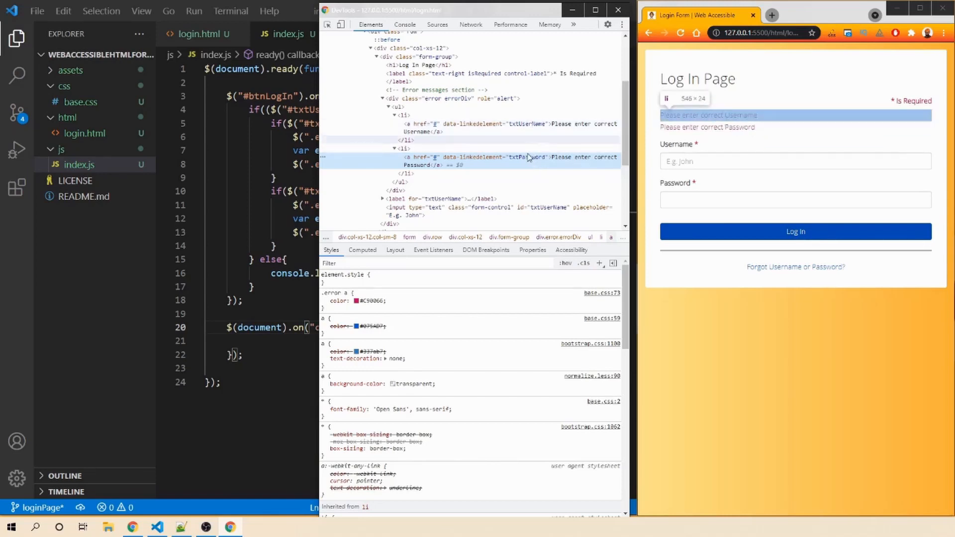
mouse_move(480, 145)
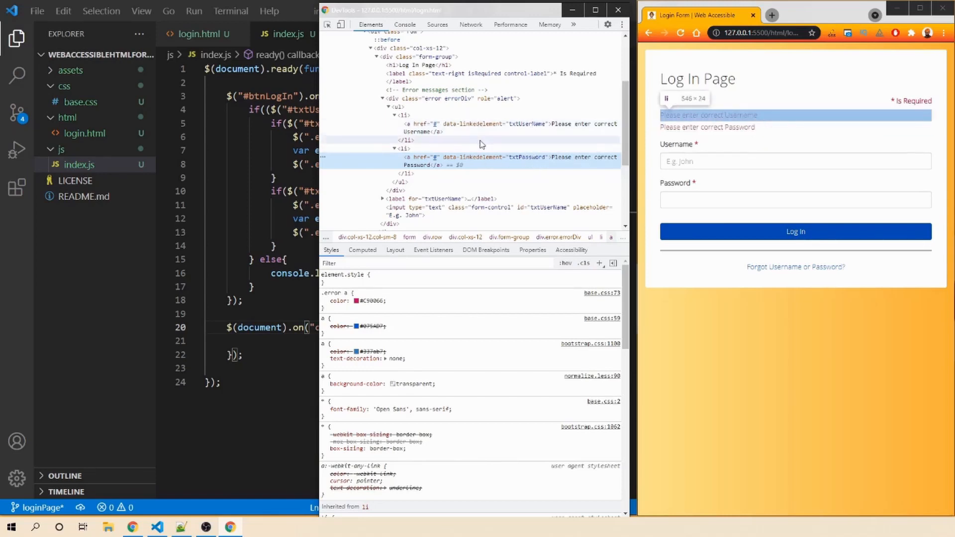
mouse_move(529, 124)
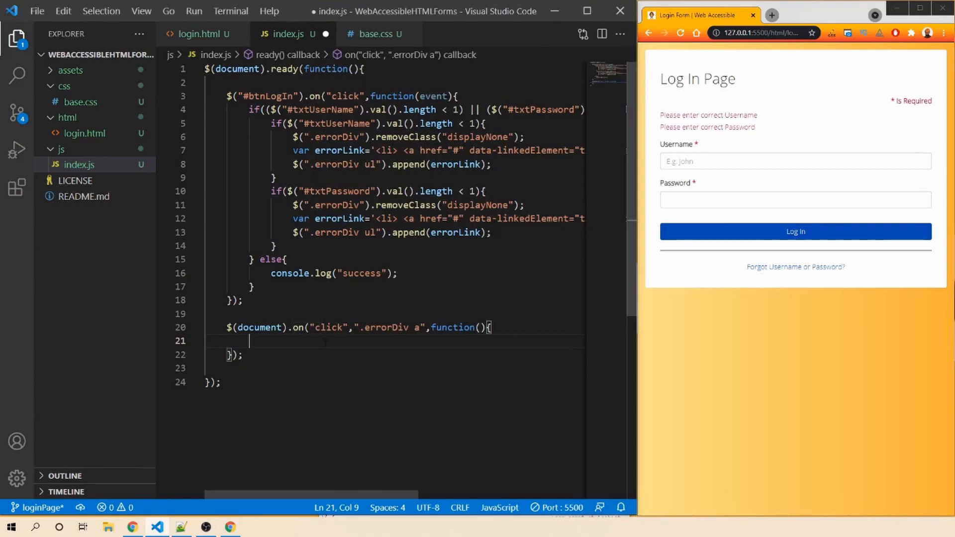
- Add $("#"+$(this).attr("data-linkedelement")).focus(); to the error-link click handler and save index.js
type("$(")
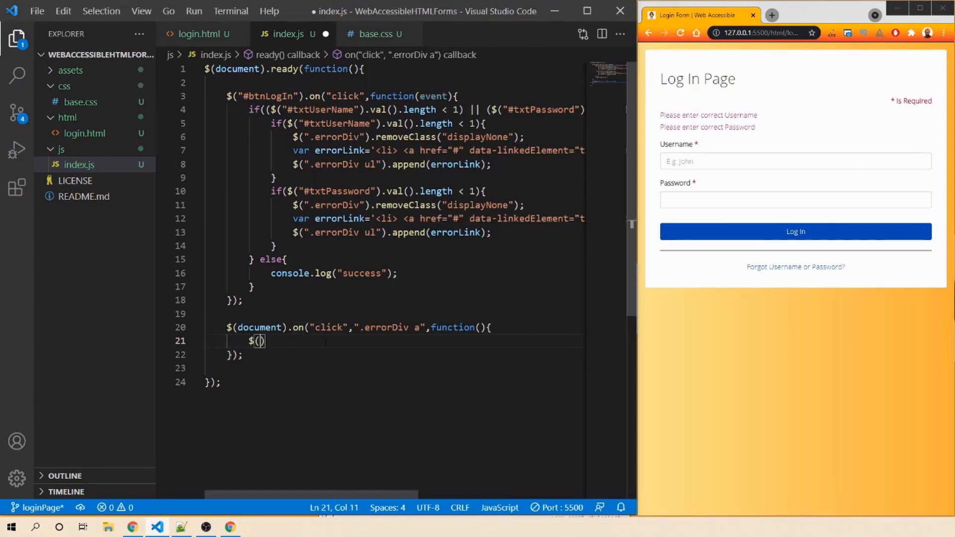
type("this")
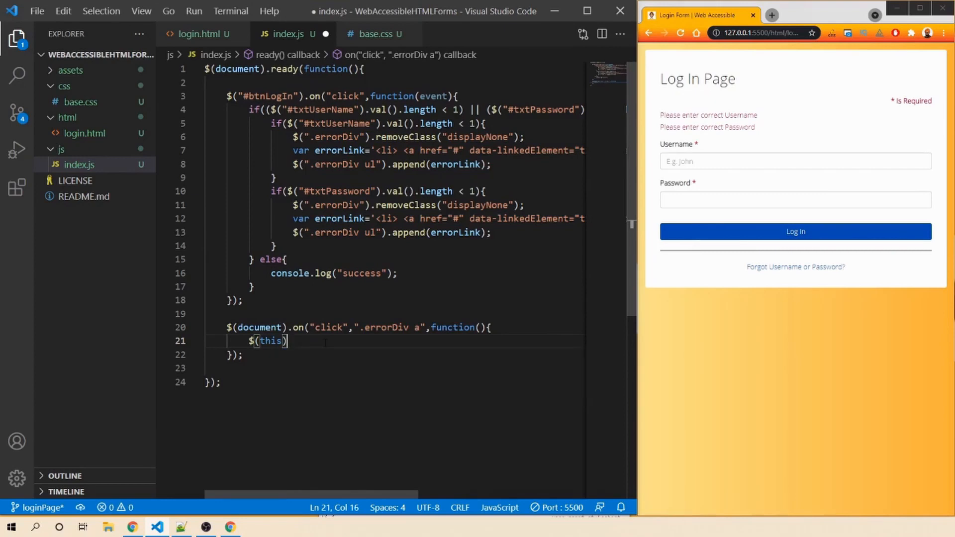
type(".at")
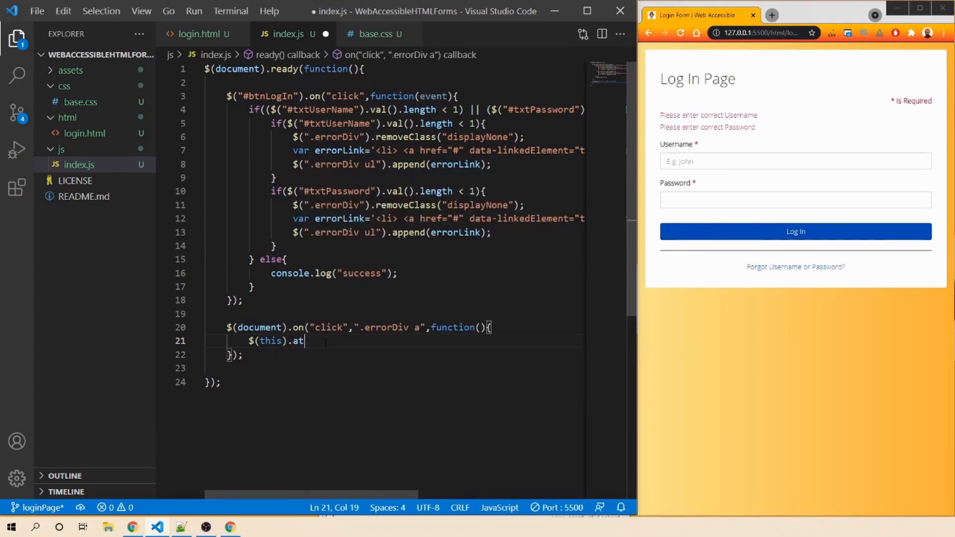
type("tr()")
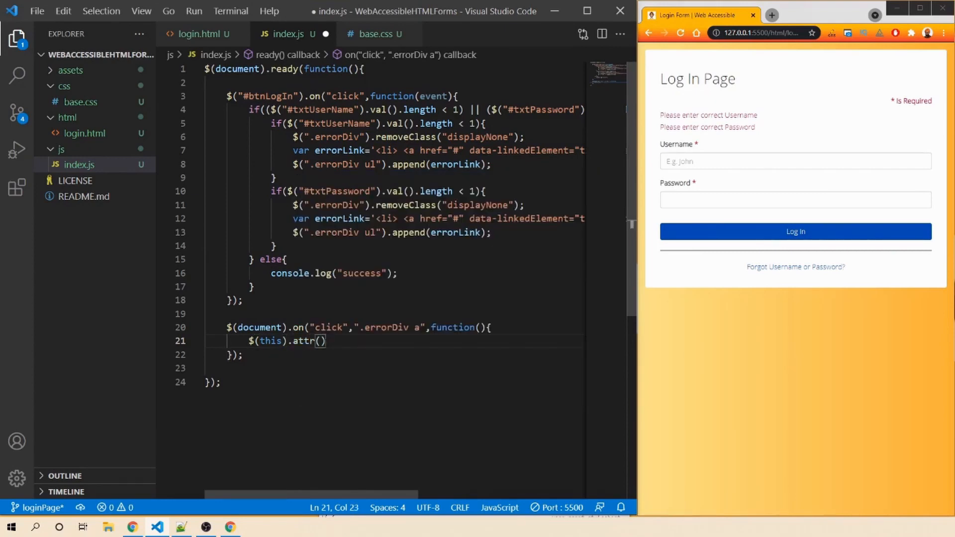
type("\"\"")
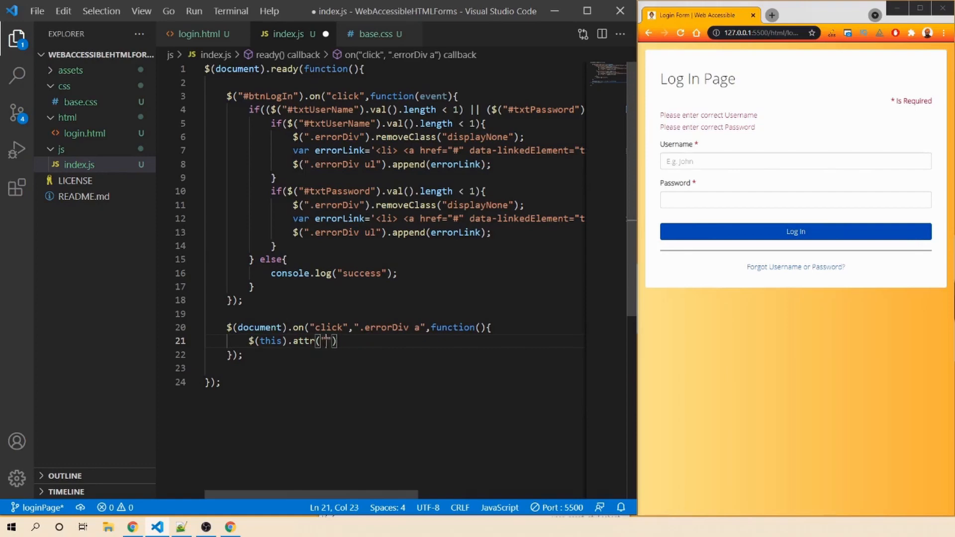
type("data-linkedelement")
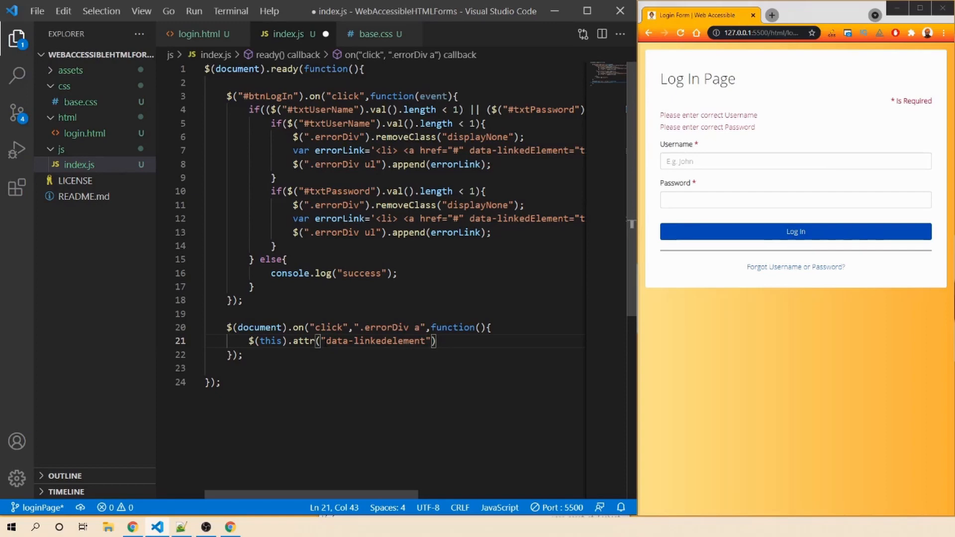
key("enter")
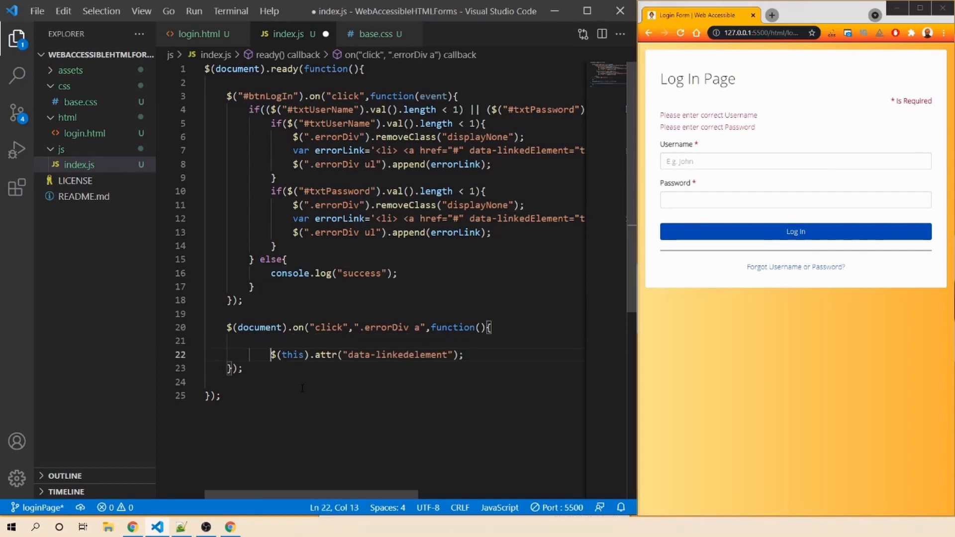
type("$(\"")
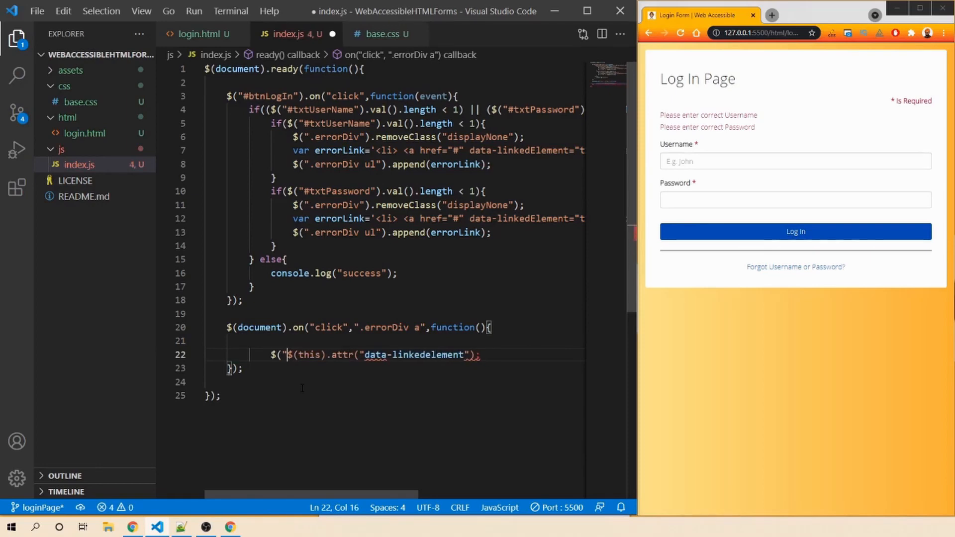
type("#")
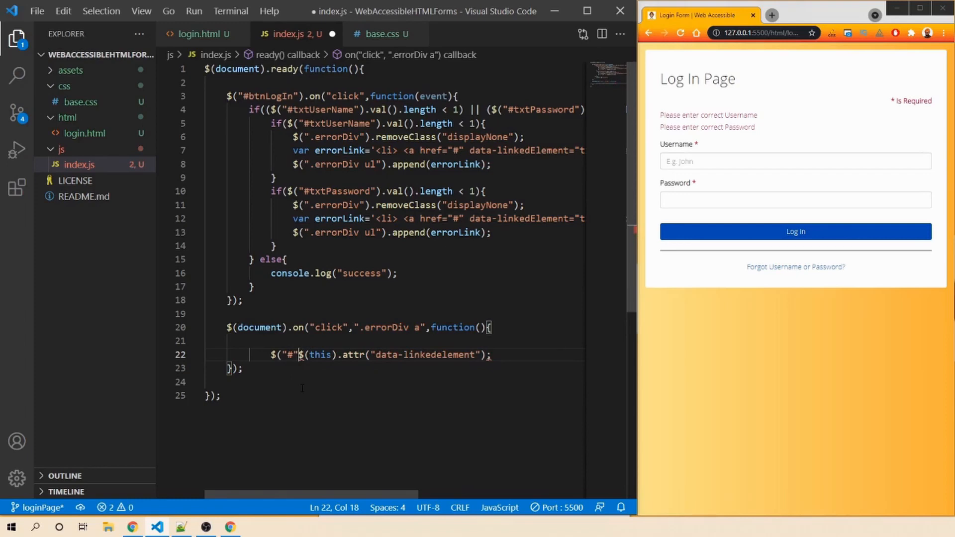
type("+")
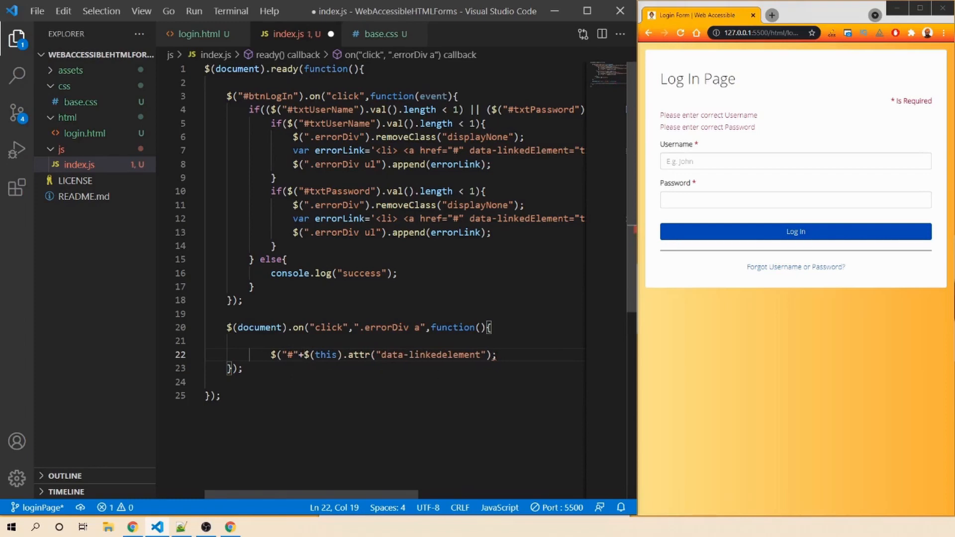
type(").focus()")
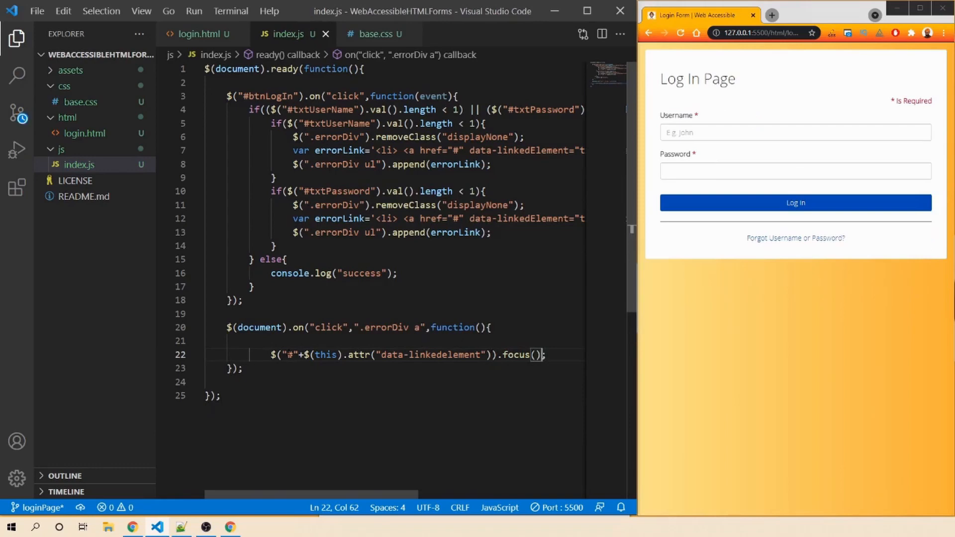
key("Backspace")
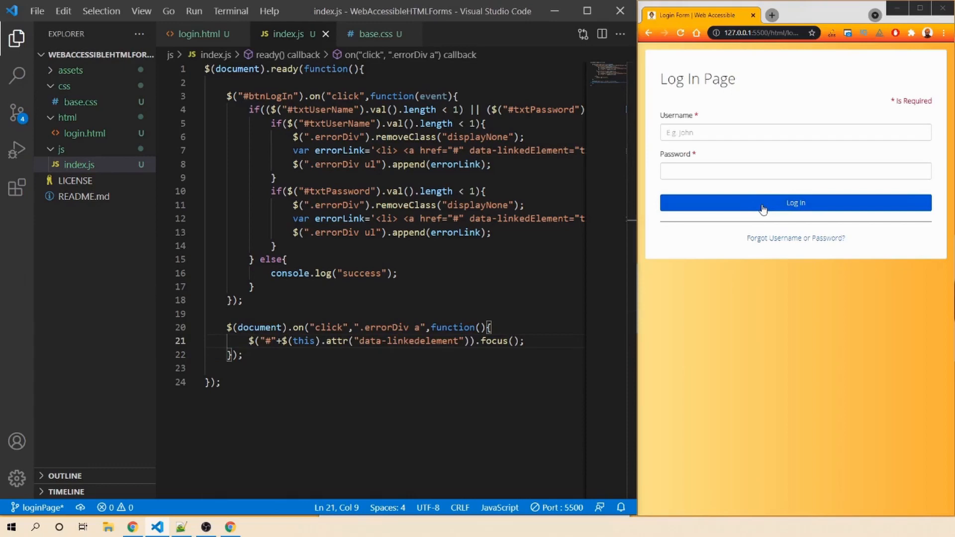
- Submit the empty login form in Chrome, then follow the Username error link to test focus
left_click(795, 203)
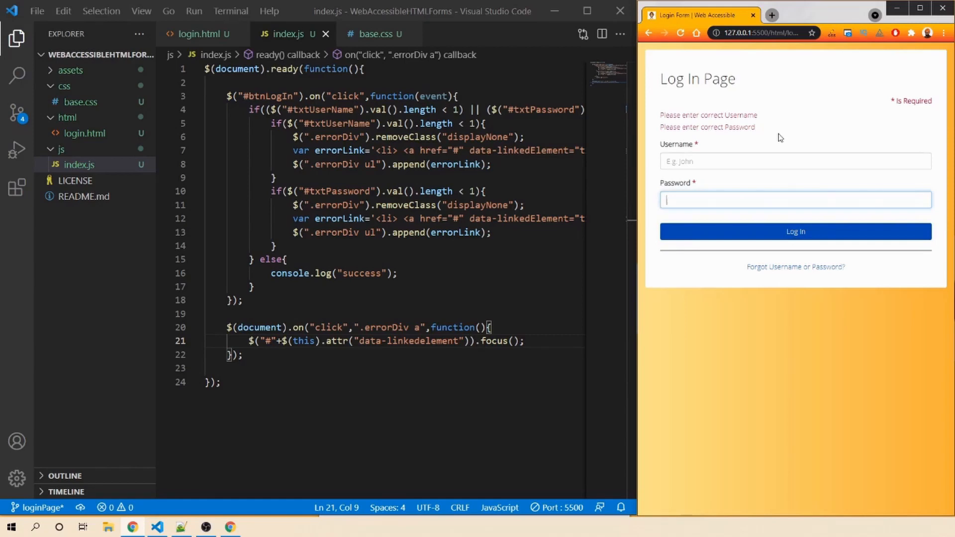
mouse_move(745, 119)
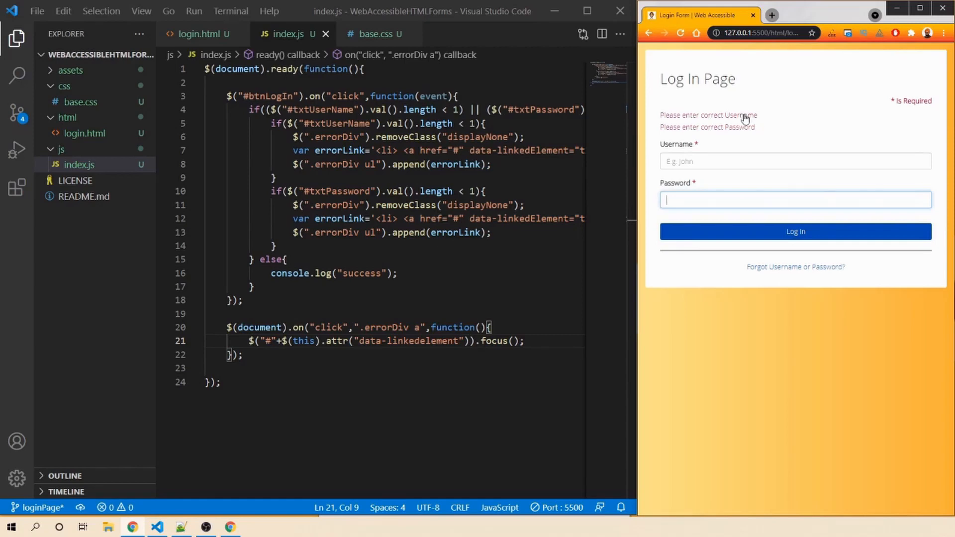
left_click(795, 161)
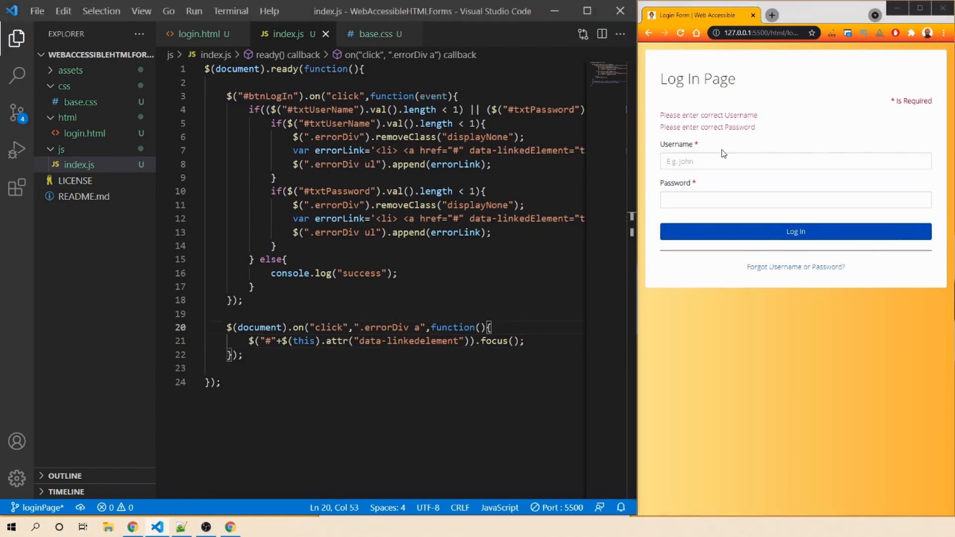
mouse_move(771, 124)
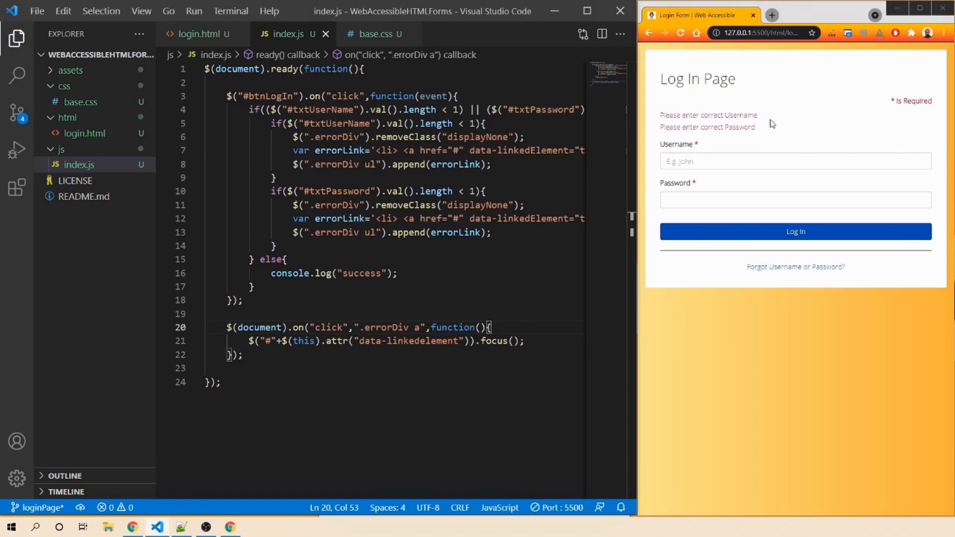
mouse_move(797, 136)
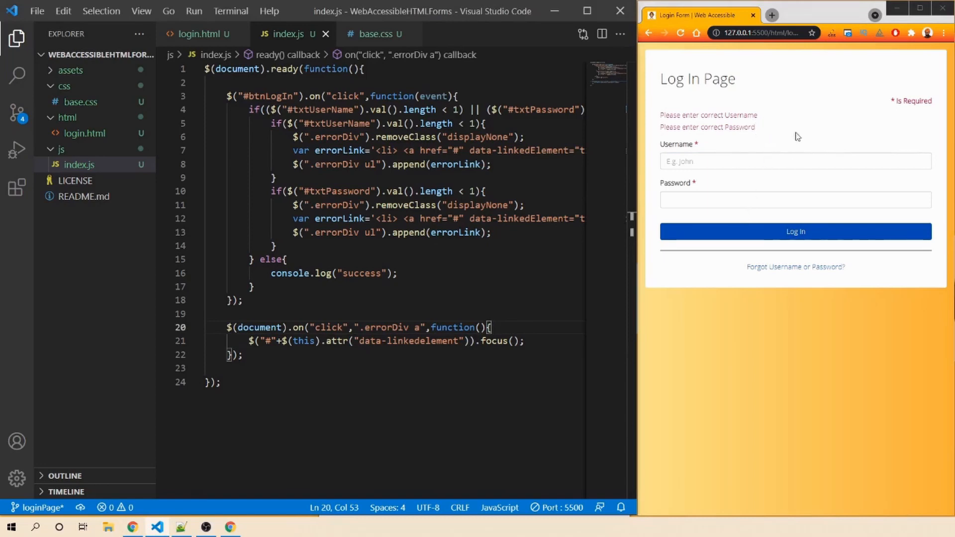
mouse_move(773, 120)
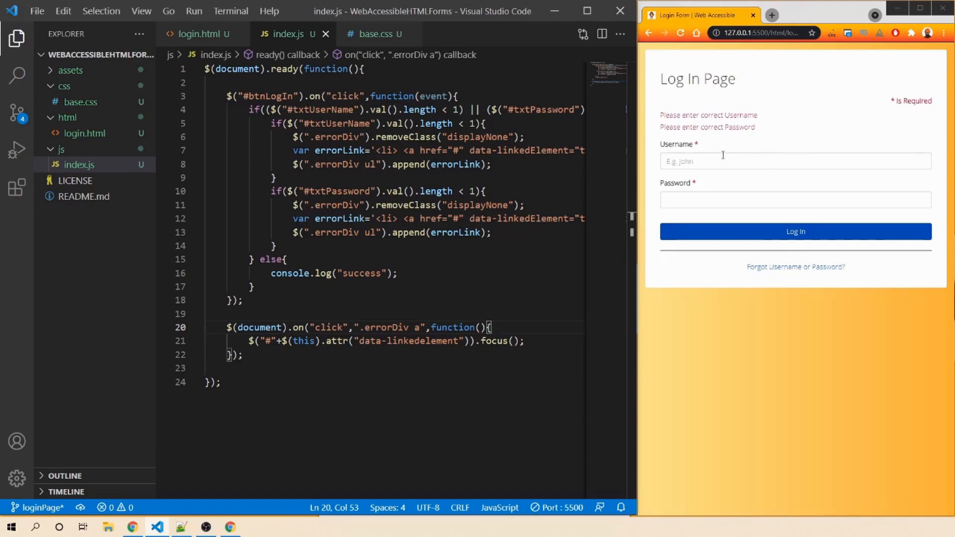
mouse_move(819, 154)
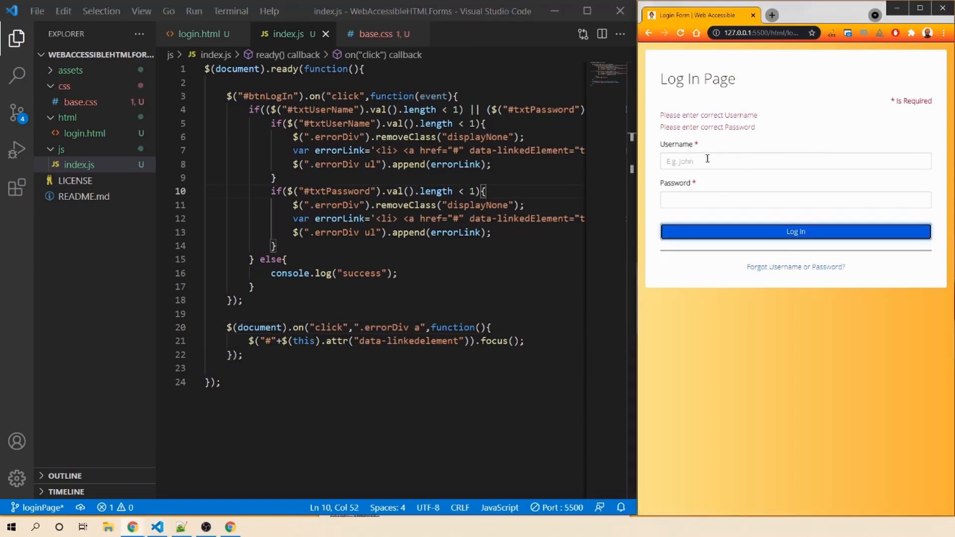
mouse_move(755, 163)
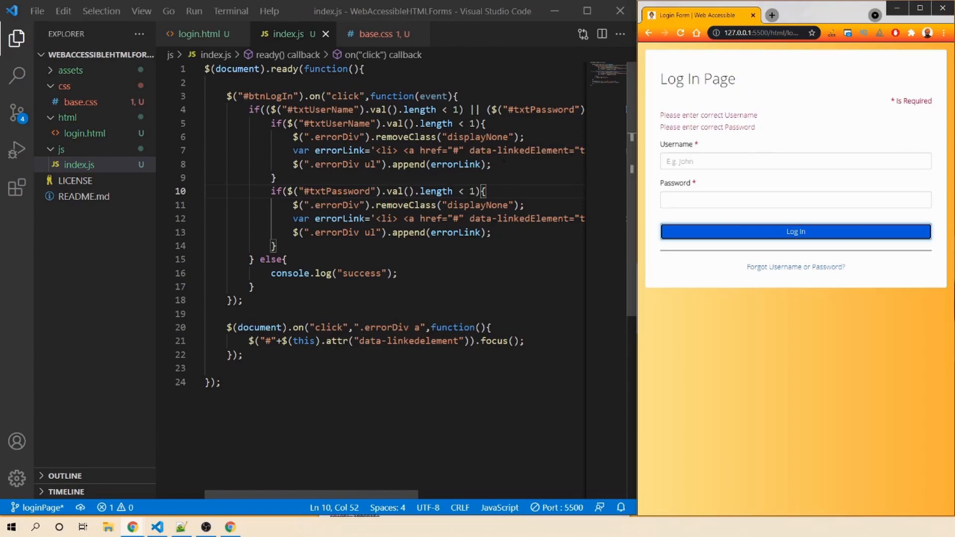
- Add $("#txtUserName").parent().addClass("error"); after the username error code
key("Enter")
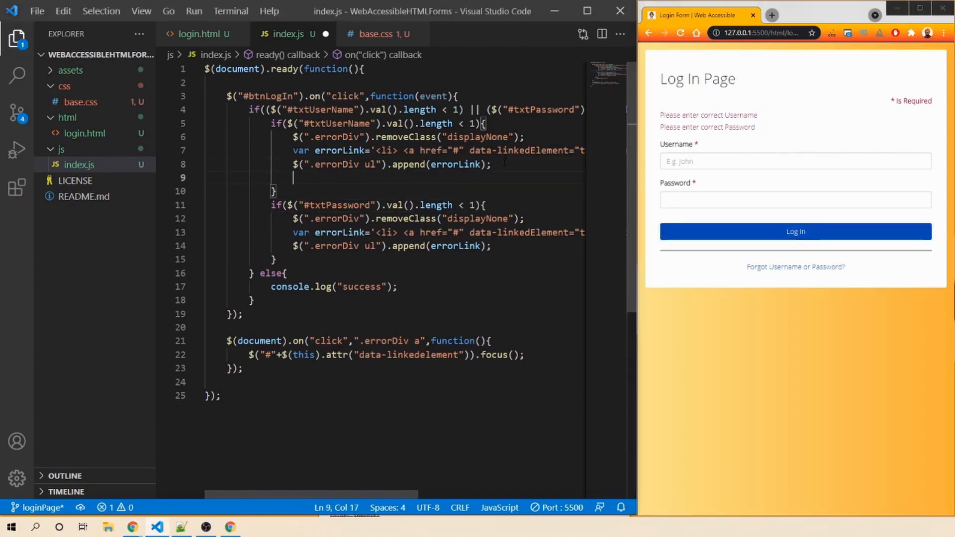
key("enter")
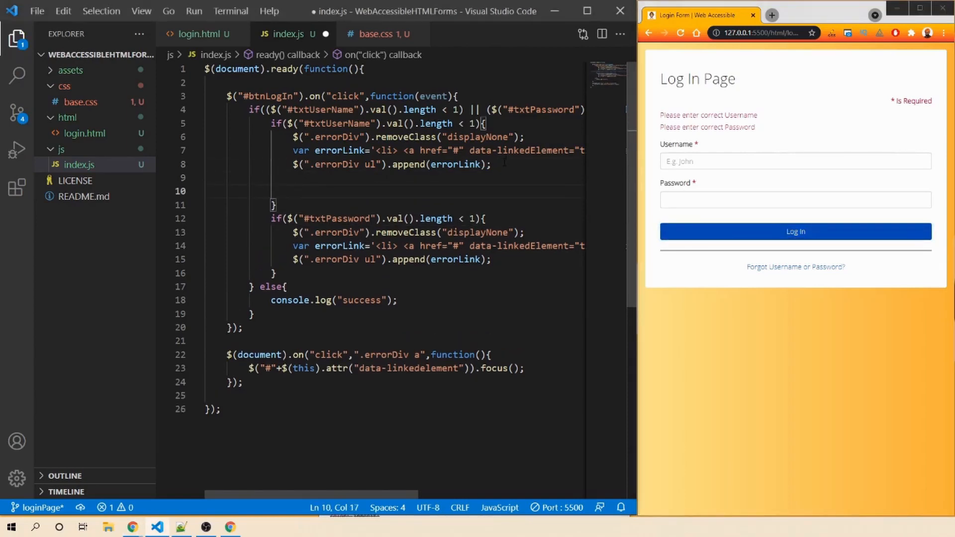
type("$()")
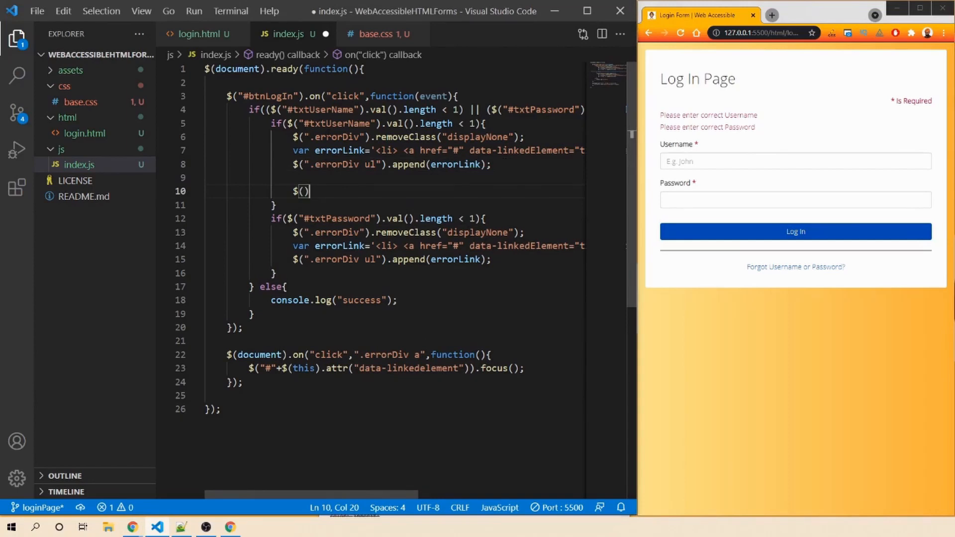
double_click(335, 123)
type("\"#txtUserName")
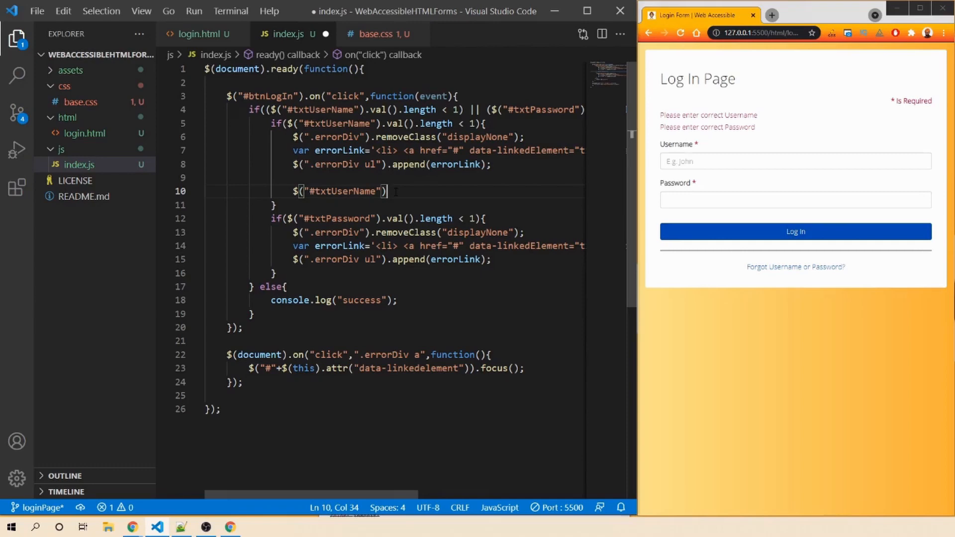
type(".")
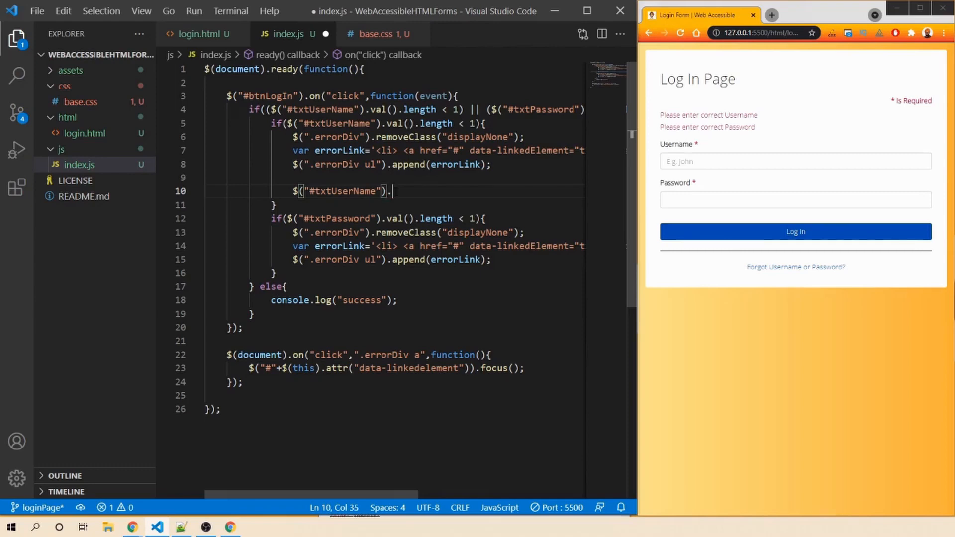
type("pare")
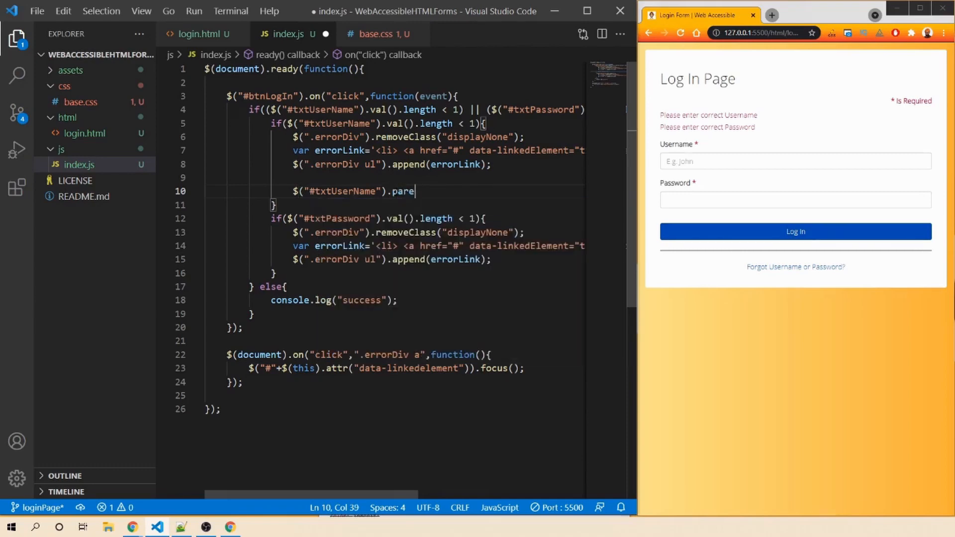
type("nt()")
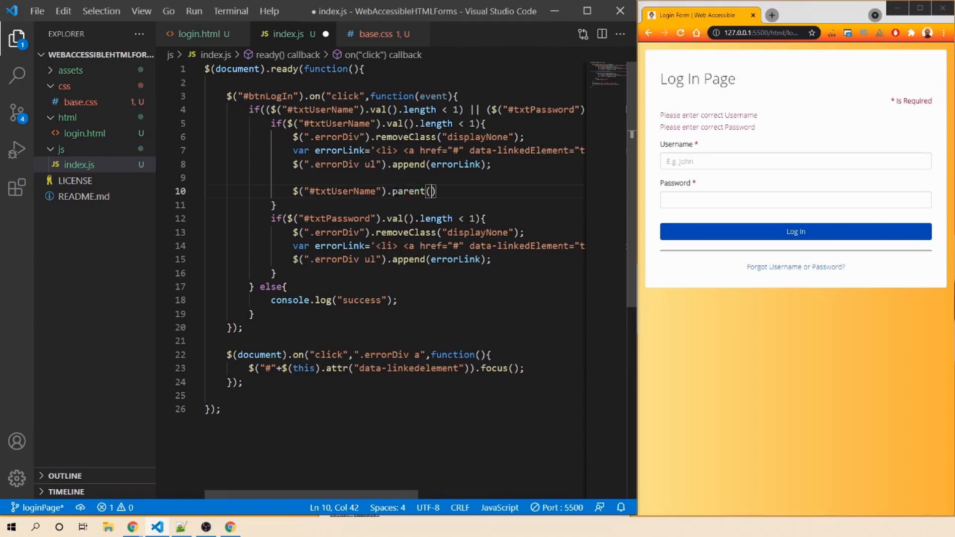
type(".a")
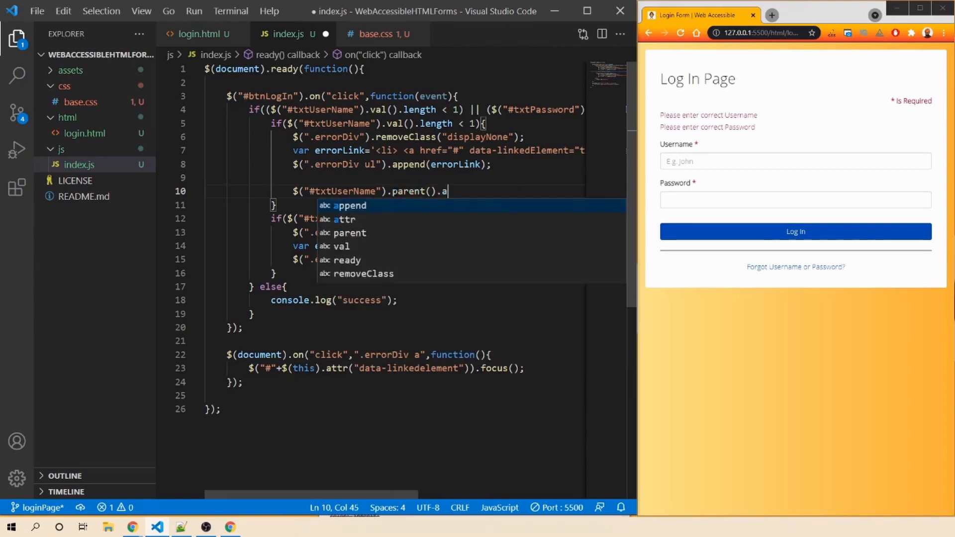
type("ddClass(\"e")
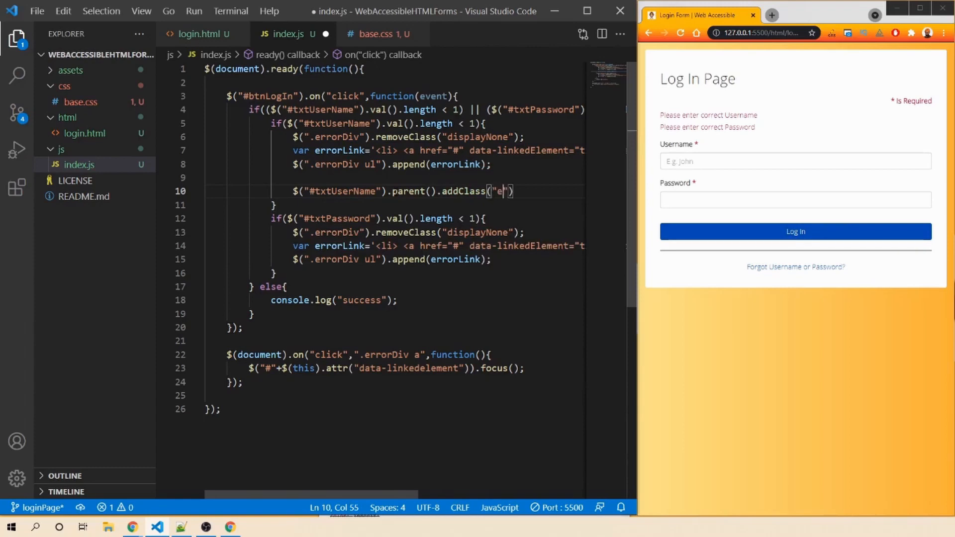
type("rror\");")
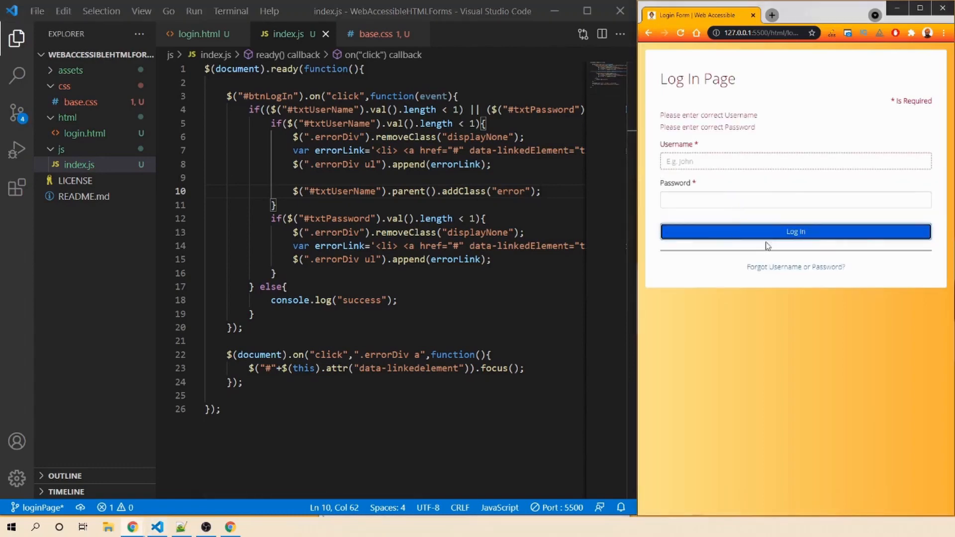
mouse_move(670, 155)
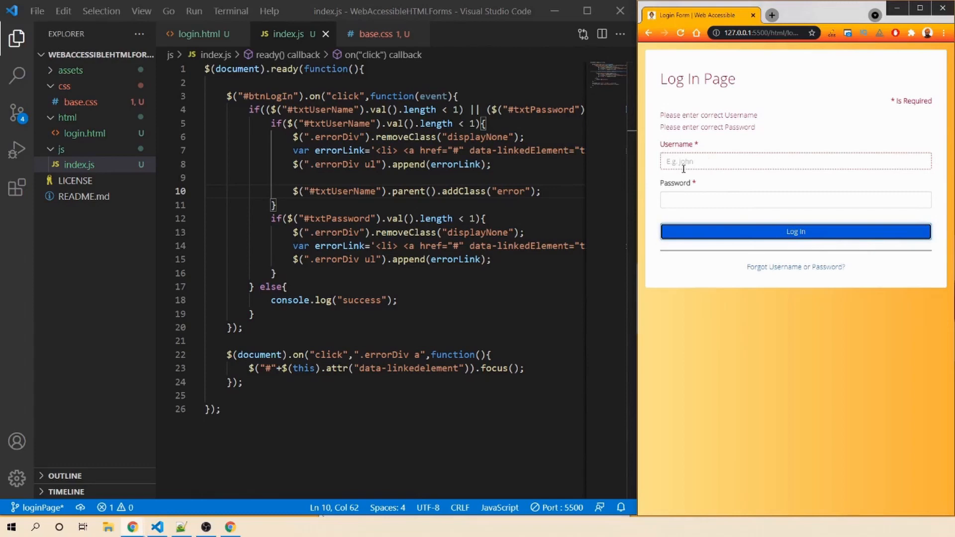
mouse_move(690, 160)
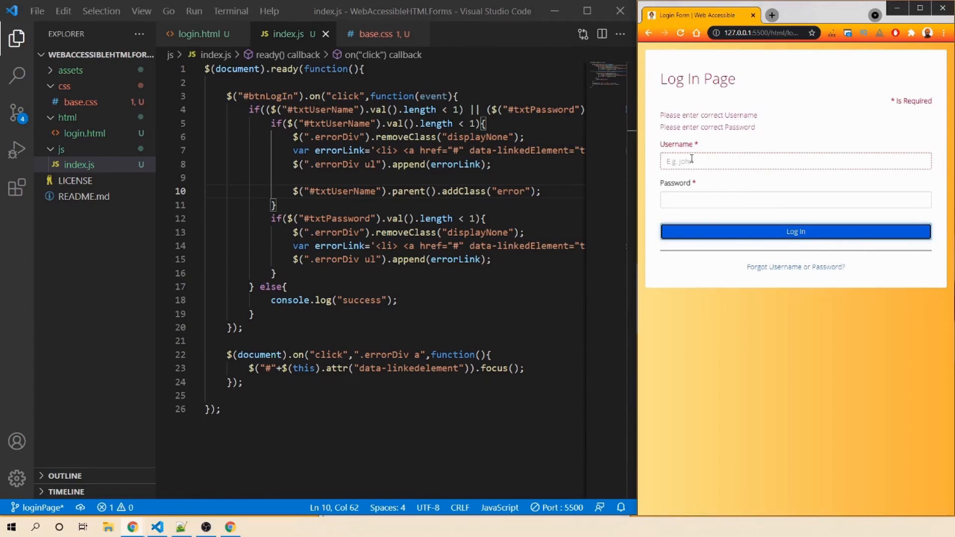
mouse_move(747, 163)
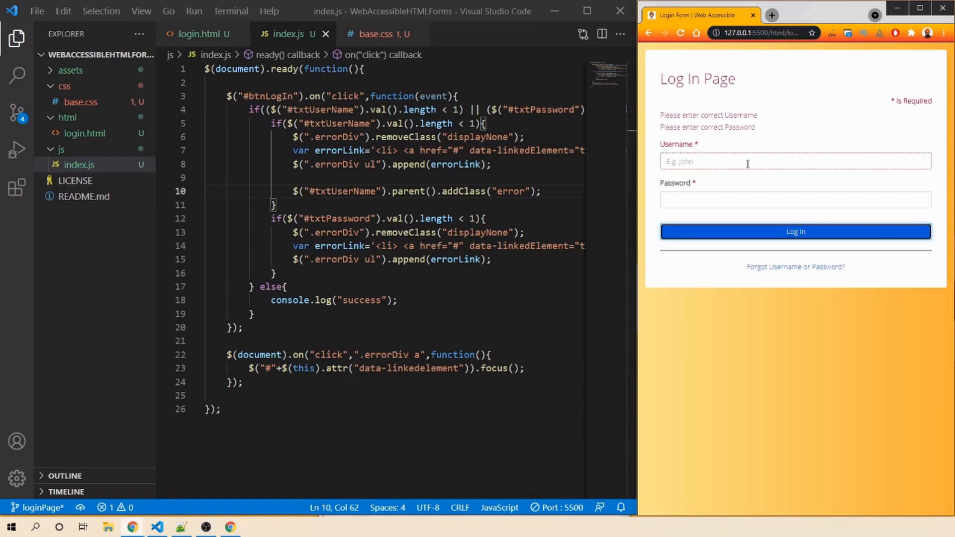
mouse_move(733, 152)
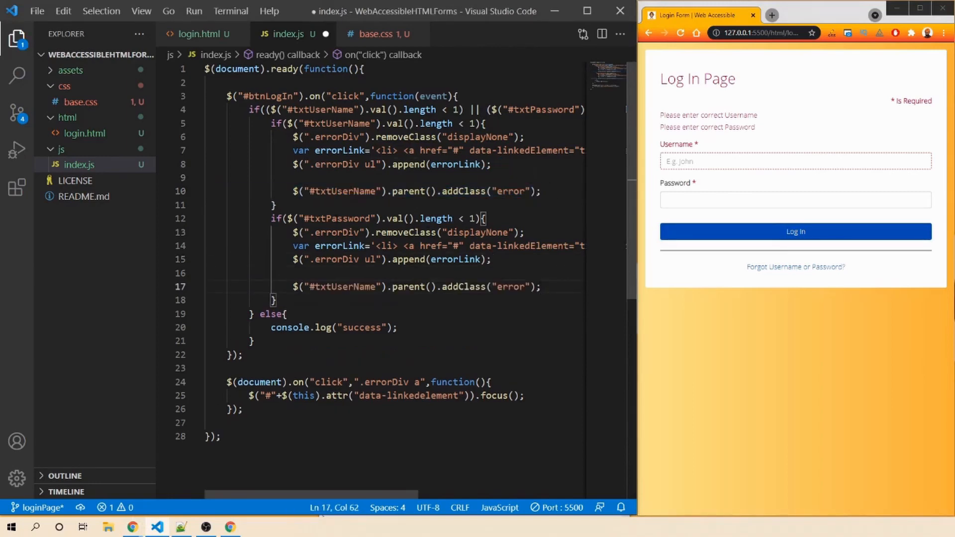
- Select the txtUserName id in the password block's copied line to change it to txtPassword
double_click(335, 218)
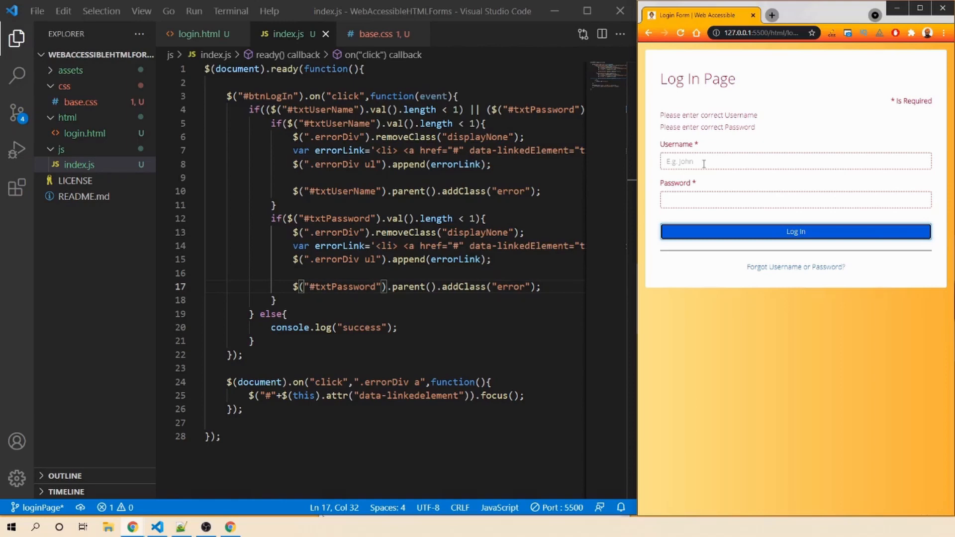
mouse_move(615, 165)
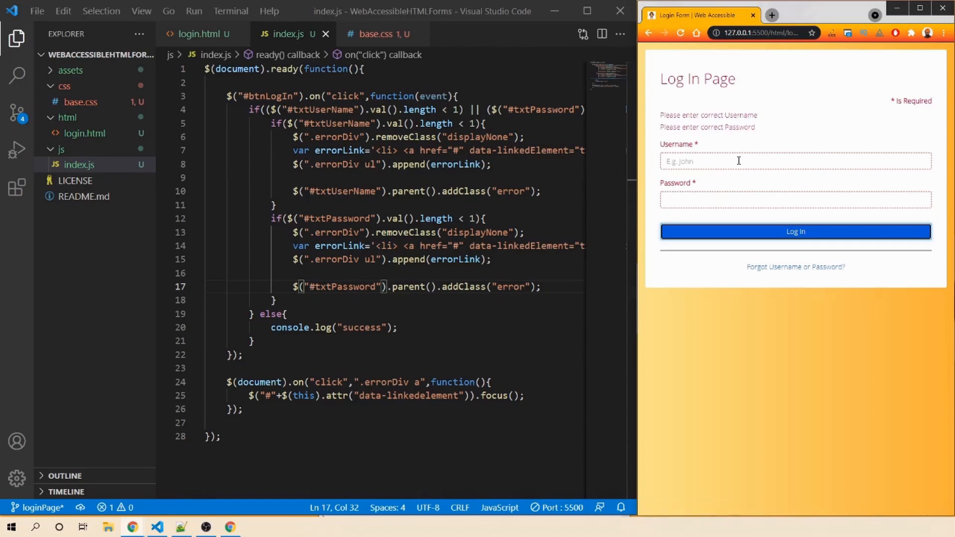
mouse_move(769, 137)
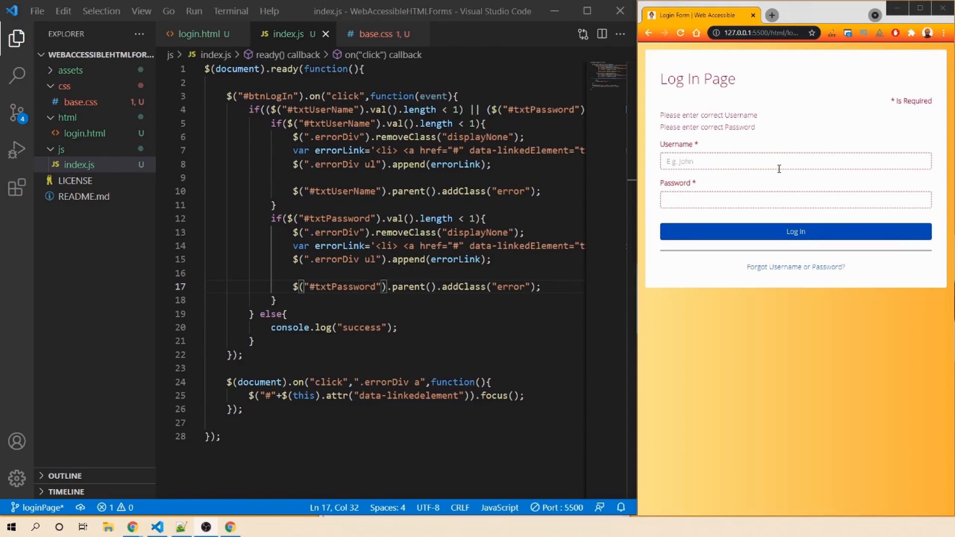
- Switch to the login.html tab showing the error messages markup
left_click(201, 33)
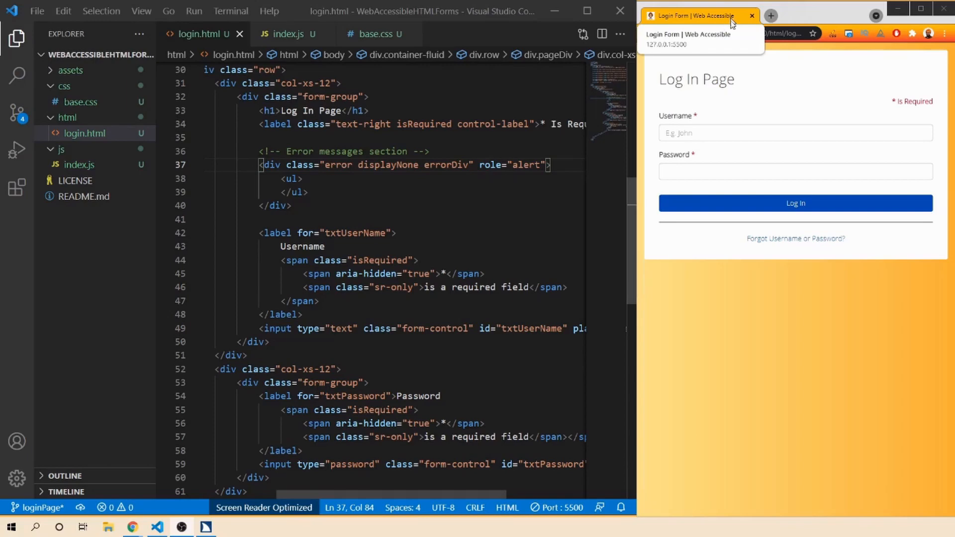
mouse_move(758, 85)
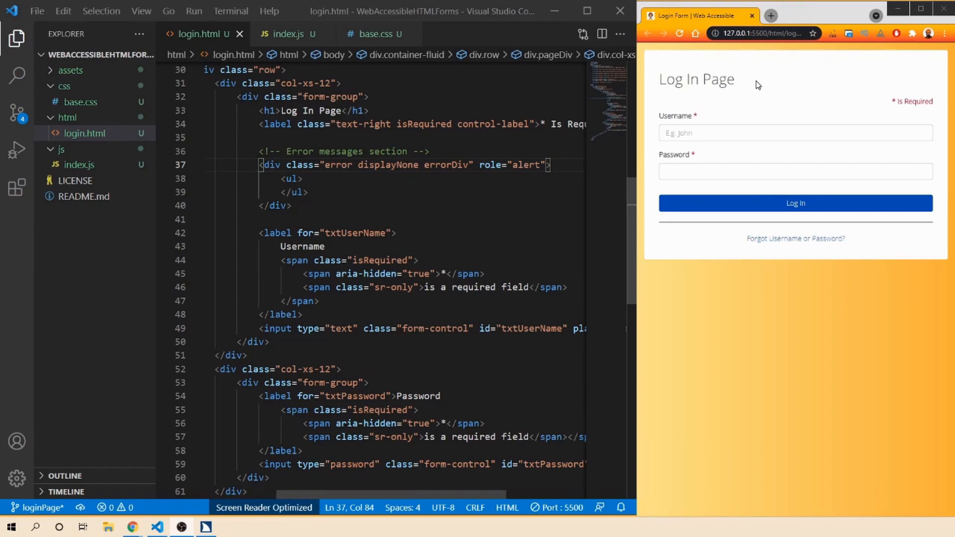
left_click(795, 133)
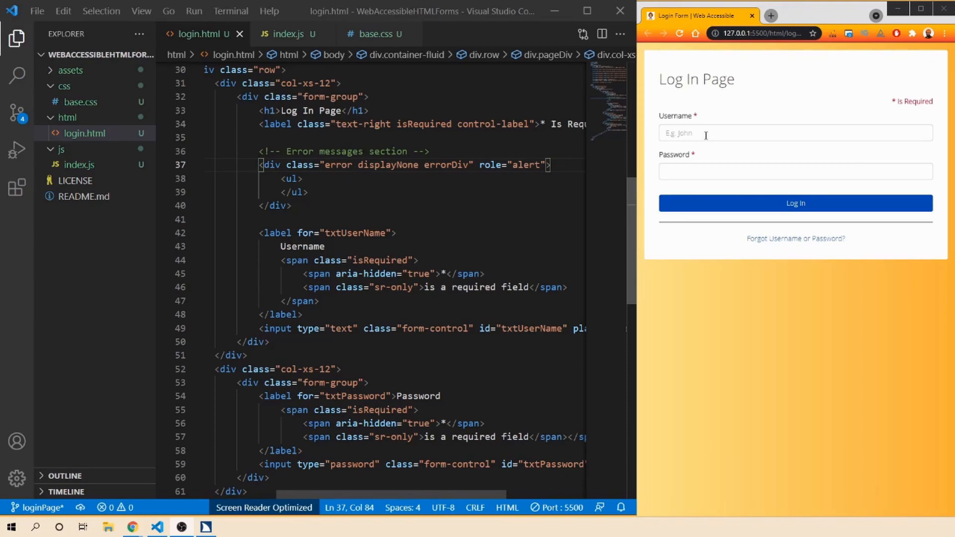
left_click(795, 172)
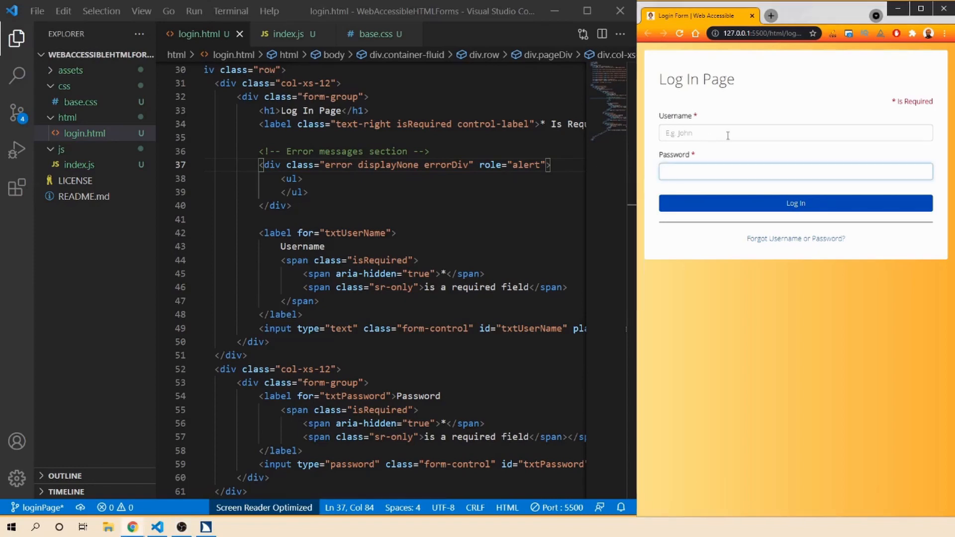
left_click(796, 171)
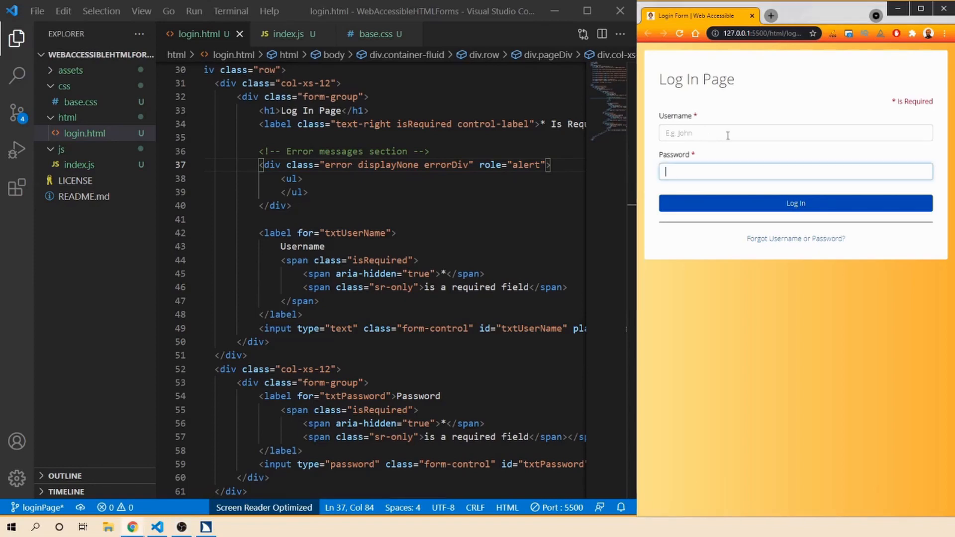
mouse_move(846, 304)
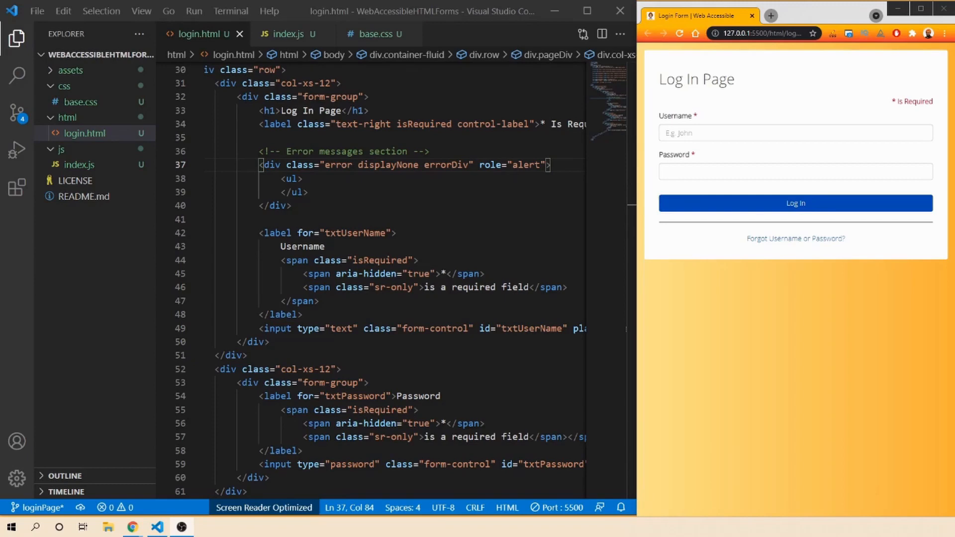
- Click Log In in Chrome with both fields empty to show both errors
left_click(795, 203)
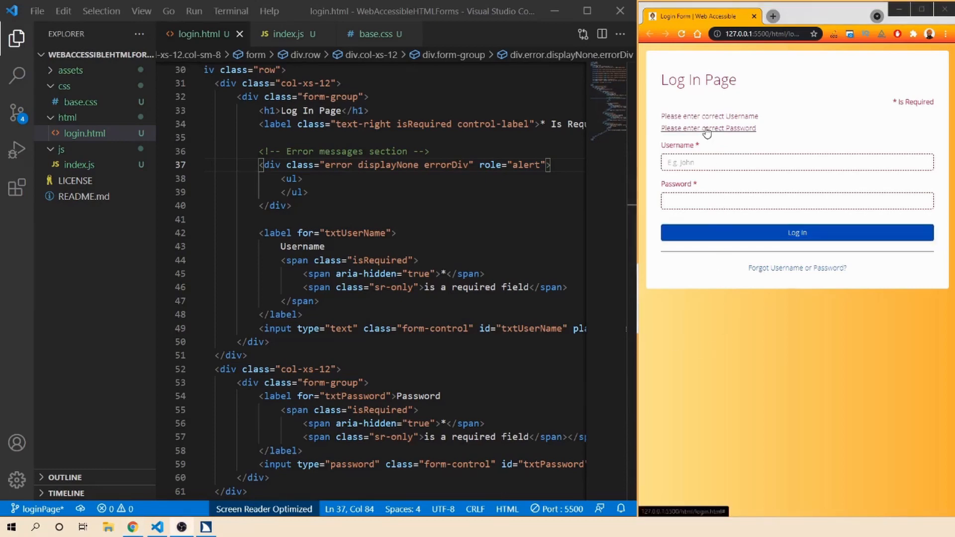
mouse_move(716, 177)
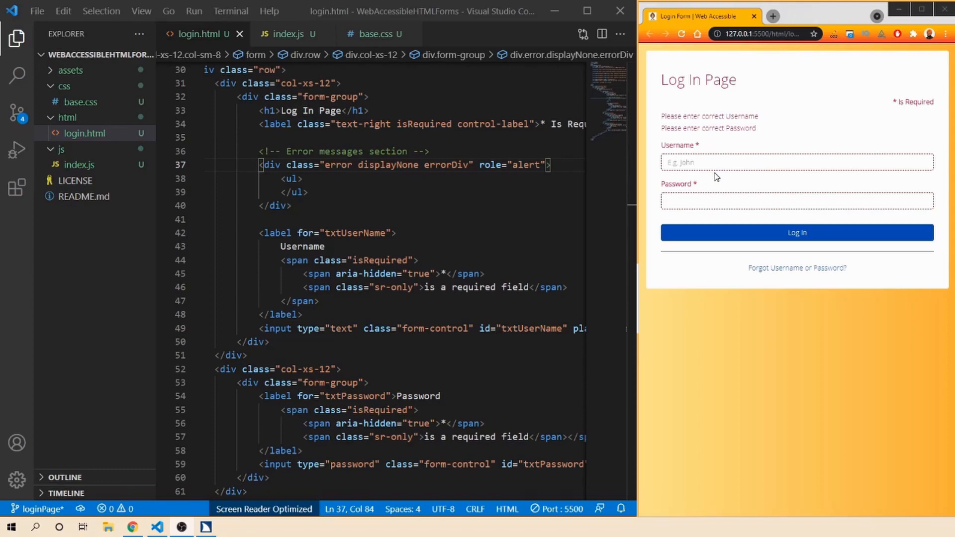
mouse_move(752, 125)
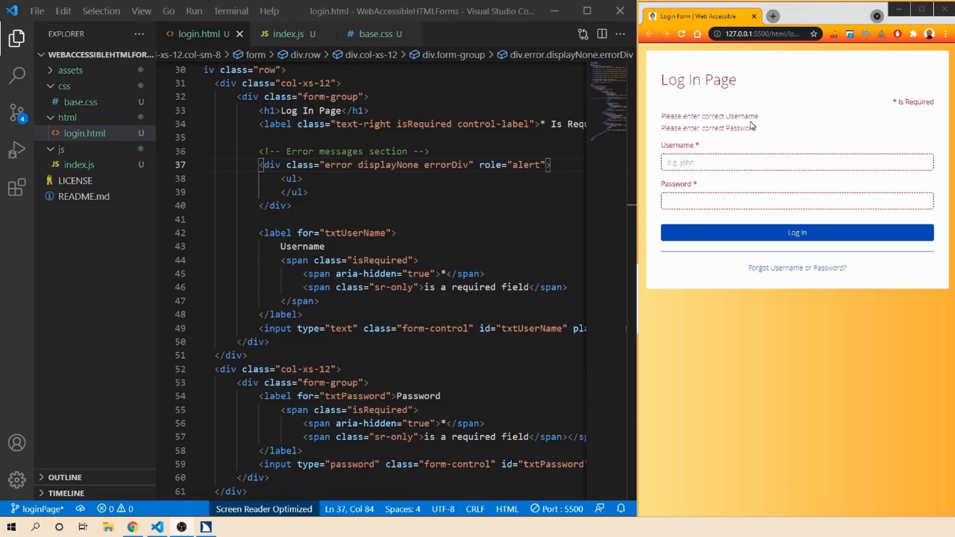
mouse_move(286, 33)
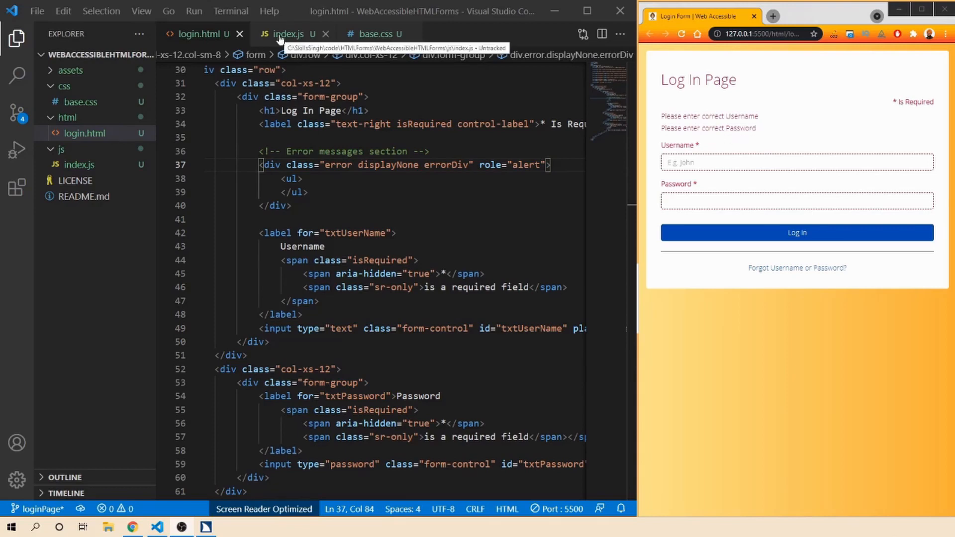
- In index.js, add $(".errorDiv ul a").focus(); to the username check
left_click(287, 33)
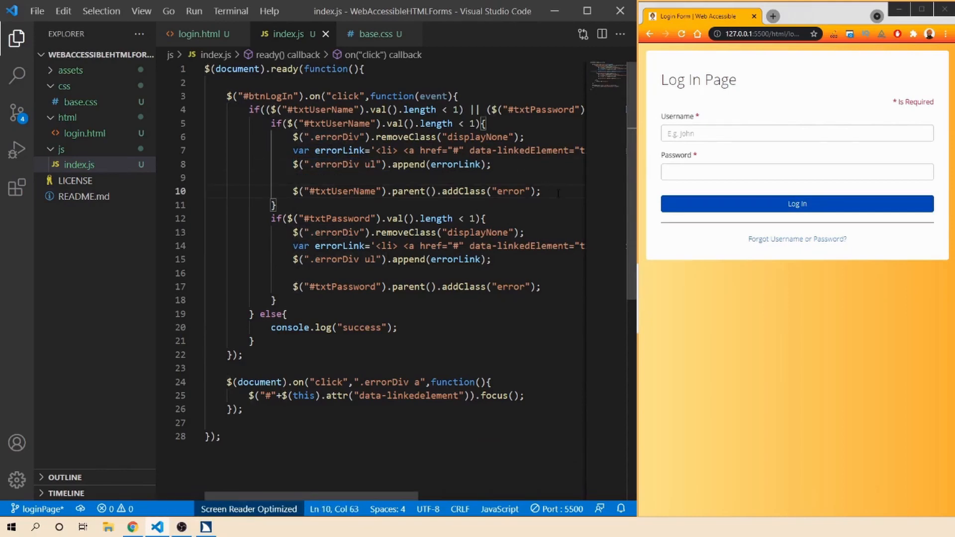
type("$(\".errorDiv ul\")")
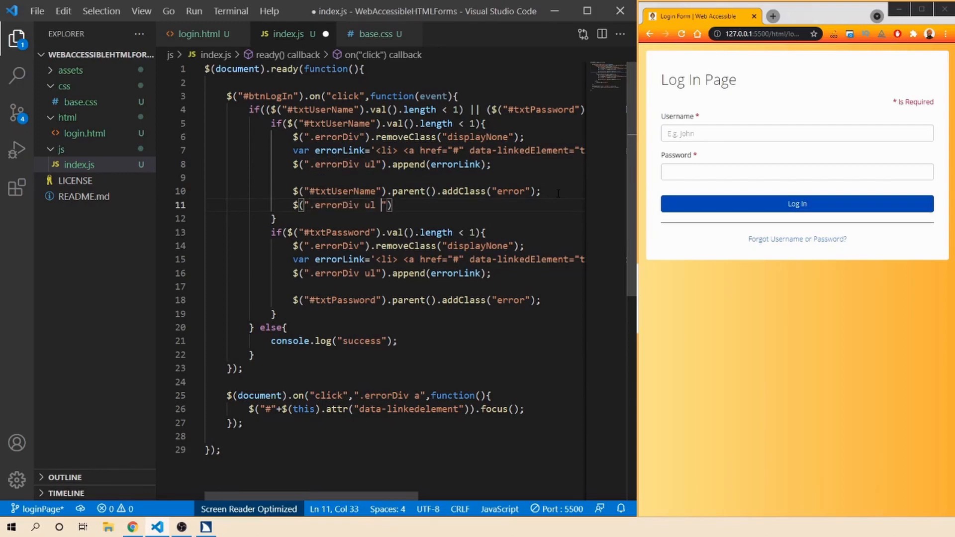
type("a")
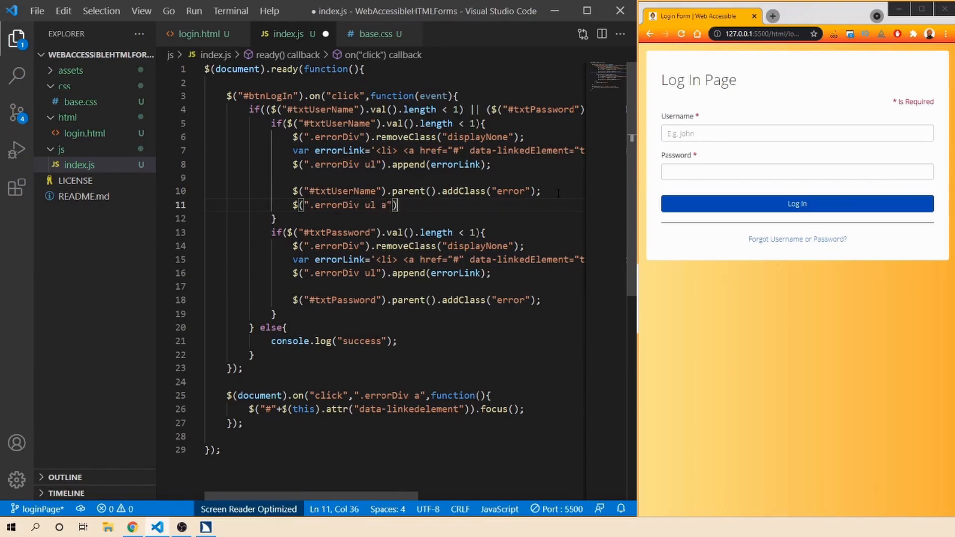
type(".focus();")
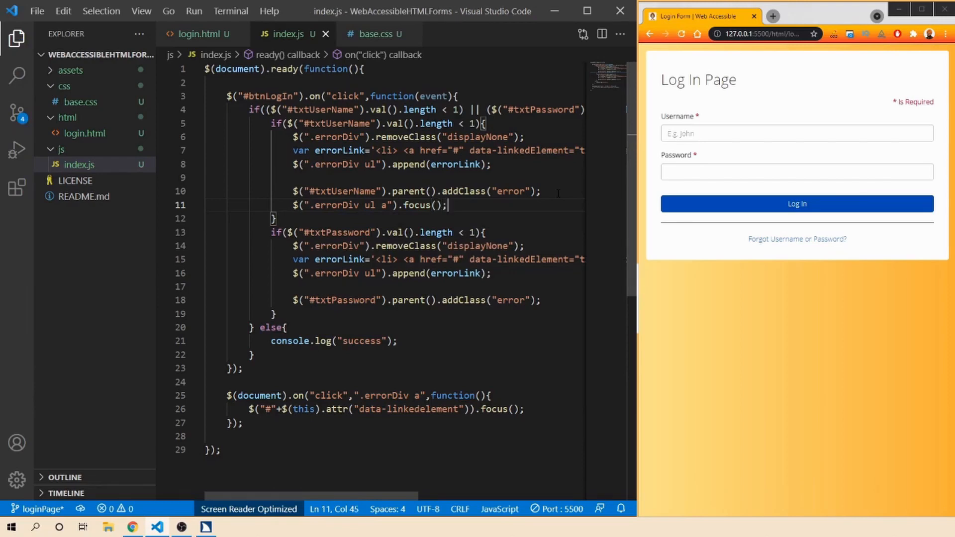
- Submit the empty form in Chrome, then type 'bnbn' into the Username field
left_click(796, 203)
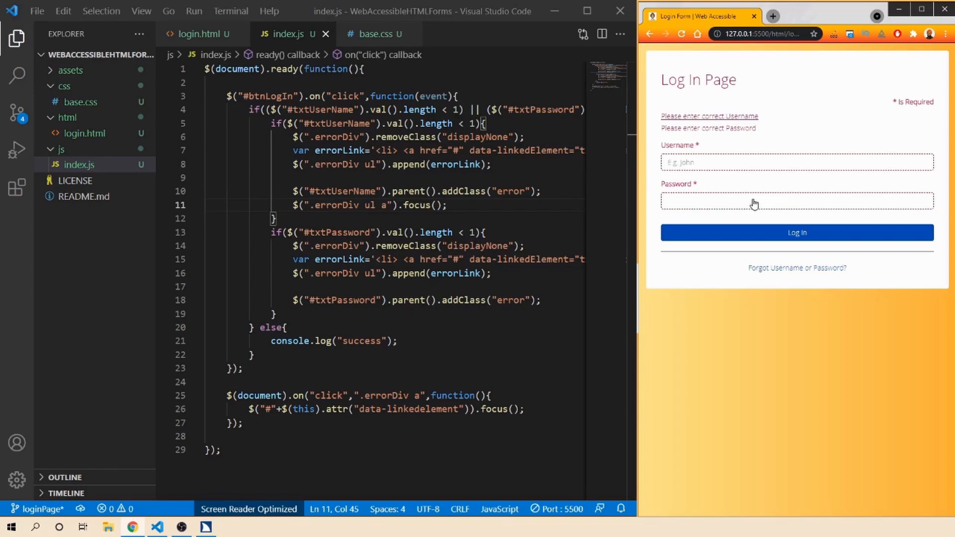
type("bnbn")
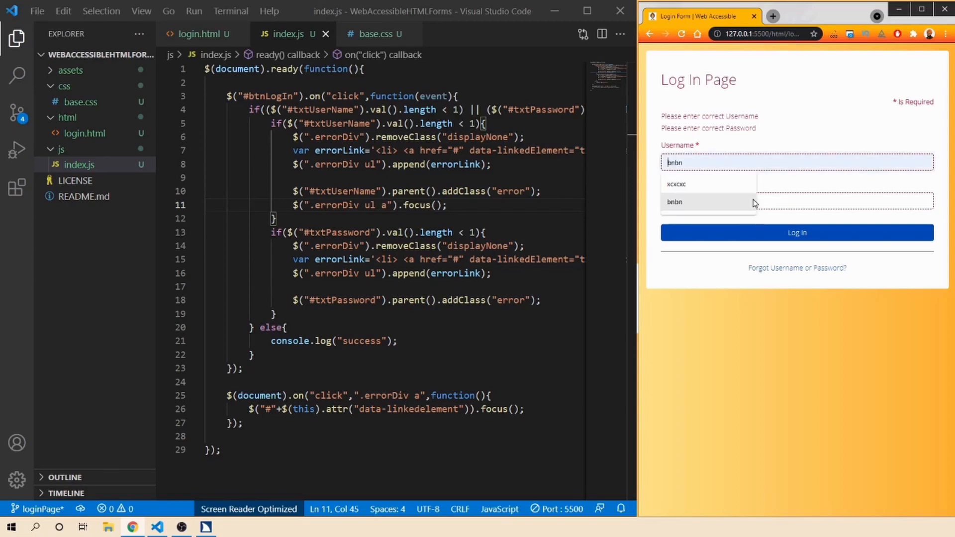